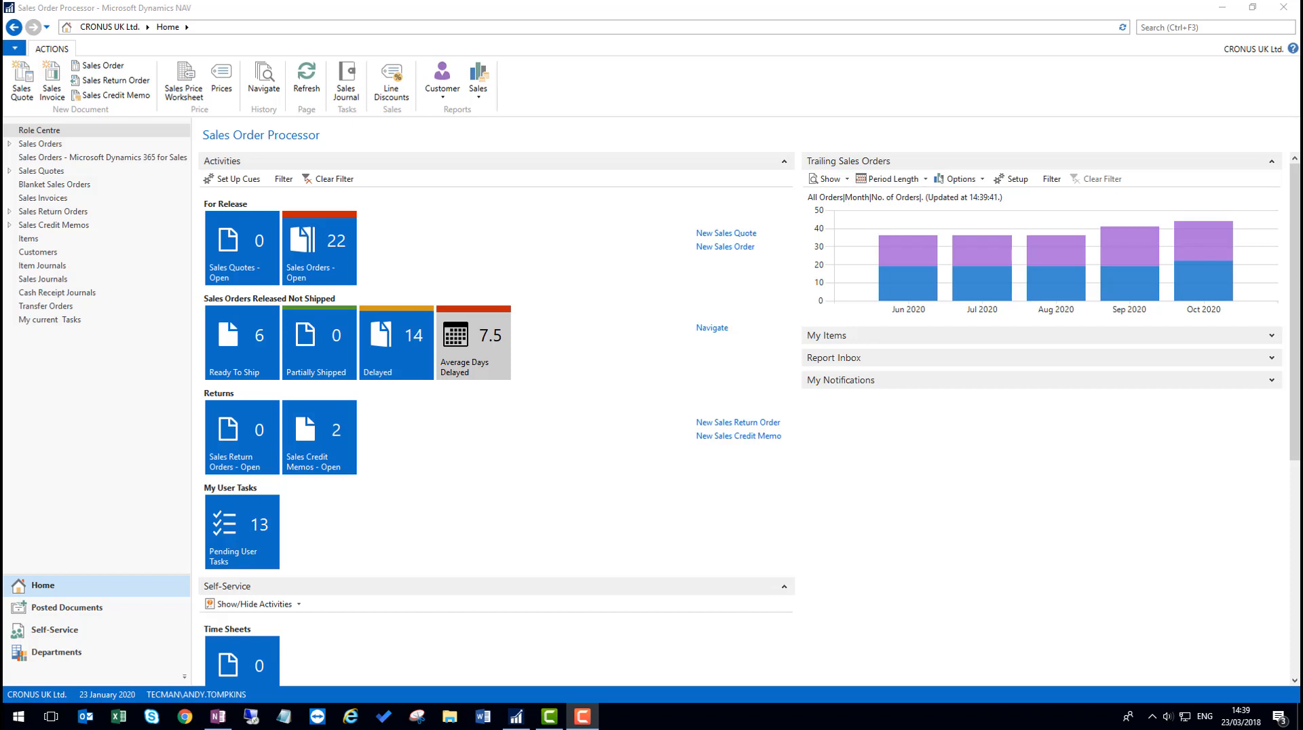
pyautogui.moveTo(89, 502)
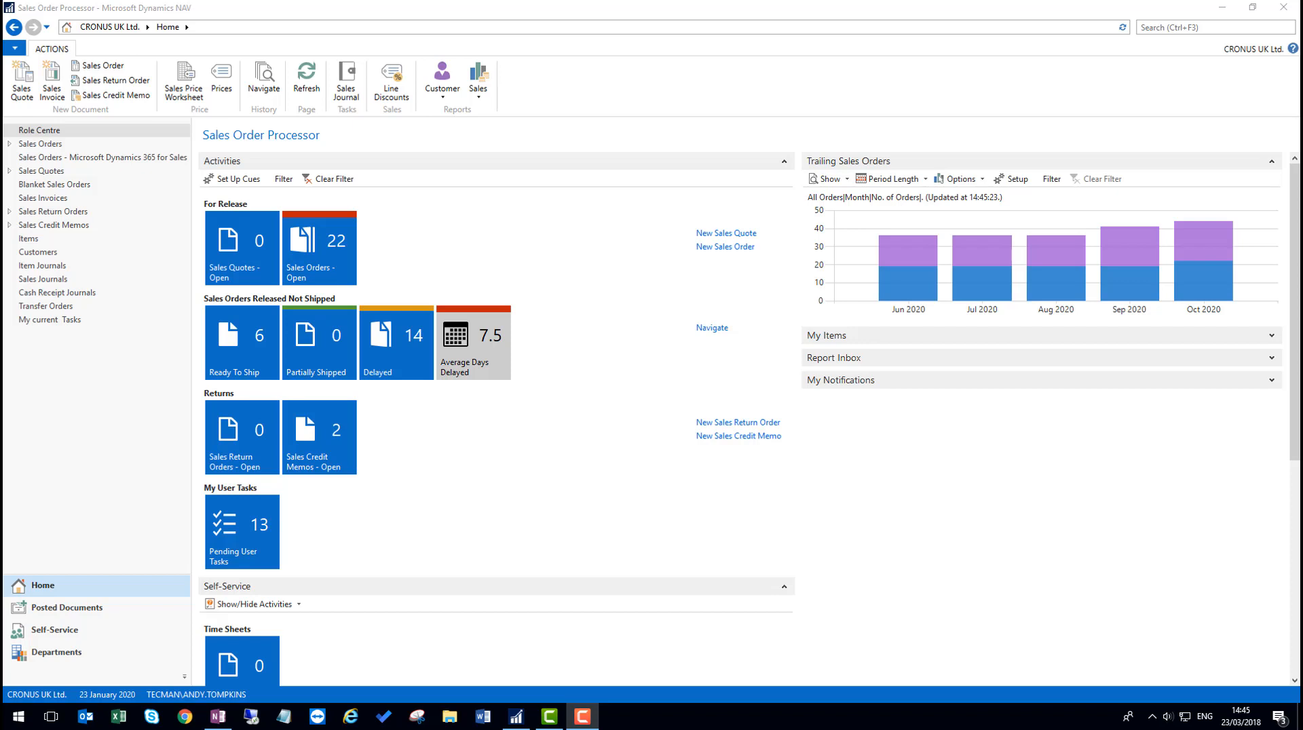
pyautogui.moveTo(43, 198)
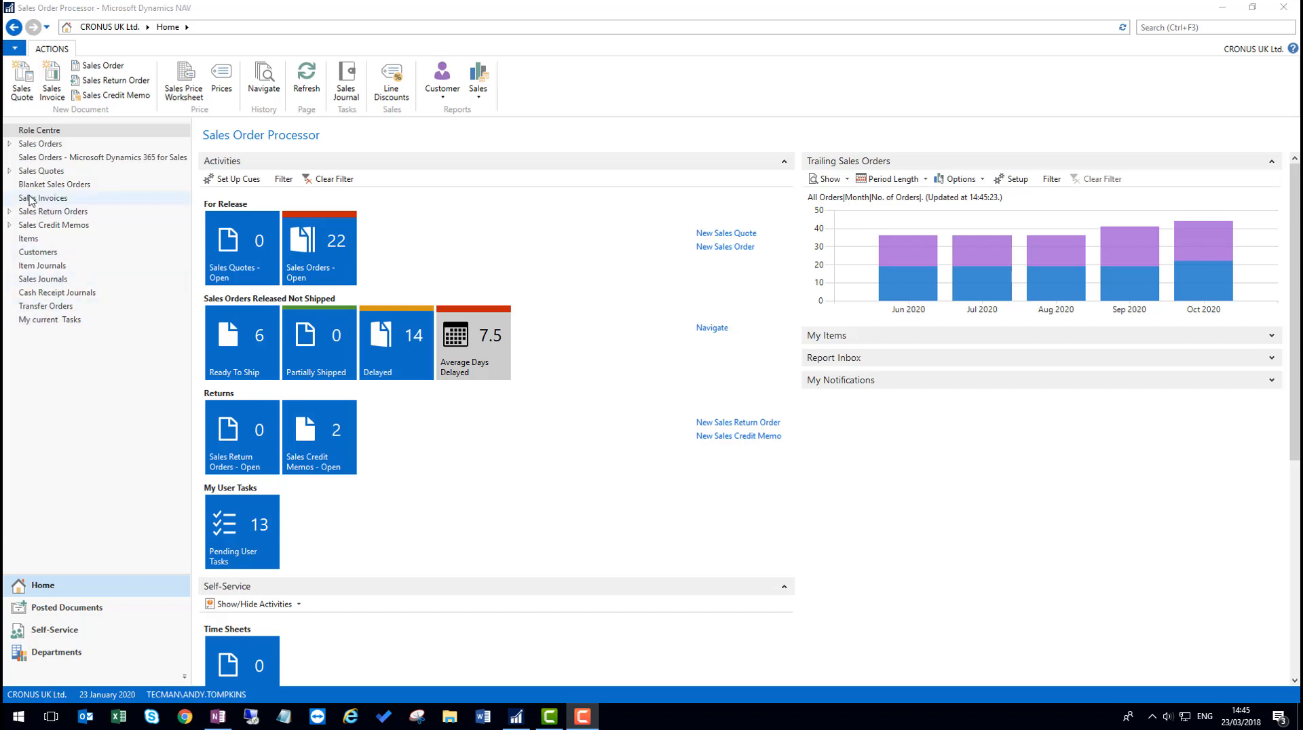
# Step: Select sales invoices 1010, 1012 and 1009 together and start posting them
pyautogui.click(43, 198)
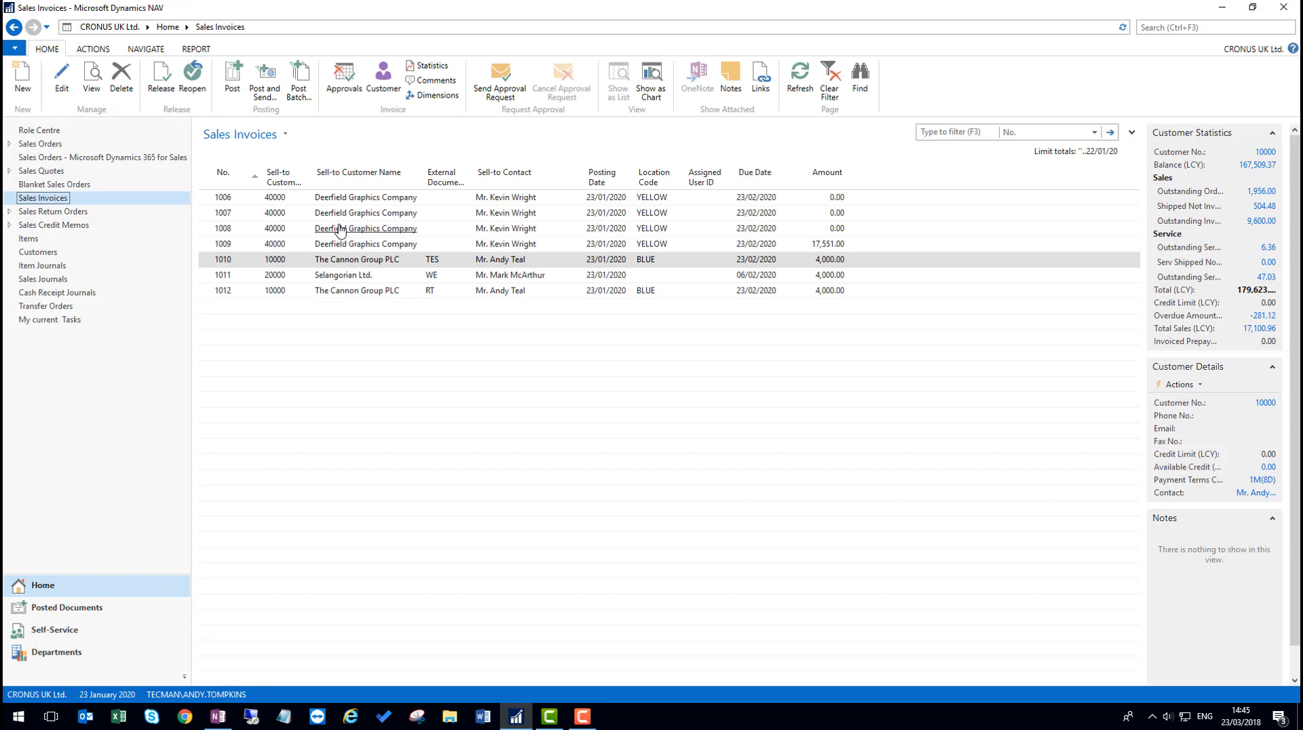
pyautogui.moveTo(297, 214)
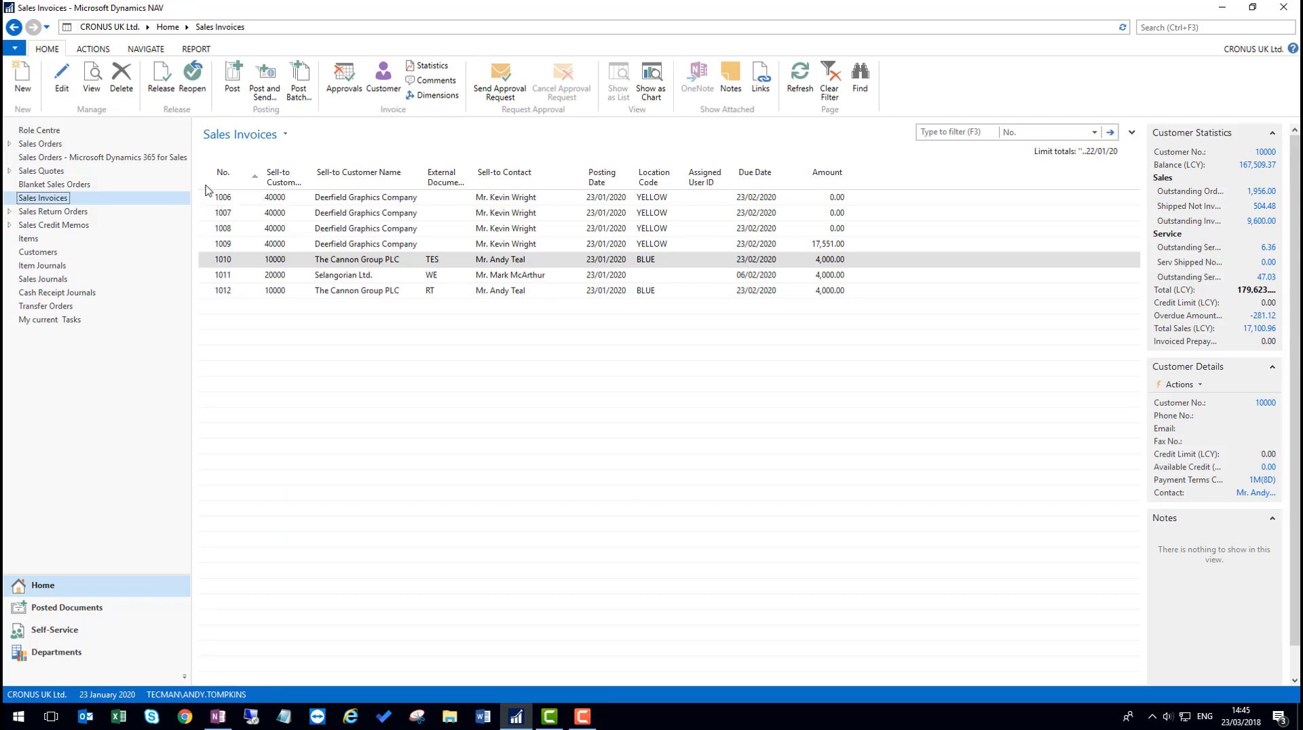
pyautogui.moveTo(232, 79)
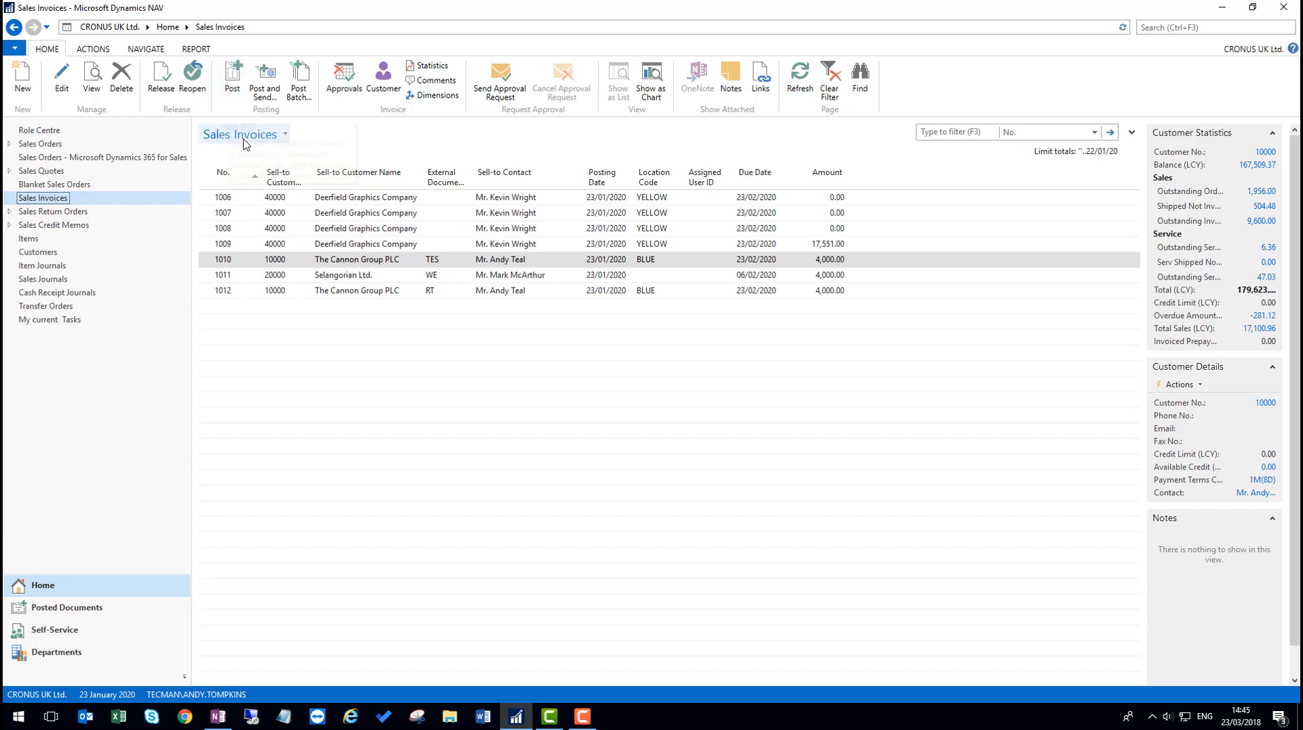
pyautogui.moveTo(213, 221)
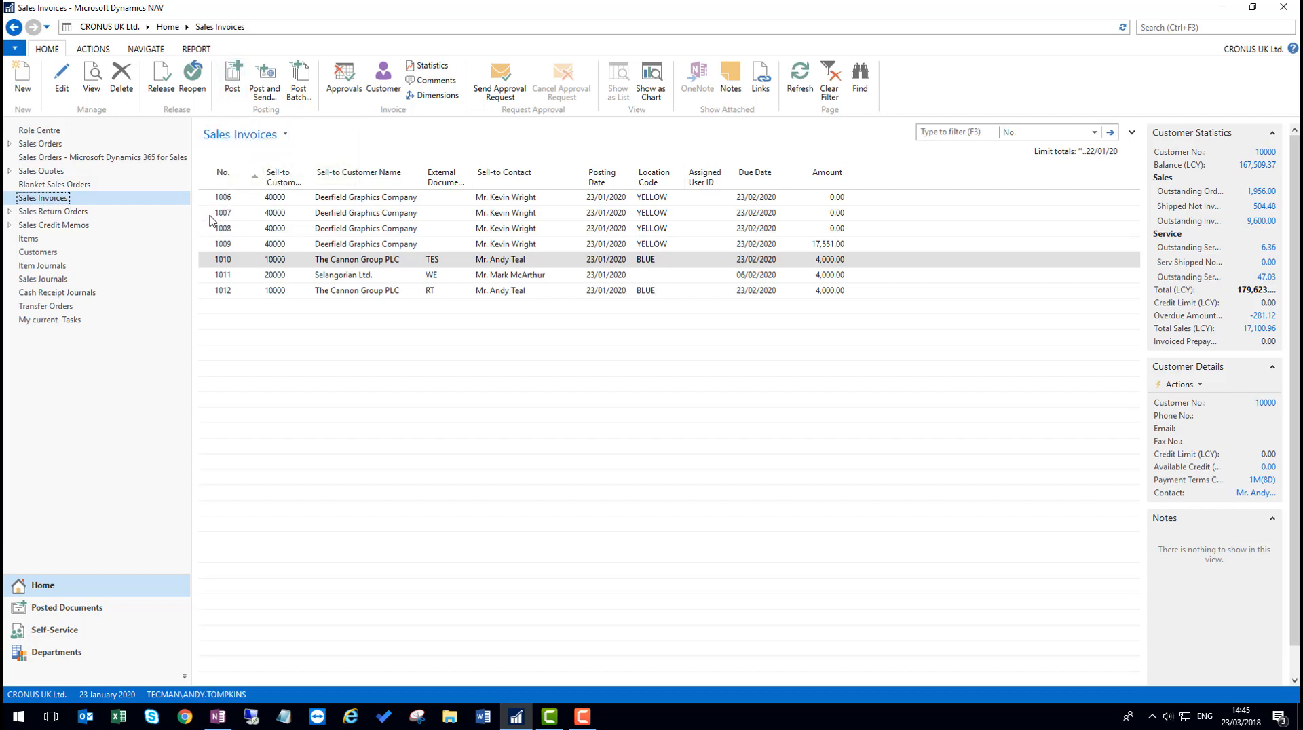
pyautogui.click(222, 259)
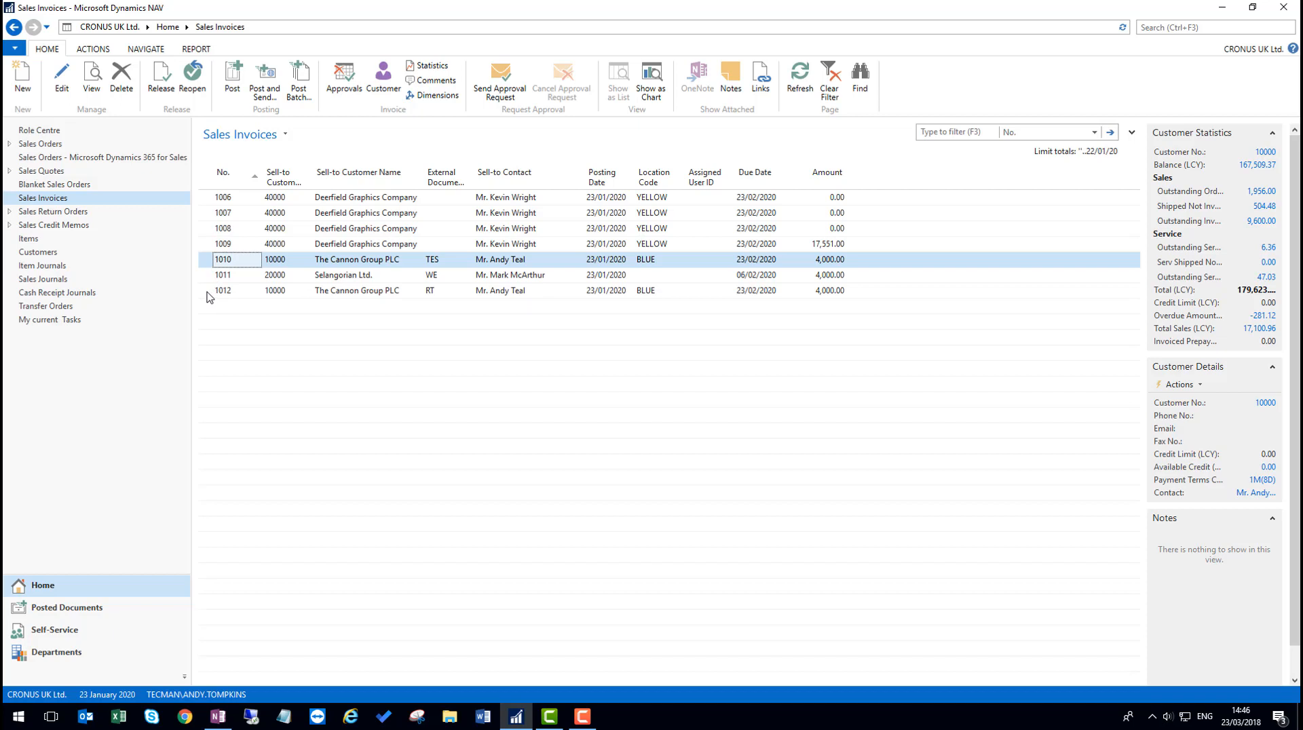
pyautogui.click(221, 290)
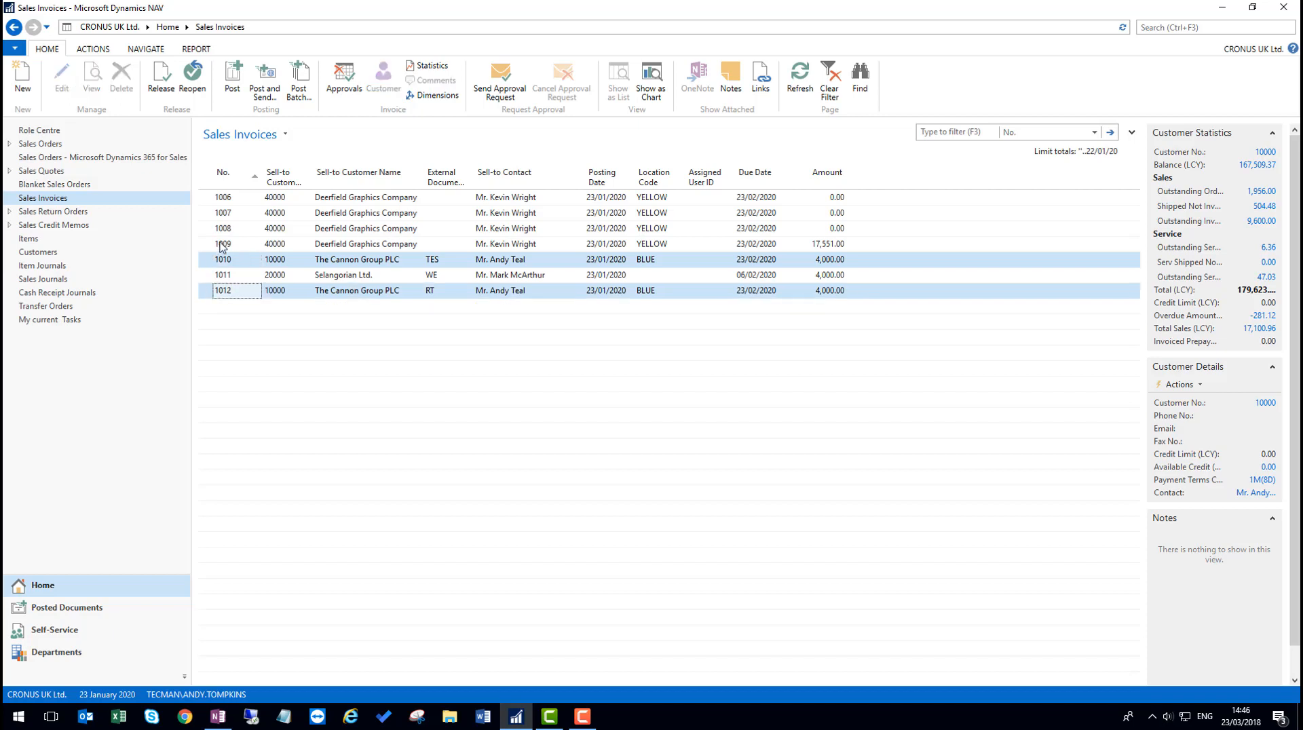
pyautogui.click(224, 243)
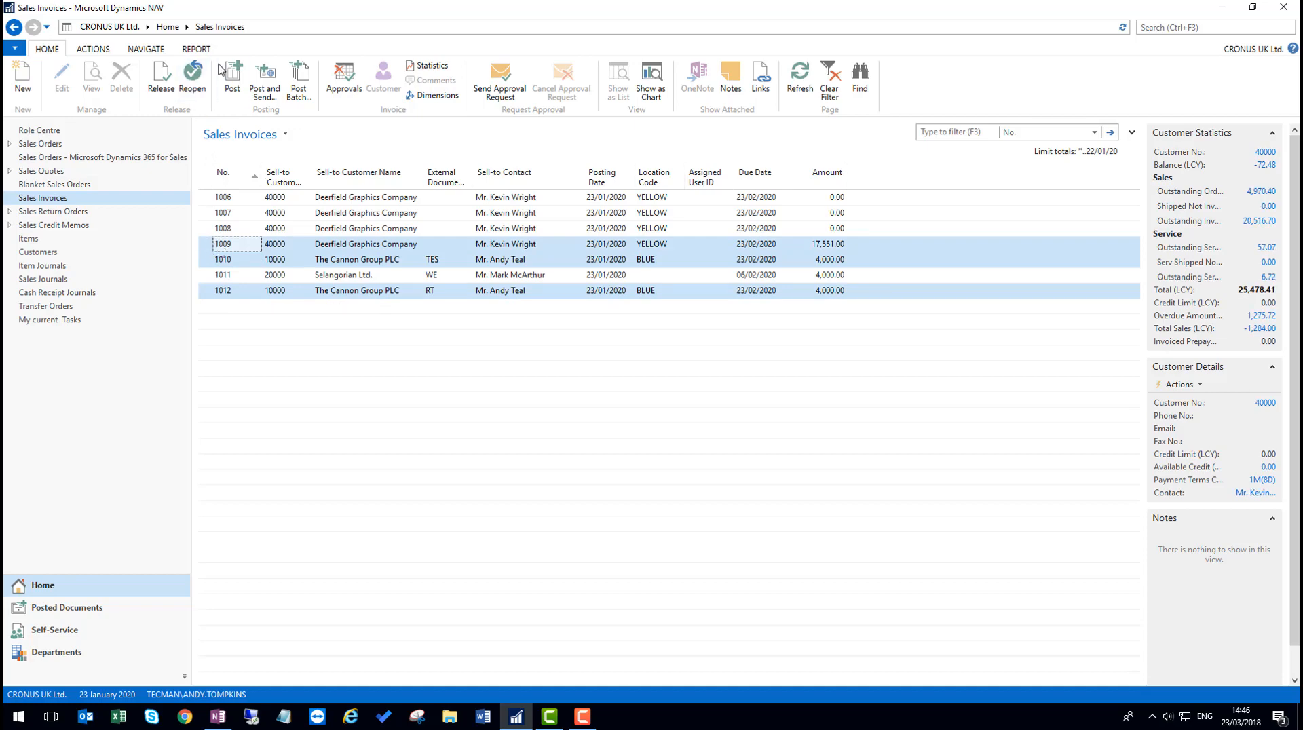
pyautogui.moveTo(232, 78)
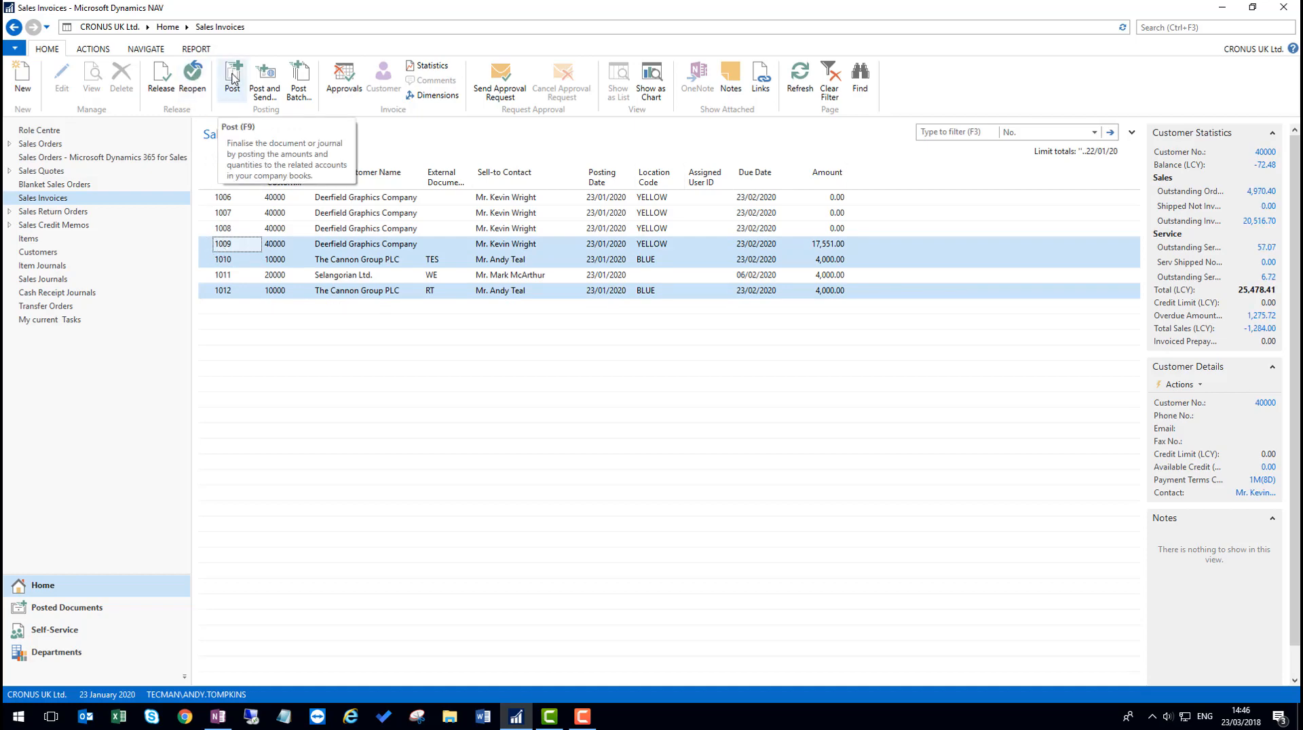
pyautogui.click(232, 78)
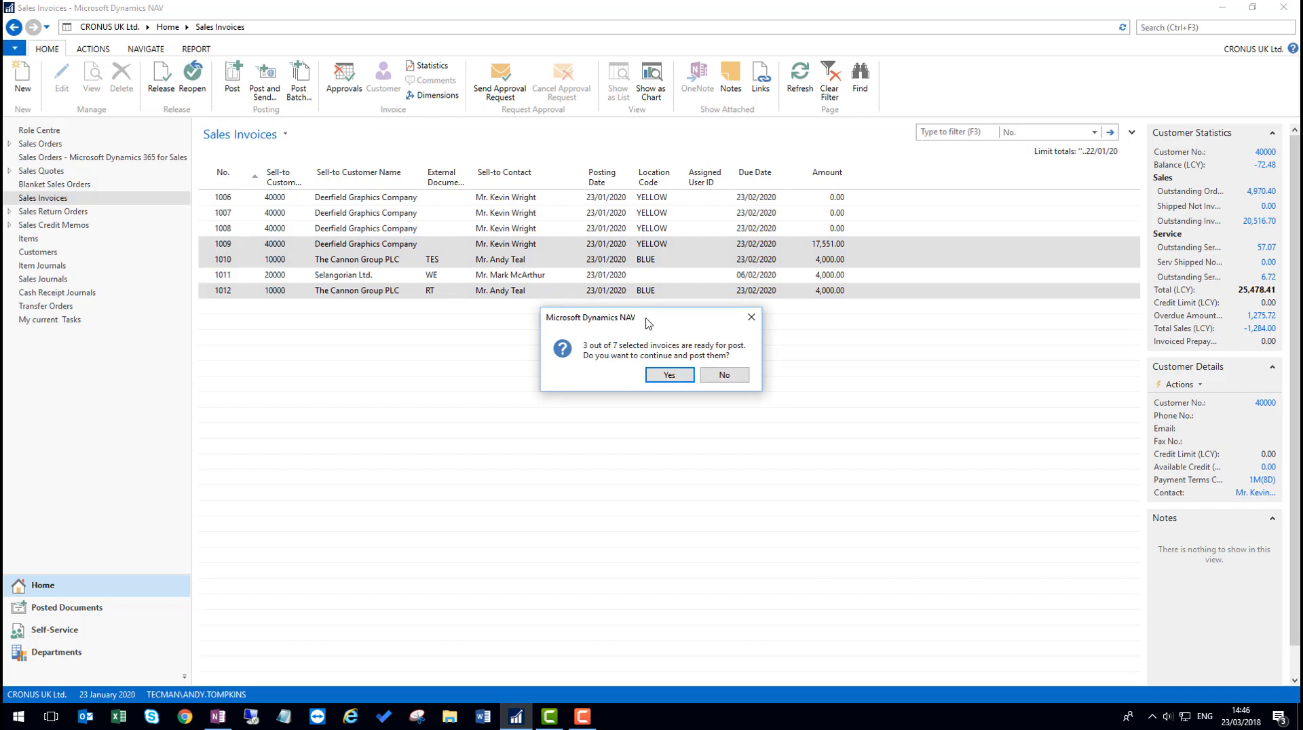
pyautogui.moveTo(667, 324)
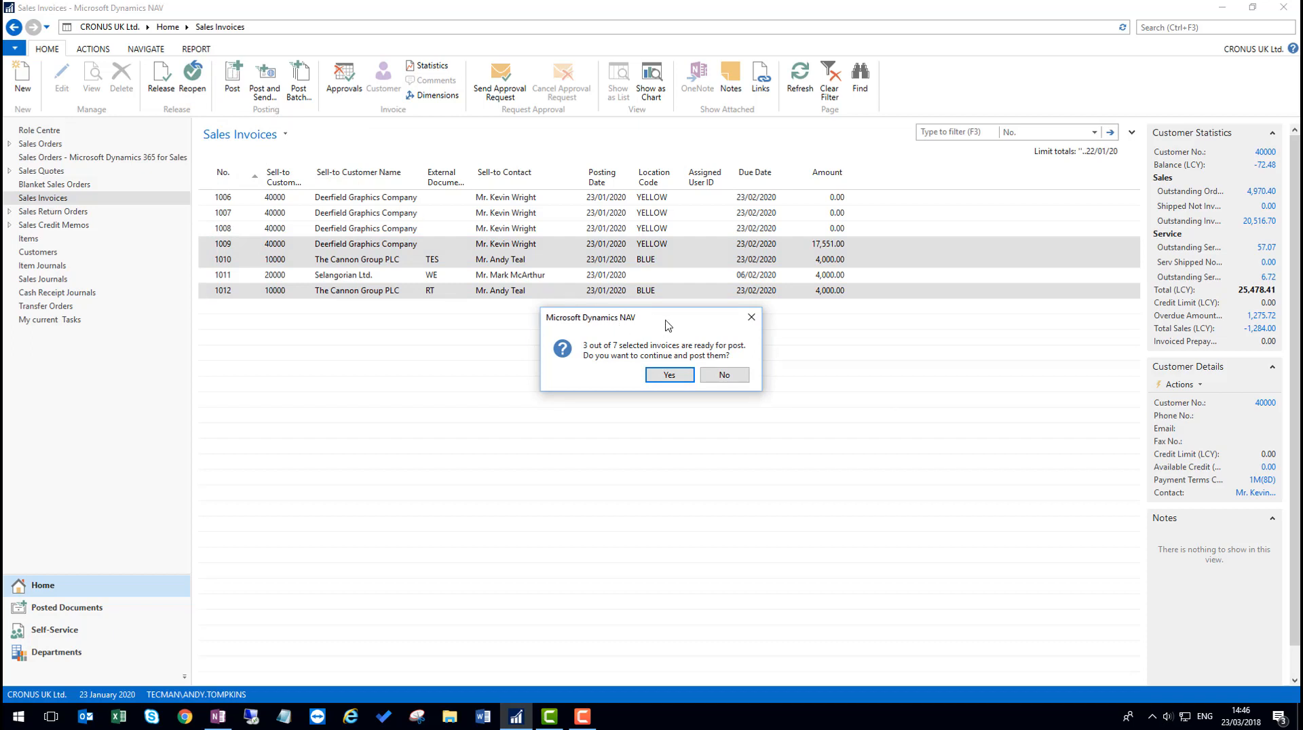
pyautogui.moveTo(643, 342)
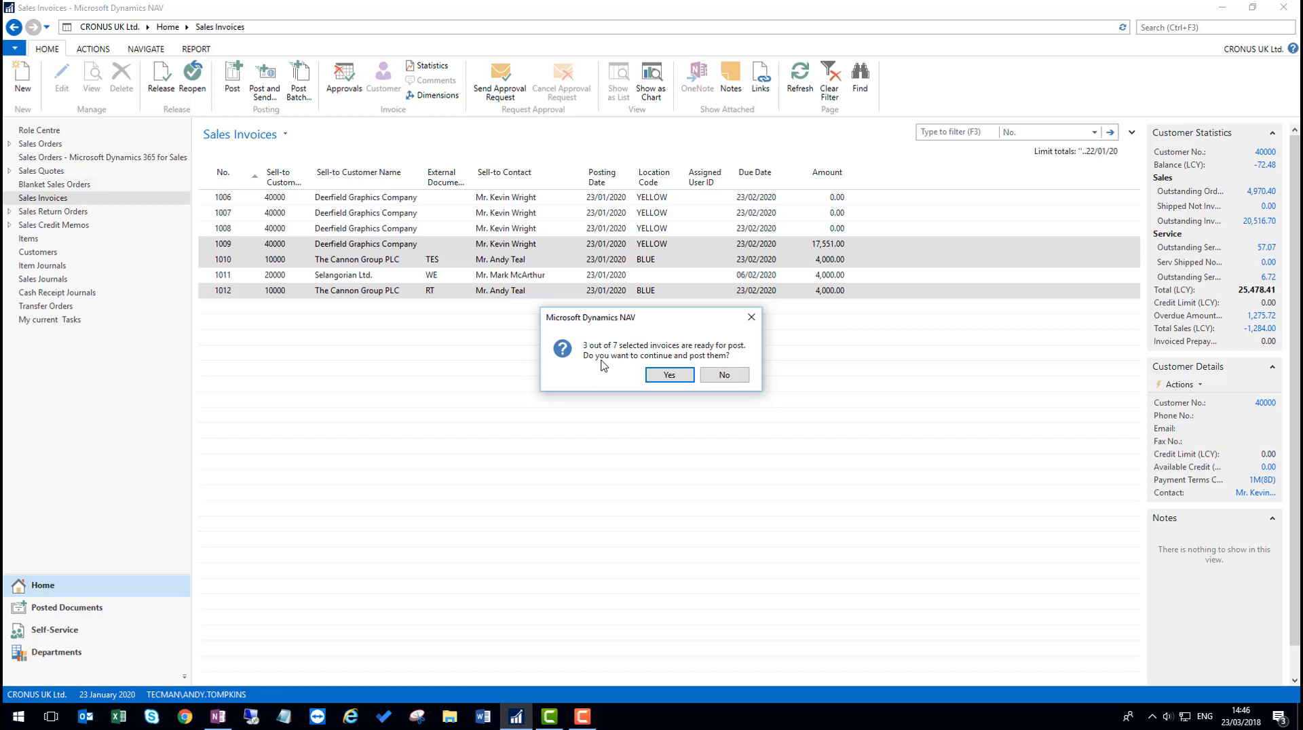
pyautogui.moveTo(611, 378)
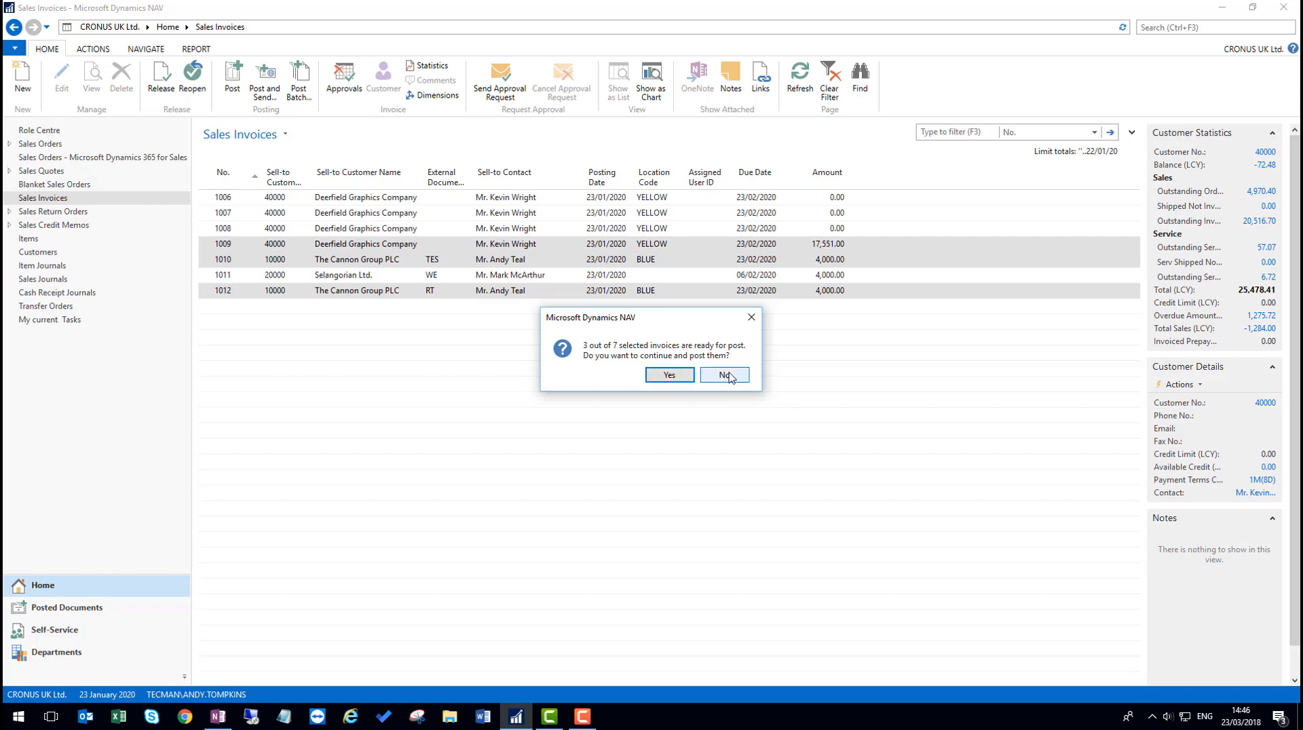
# Step: Decline once, then post the ready invoices and acknowledge the 'documents were posted' message
pyautogui.click(720, 374)
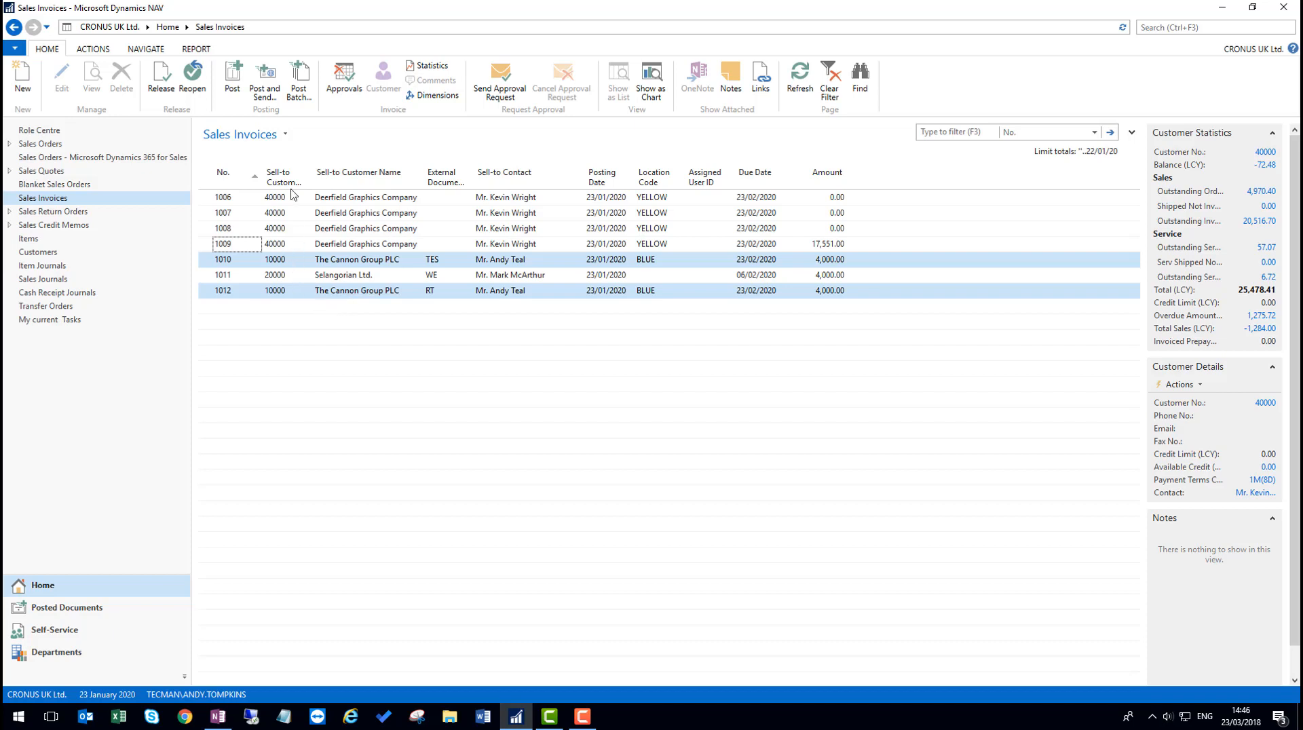
pyautogui.moveTo(232, 79)
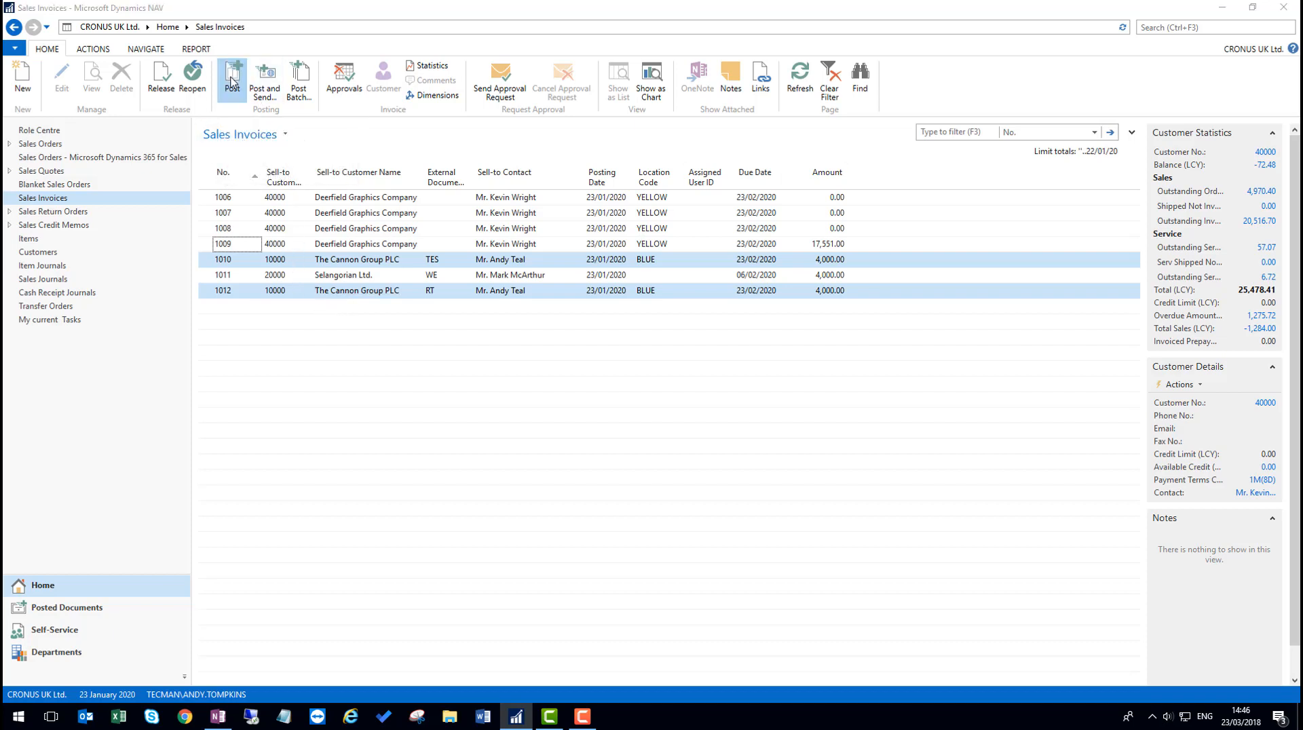
pyautogui.click(232, 79)
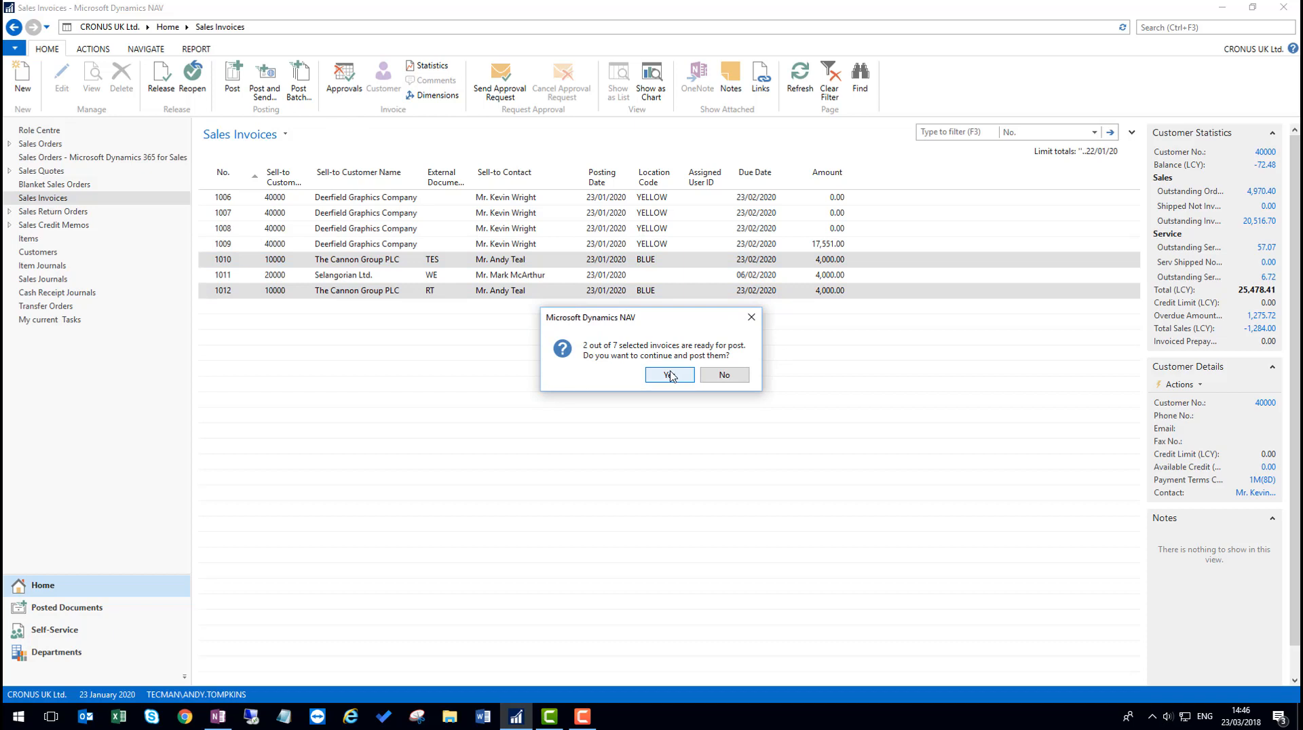
pyautogui.click(668, 375)
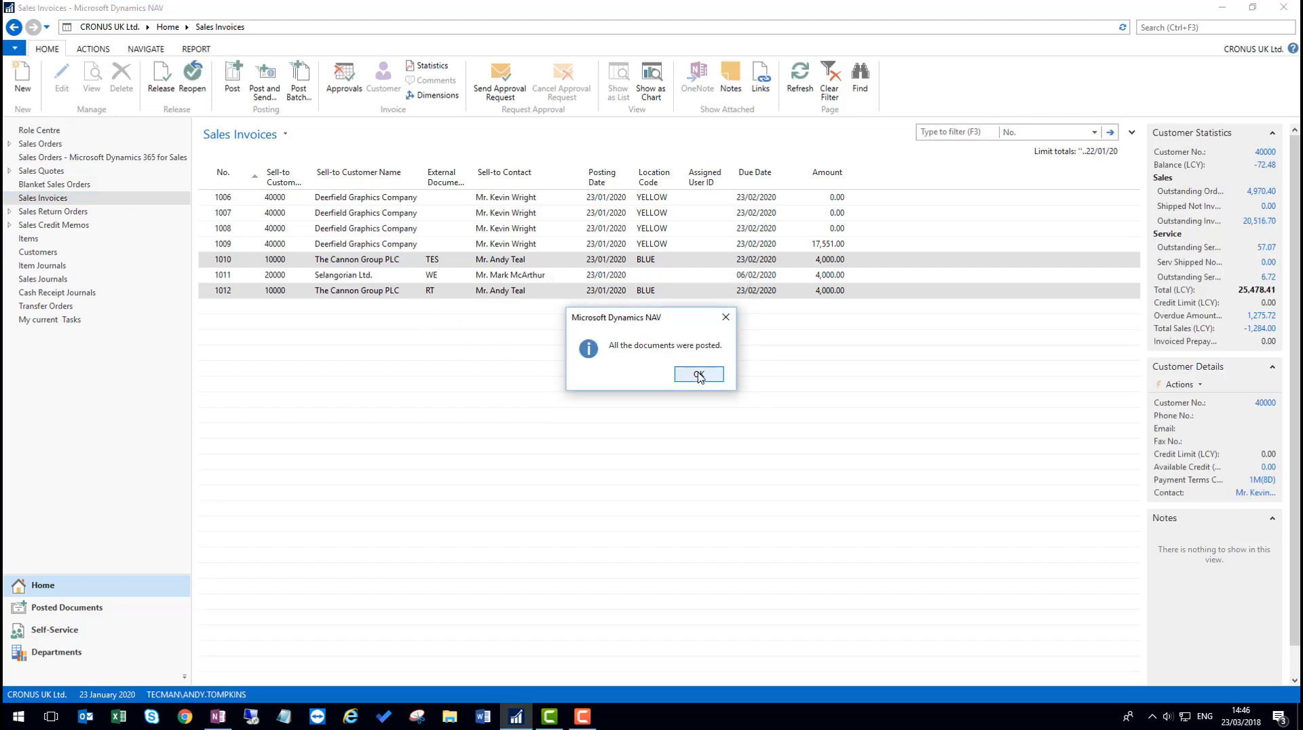
pyautogui.click(697, 374)
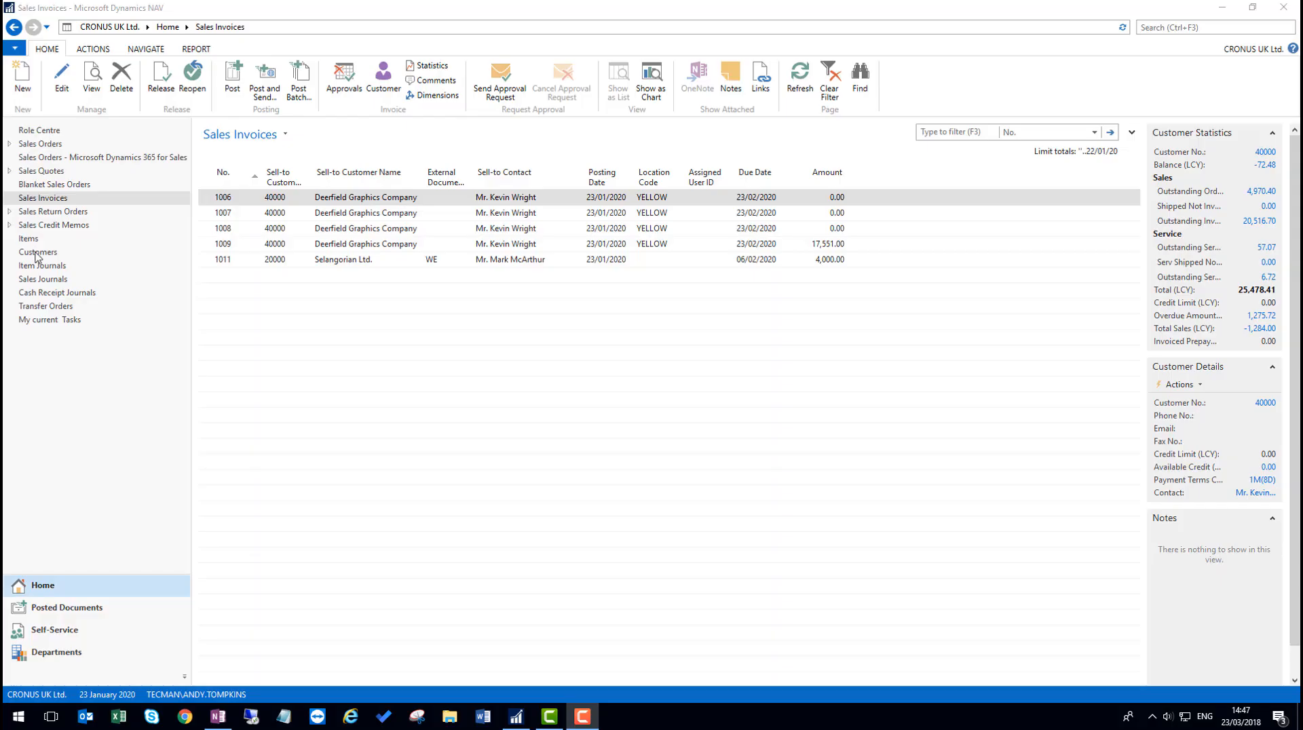
pyautogui.moveTo(349, 145)
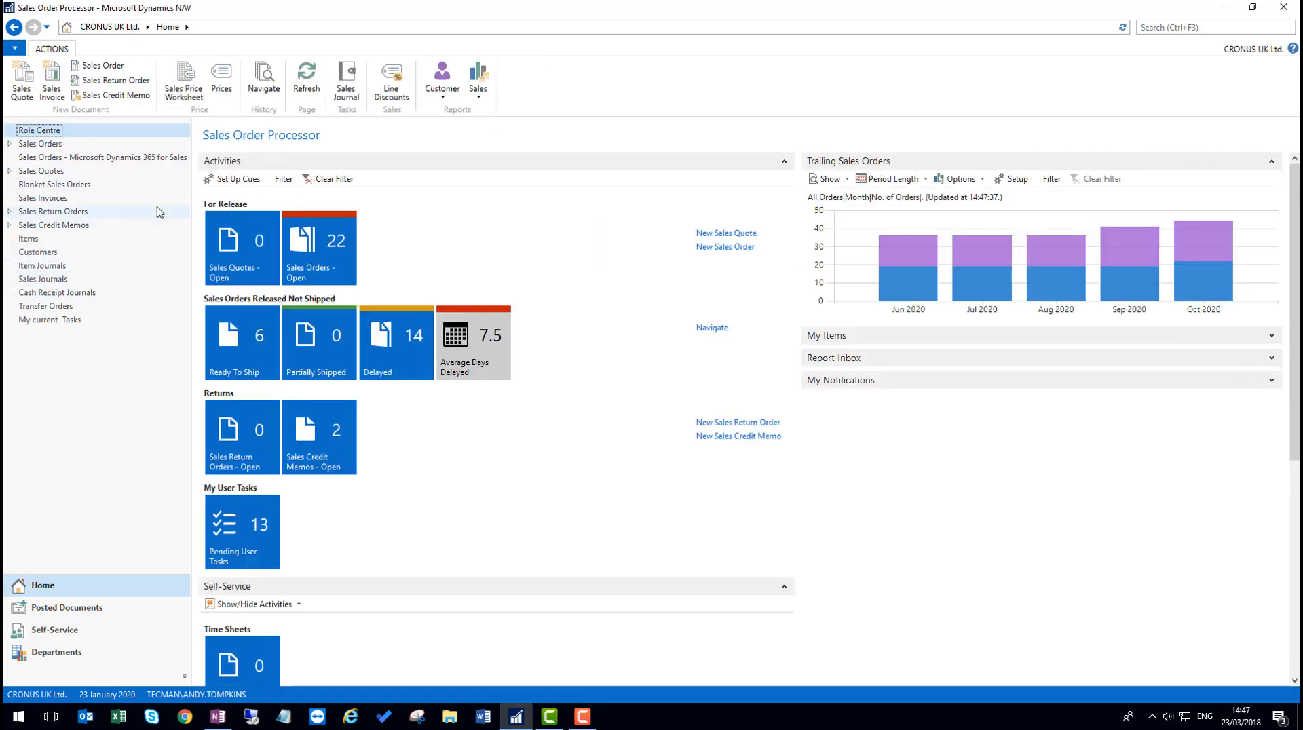
# Step: Search for 'job', open the Jobs list and select the GUILDFOR… job row
pyautogui.click(1213, 27)
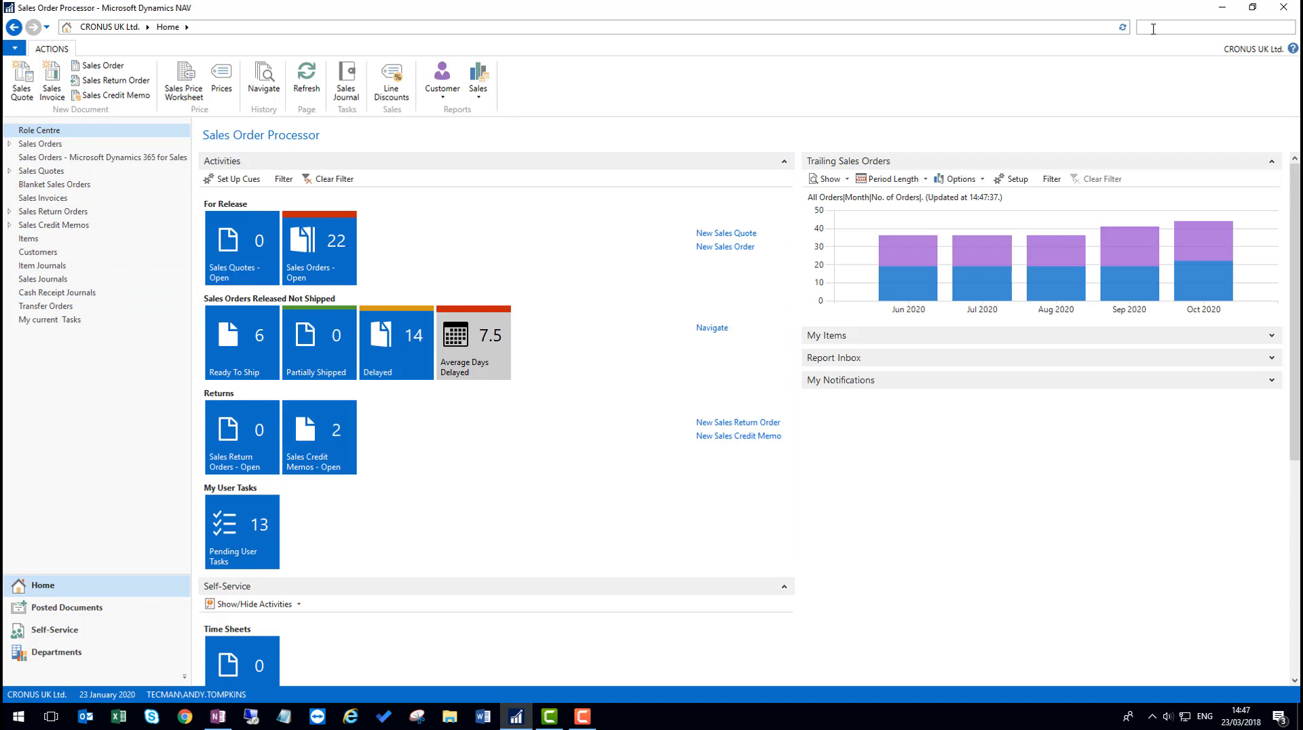
pyautogui.write('job')
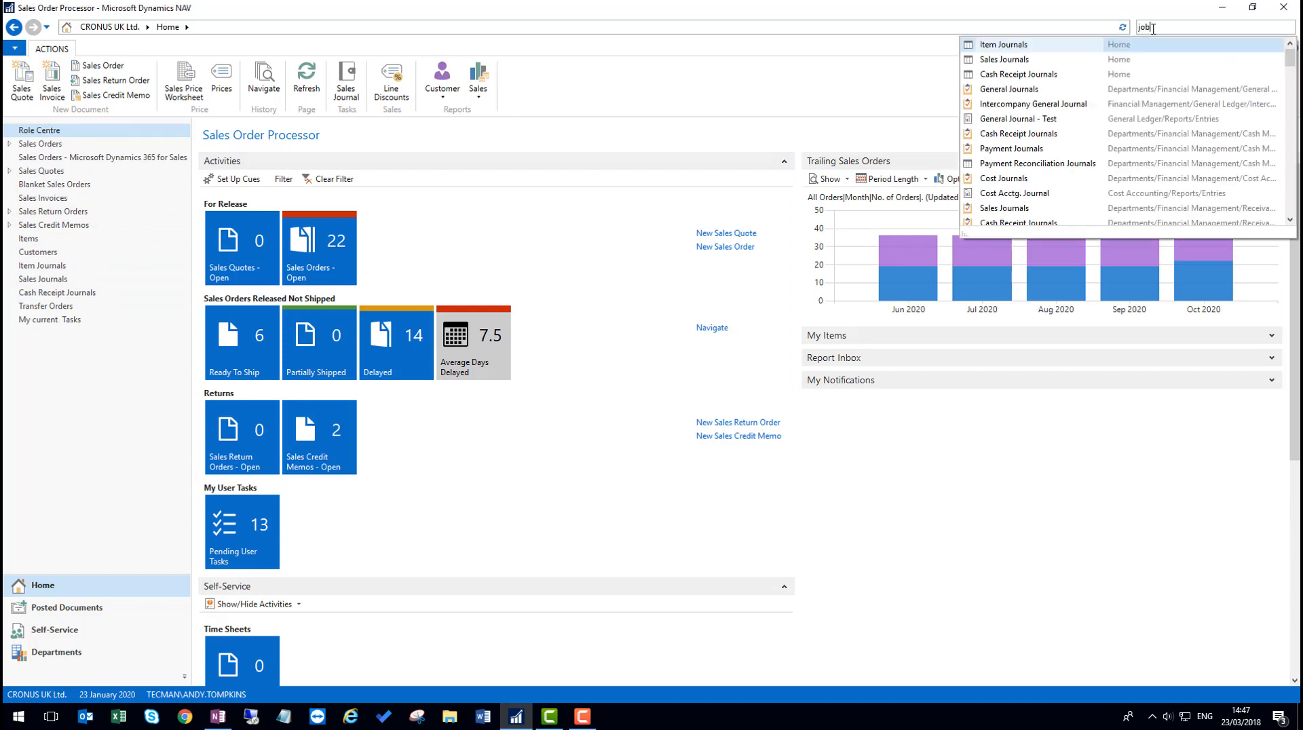
pyautogui.write('job')
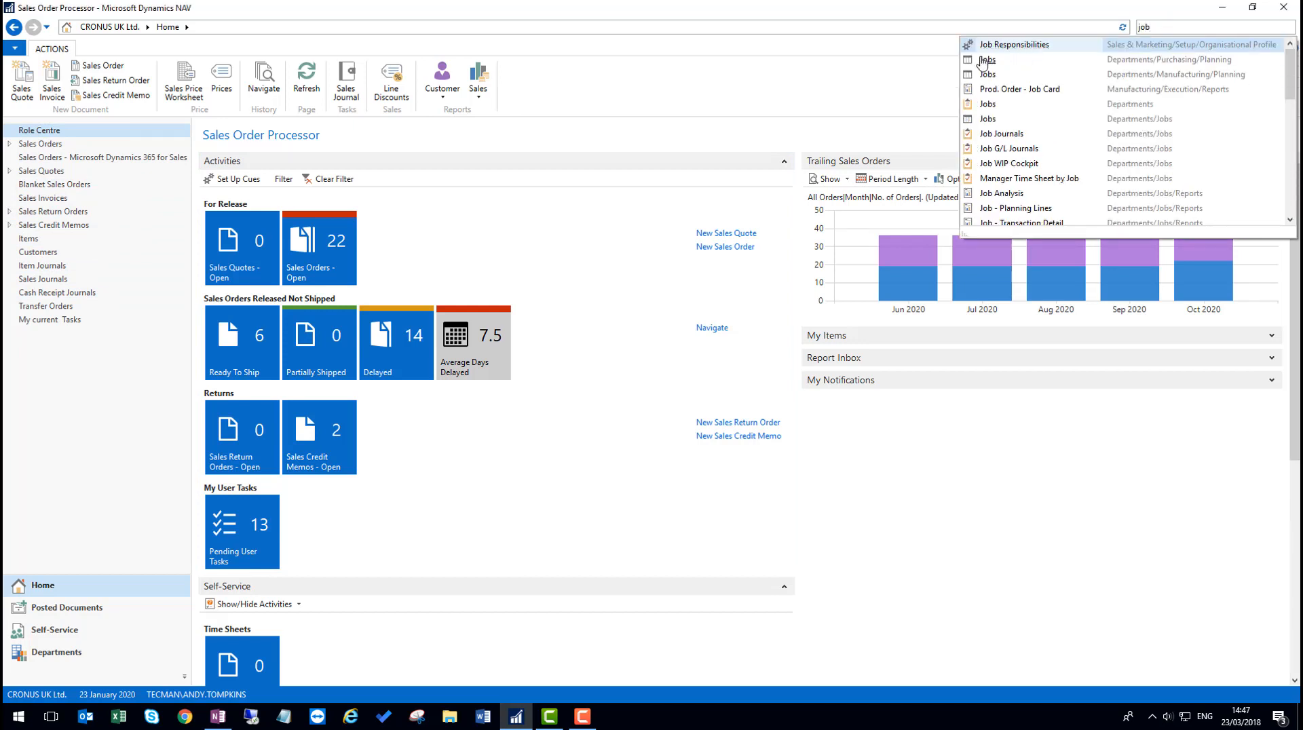
pyautogui.click(989, 60)
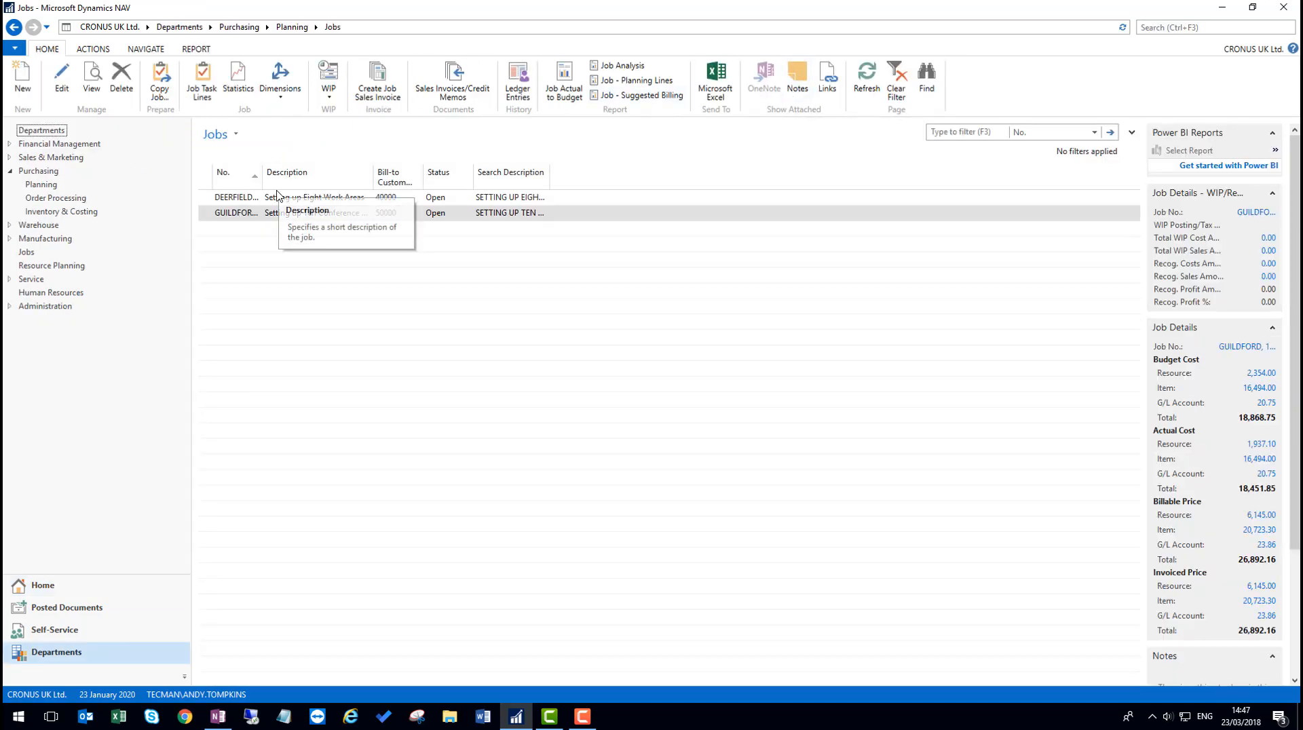
pyautogui.click(235, 213)
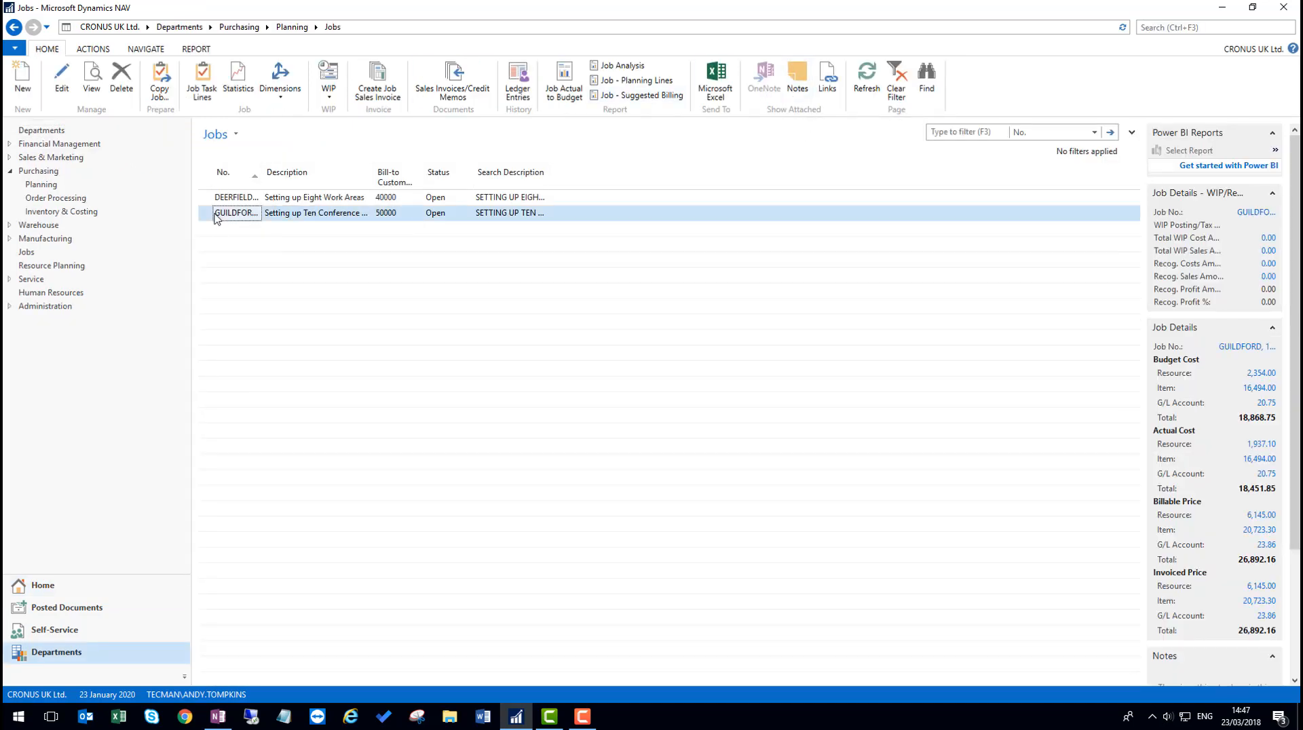
pyautogui.moveTo(453, 79)
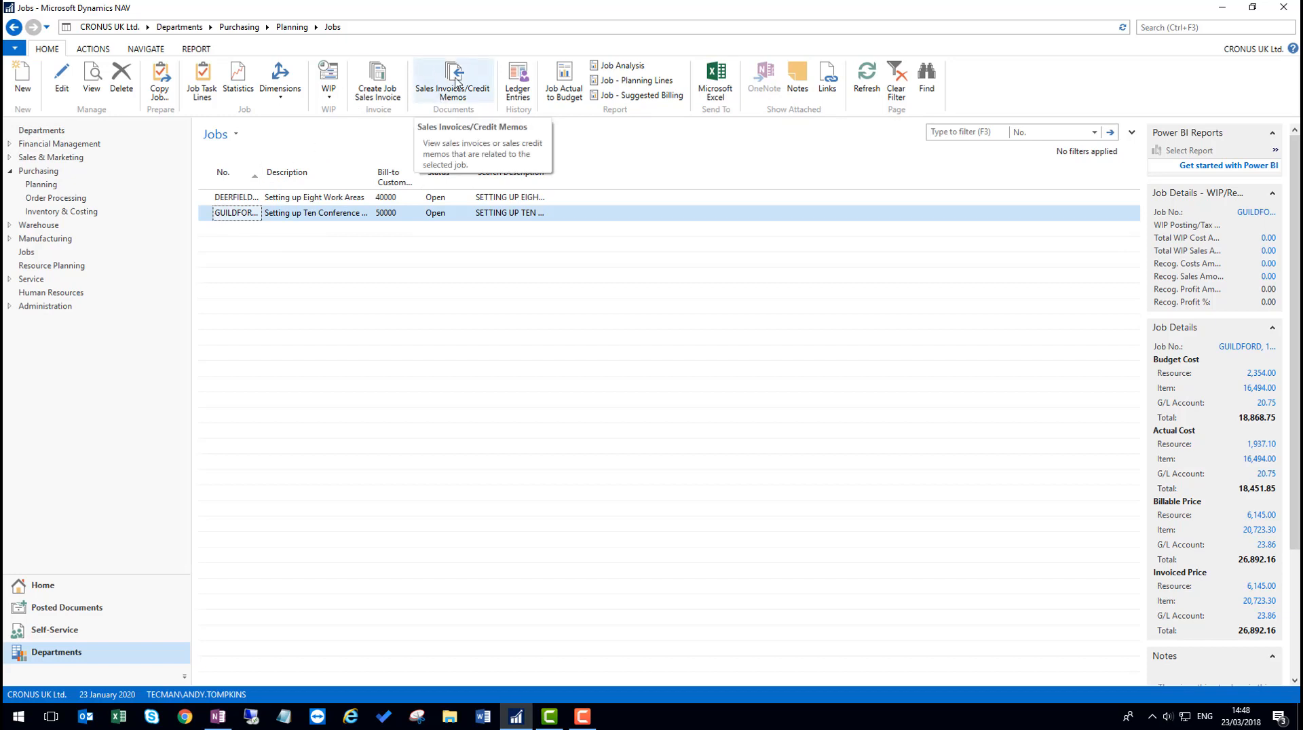
# Step: View the job's related invoices and create a corrective credit memo from the posted invoice
pyautogui.click(452, 80)
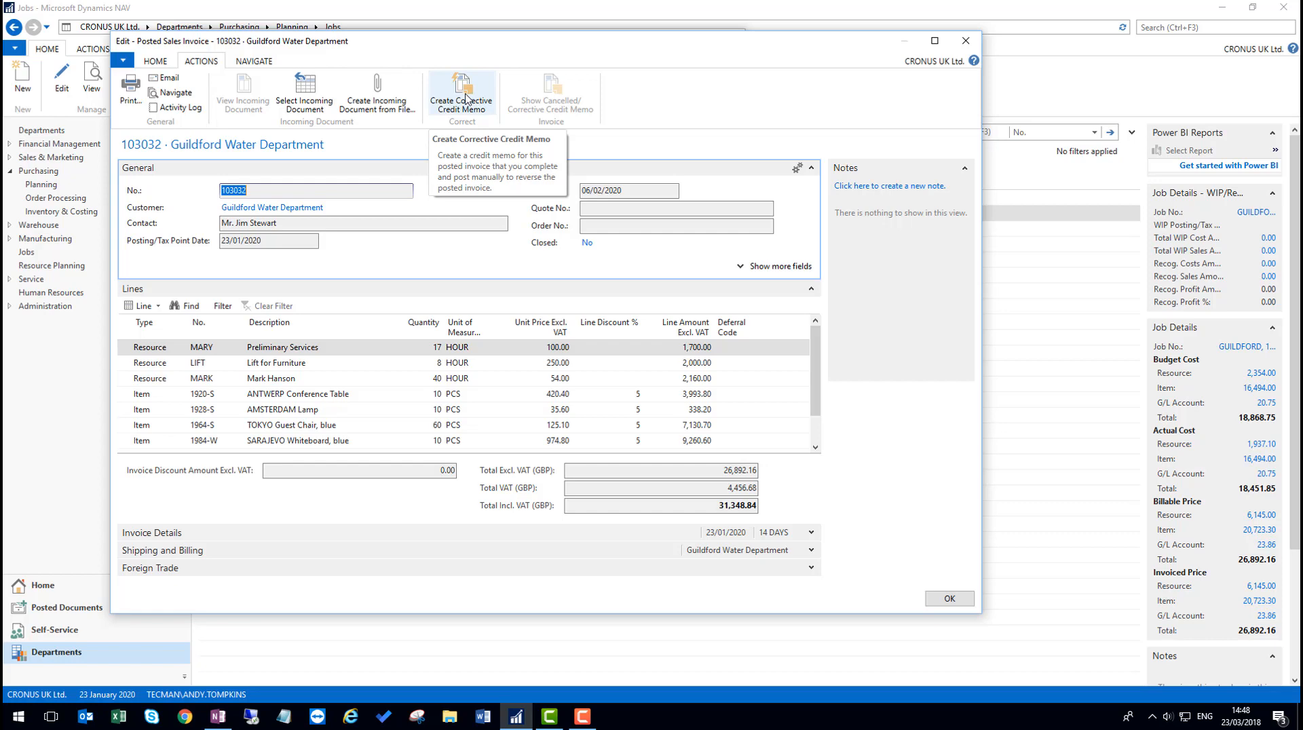
pyautogui.click(461, 93)
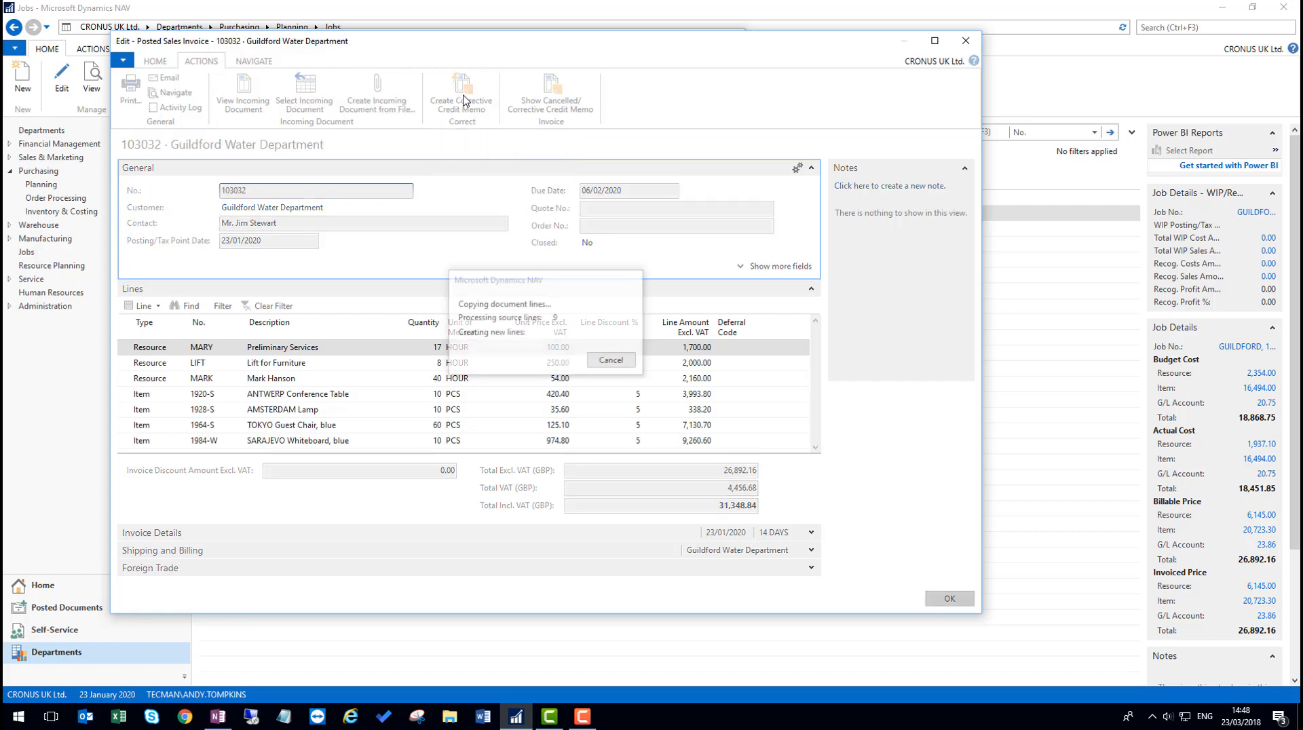
pyautogui.click(461, 94)
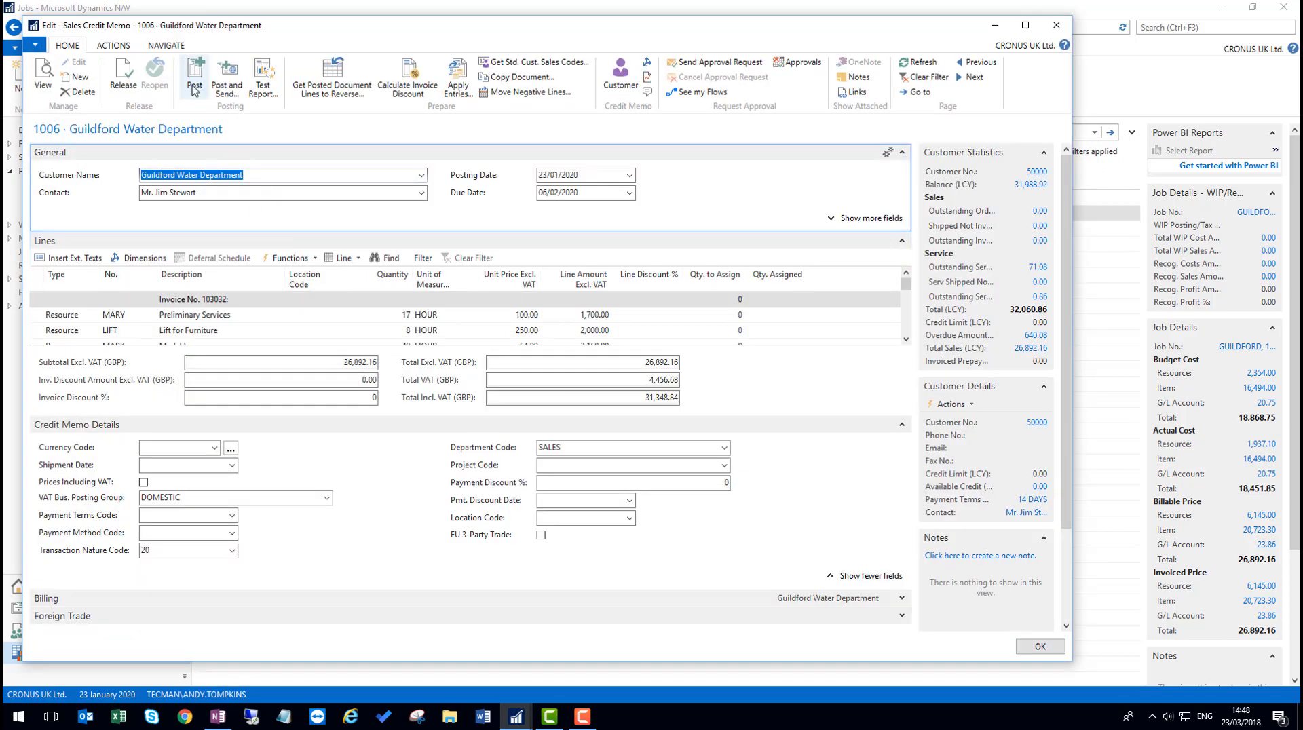
pyautogui.moveTo(194, 76)
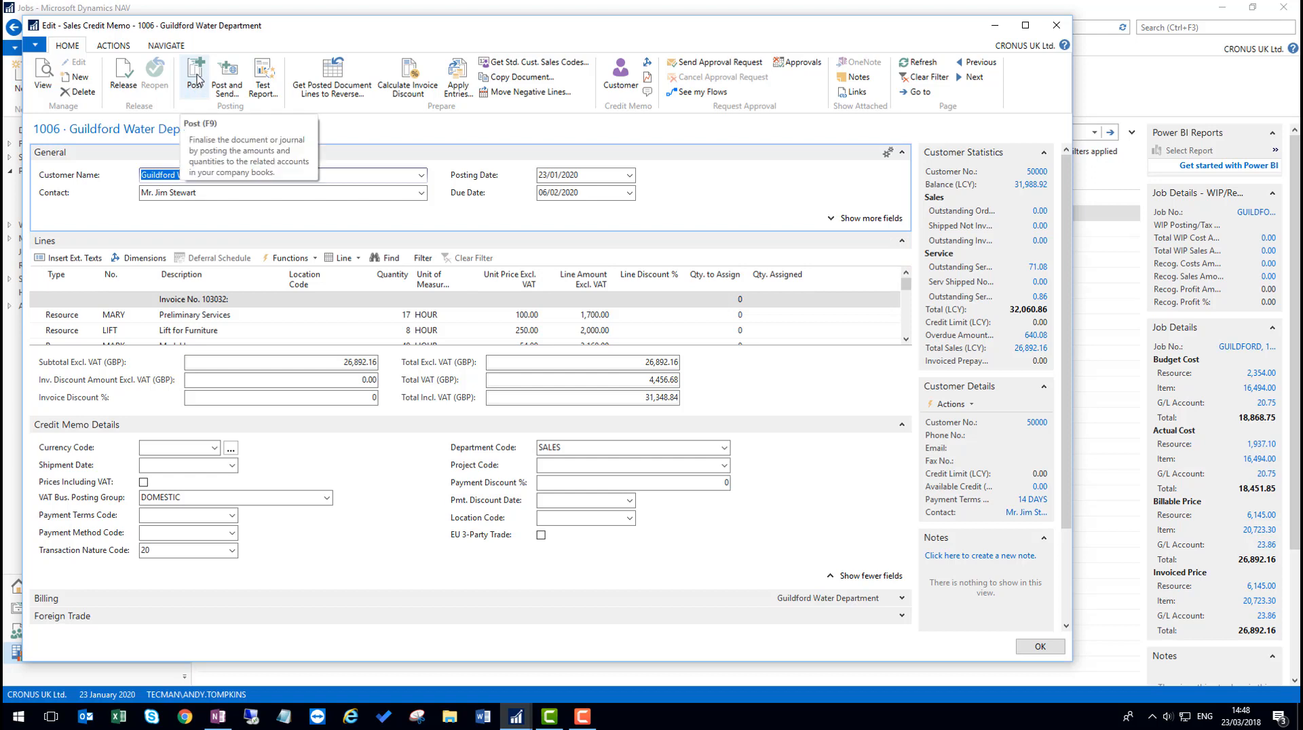
# Step: Post the corrective credit memo and open the posted credit memo
pyautogui.click(194, 75)
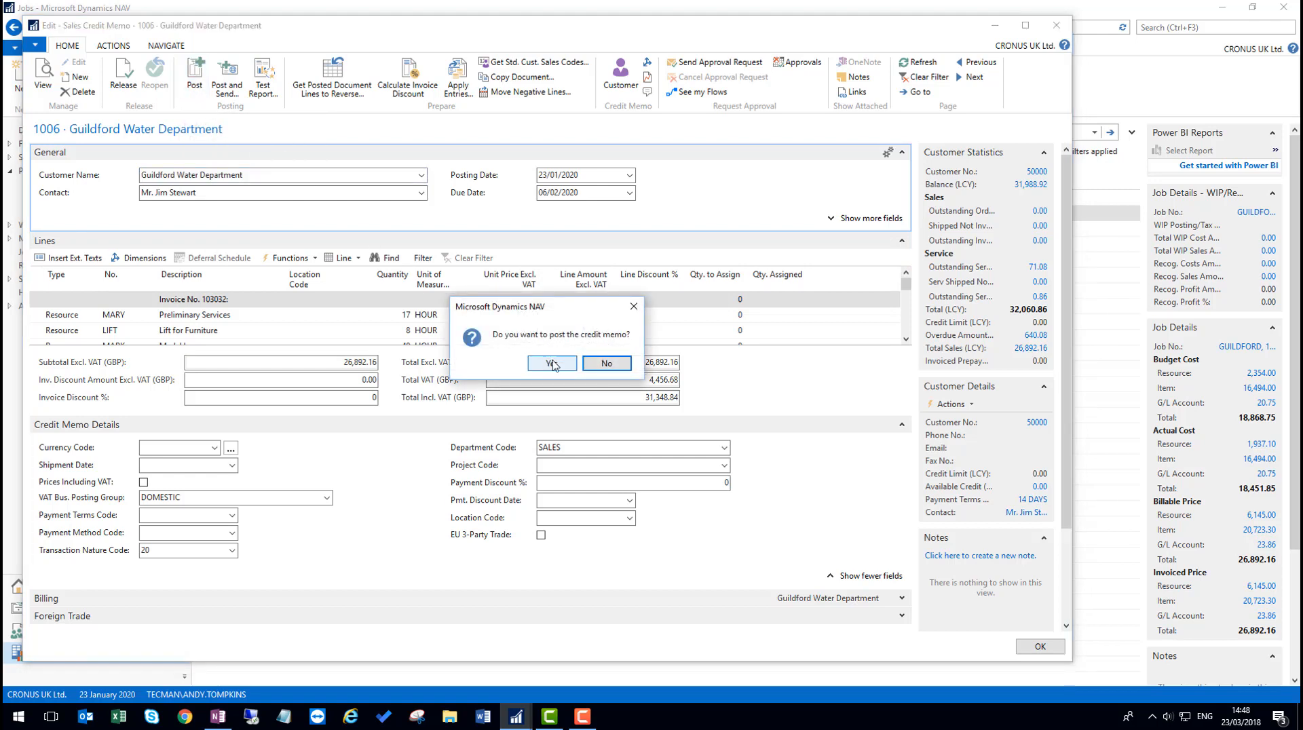
pyautogui.click(547, 362)
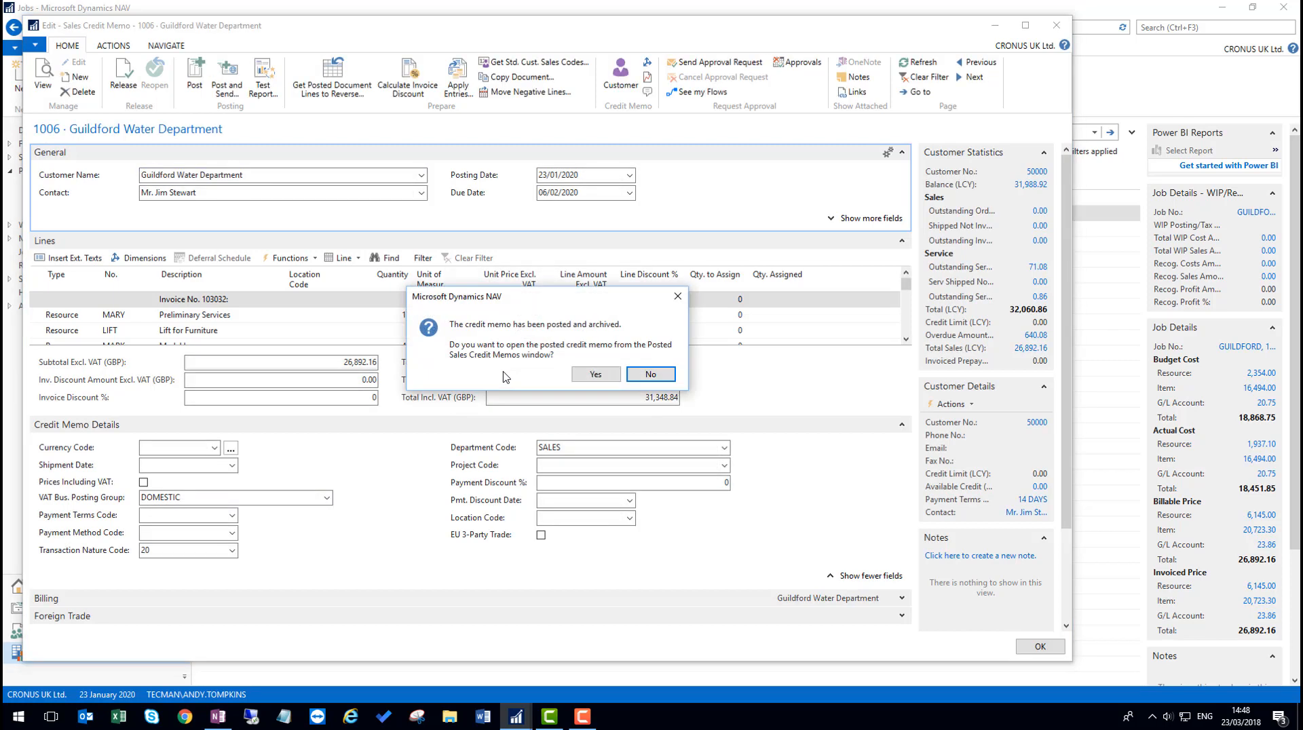
pyautogui.click(594, 373)
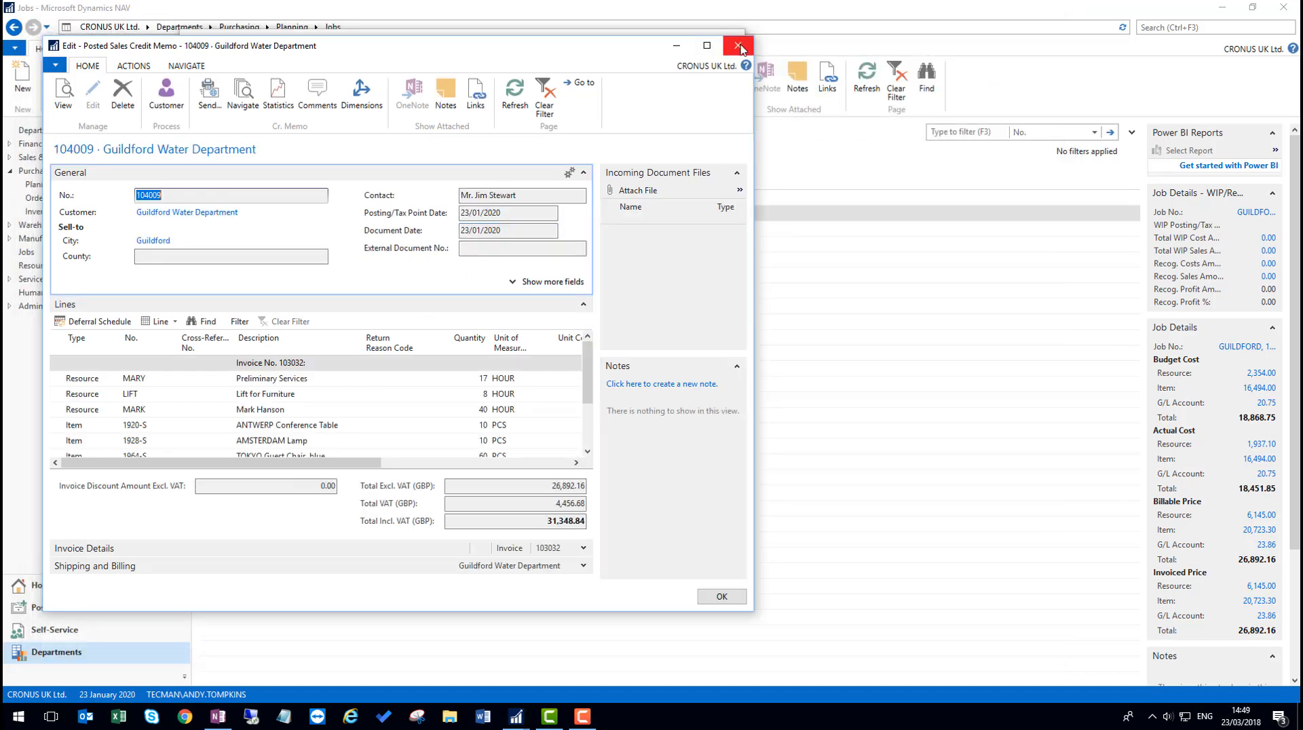
# Step: Close the credit memo and job invoices windows and look up the job's bill-to customer
pyautogui.click(739, 46)
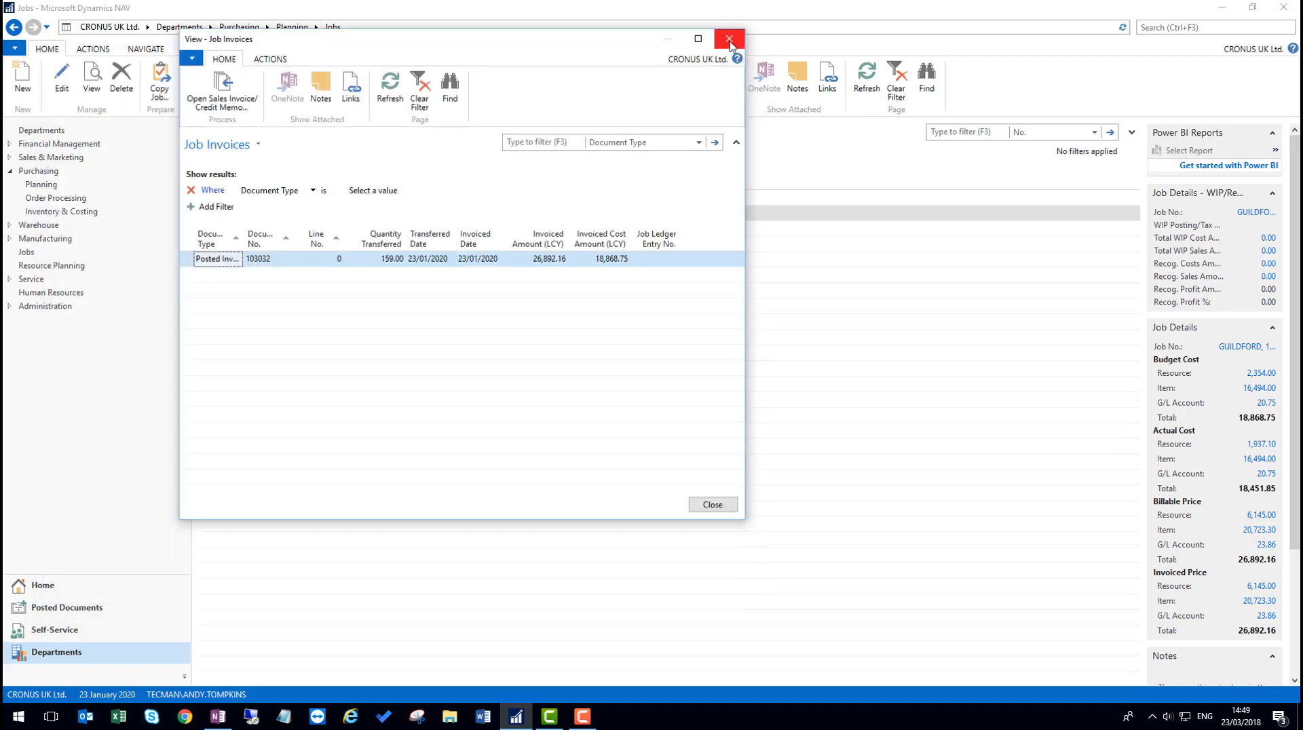
pyautogui.click(729, 39)
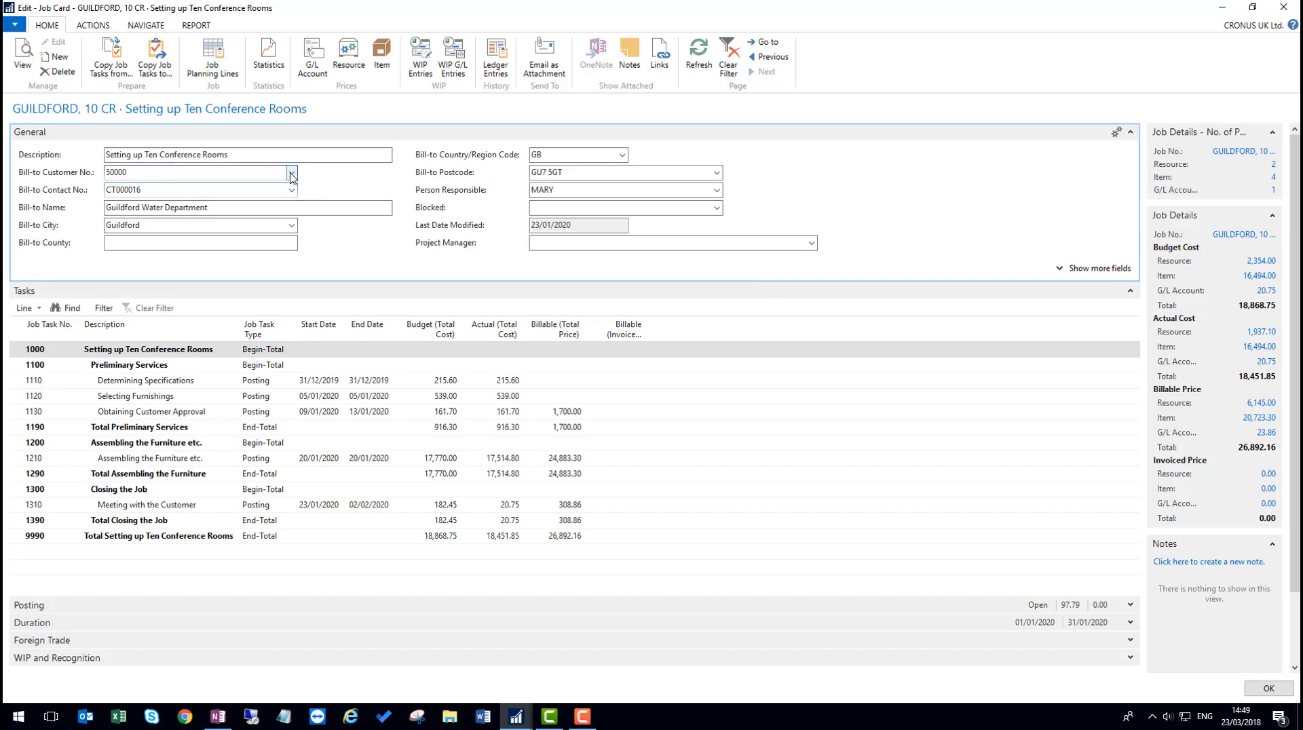
pyautogui.click(291, 173)
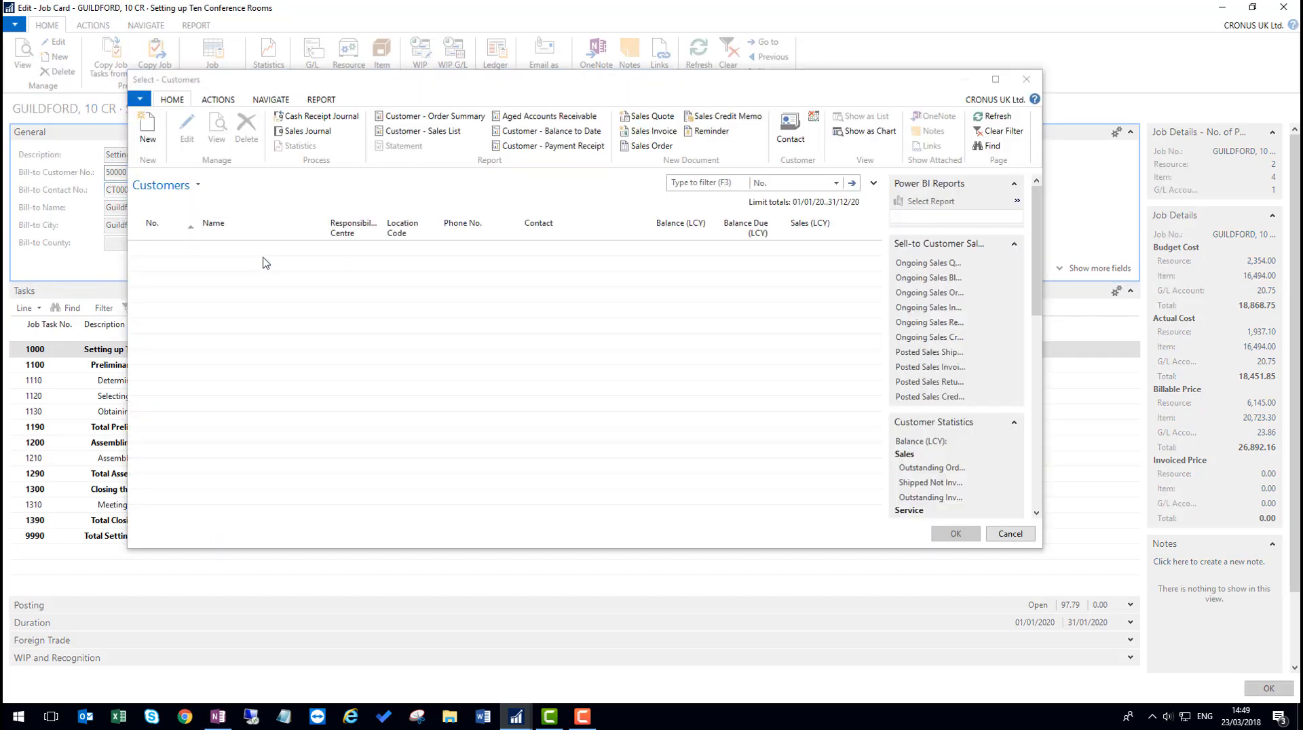
pyautogui.click(270, 99)
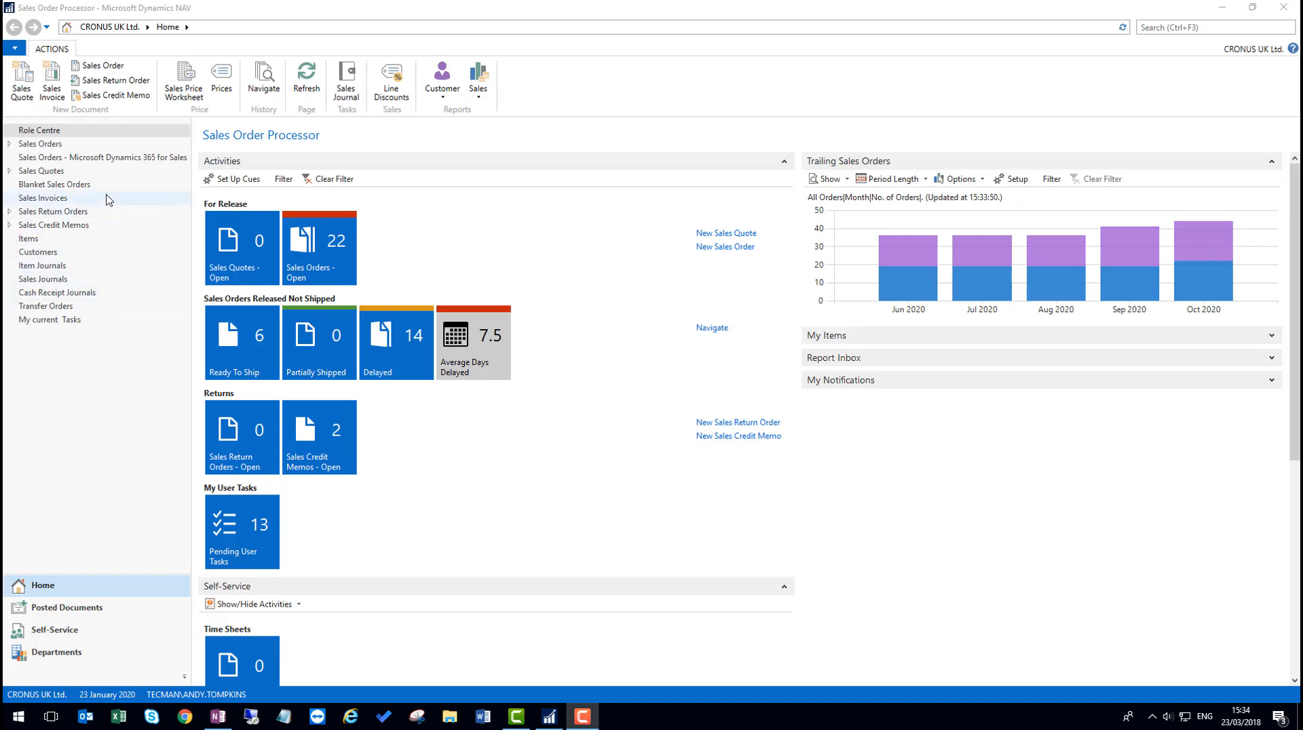
pyautogui.moveTo(107, 200)
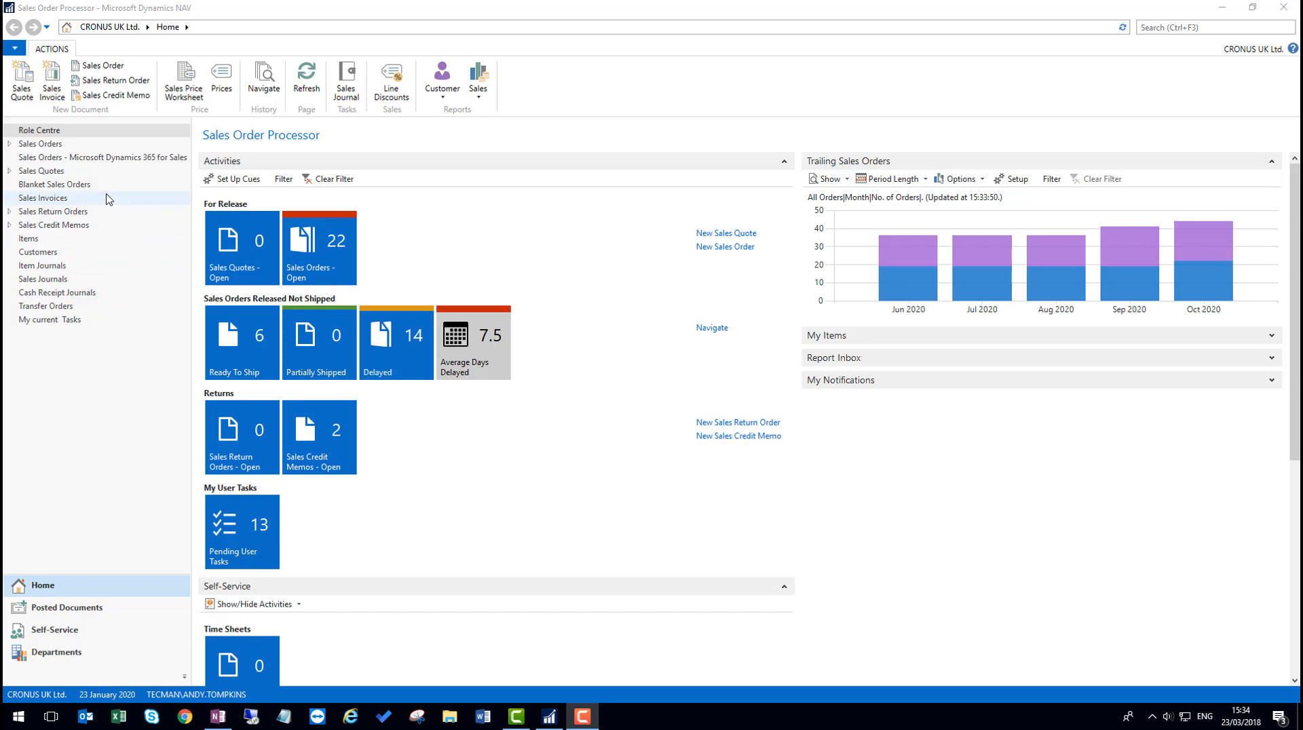
pyautogui.moveTo(87, 157)
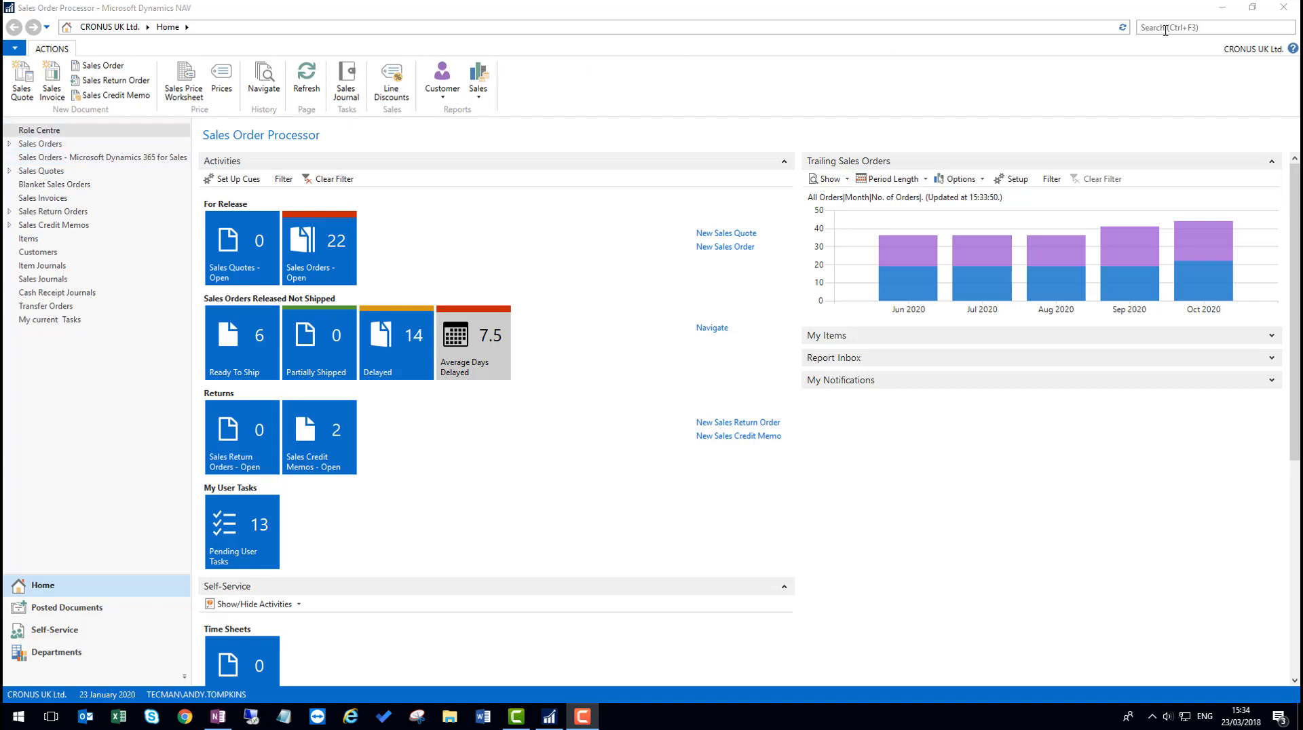
# Step: Search 'my', open My Notifications and toggle the Update Sell-to Customer Address notification
pyautogui.write('m')
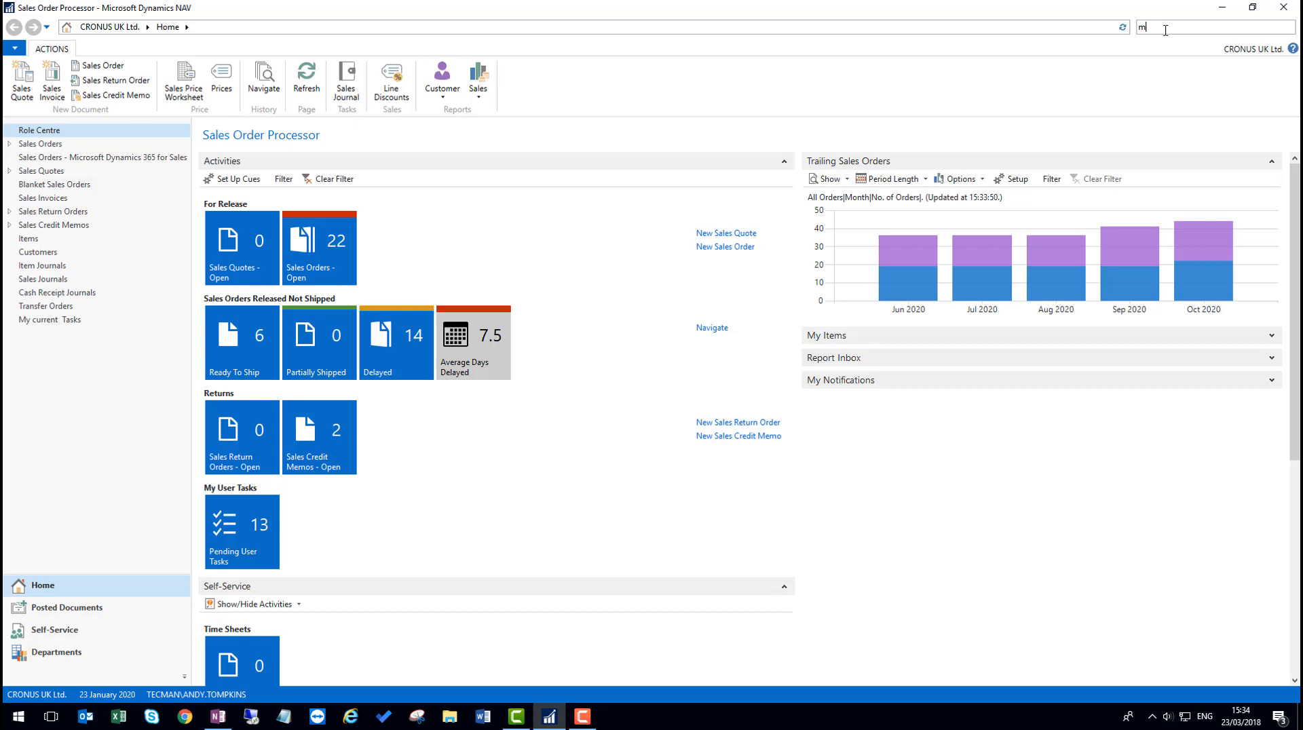
pyautogui.write('y')
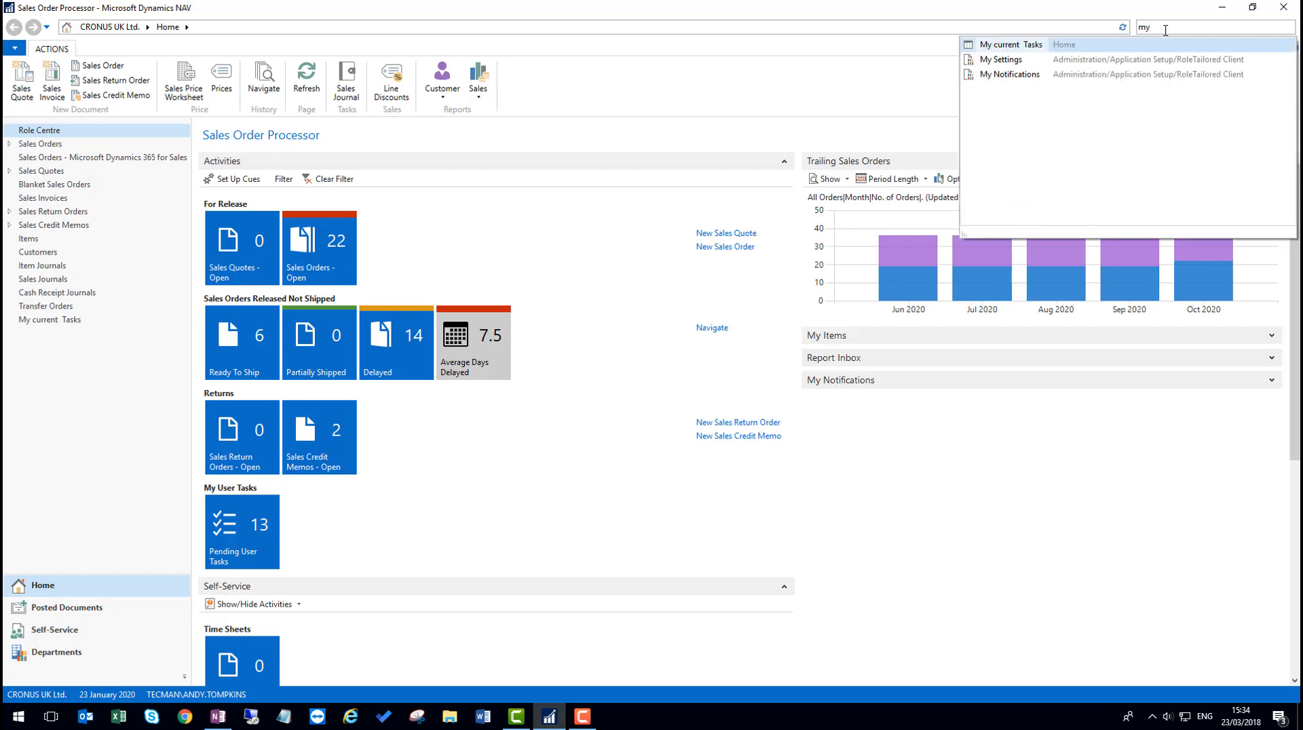
pyautogui.click(1010, 73)
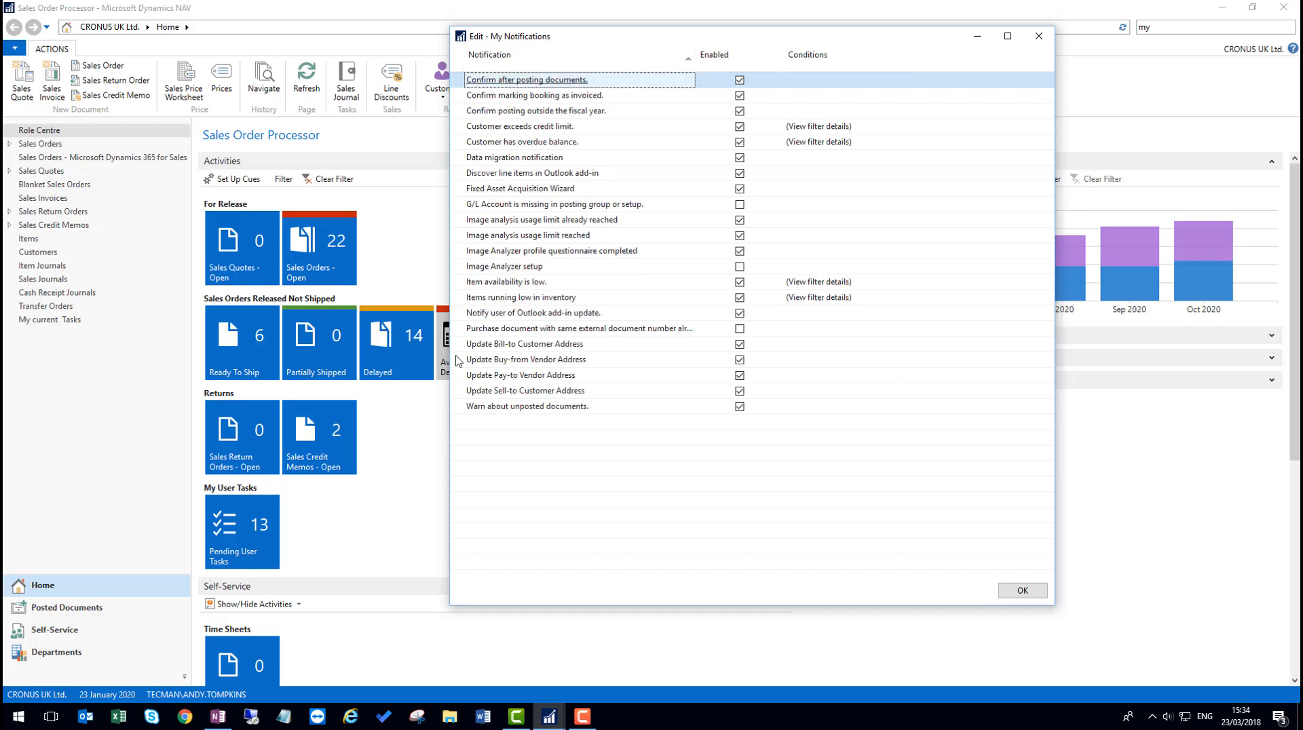
pyautogui.click(525, 391)
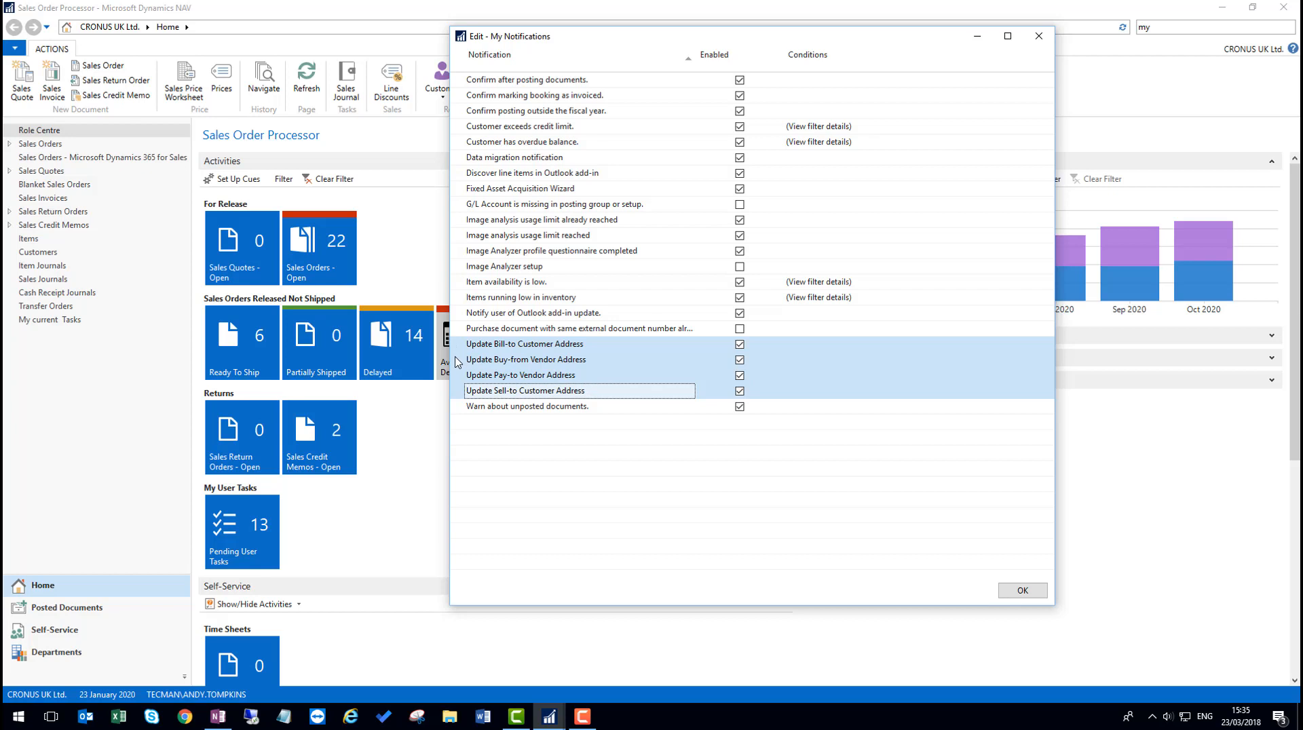
pyautogui.moveTo(457, 369)
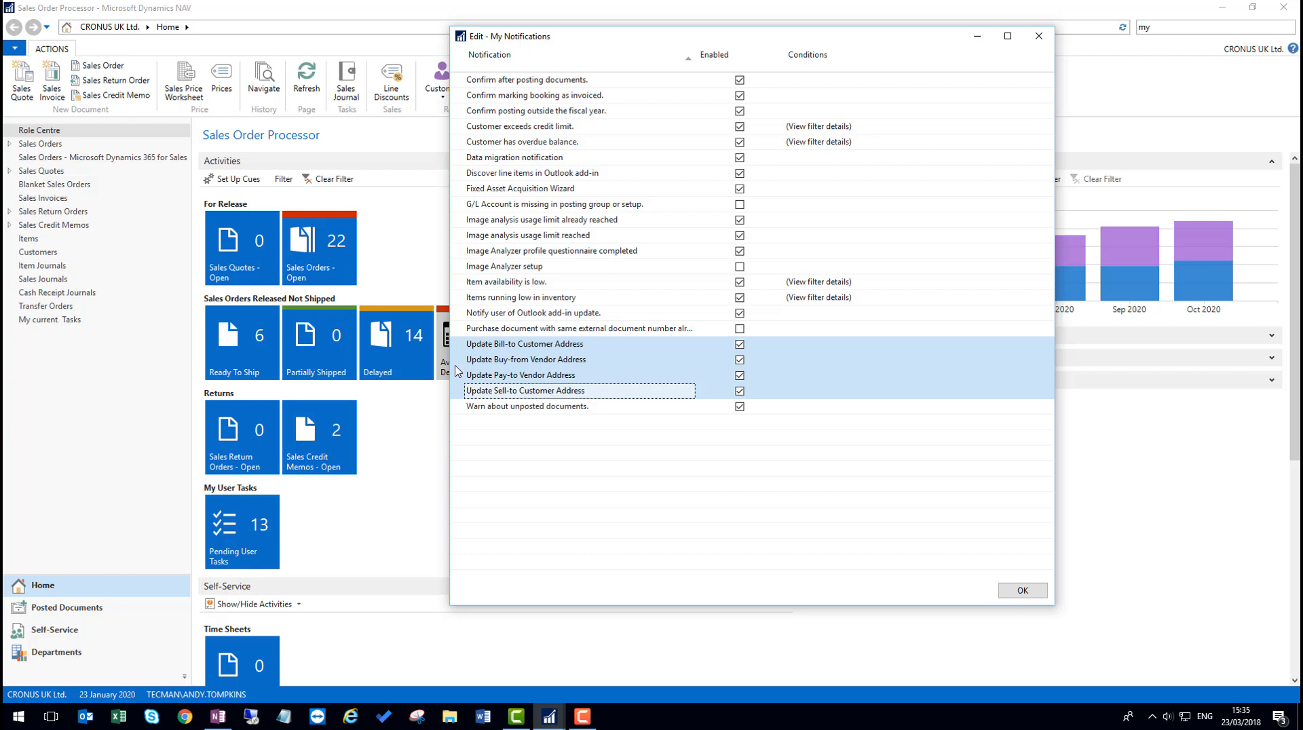
pyautogui.moveTo(626, 391)
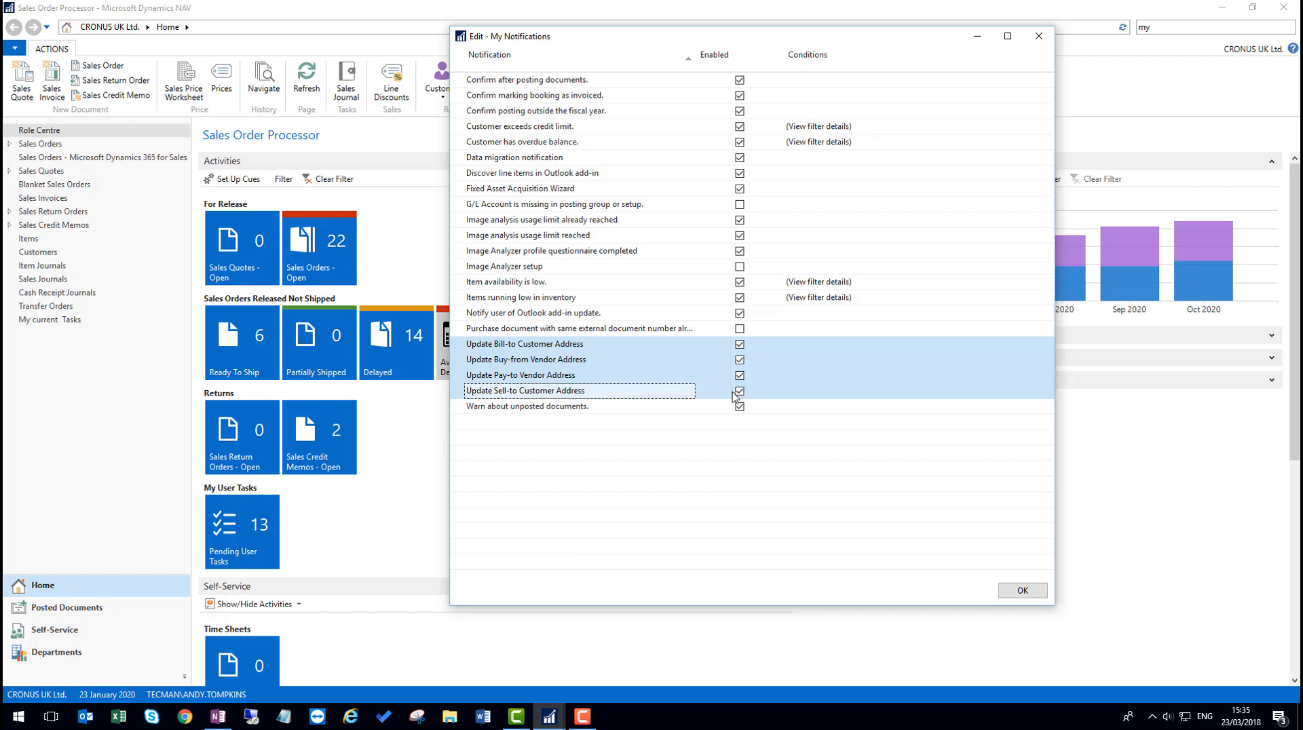
pyautogui.click(738, 405)
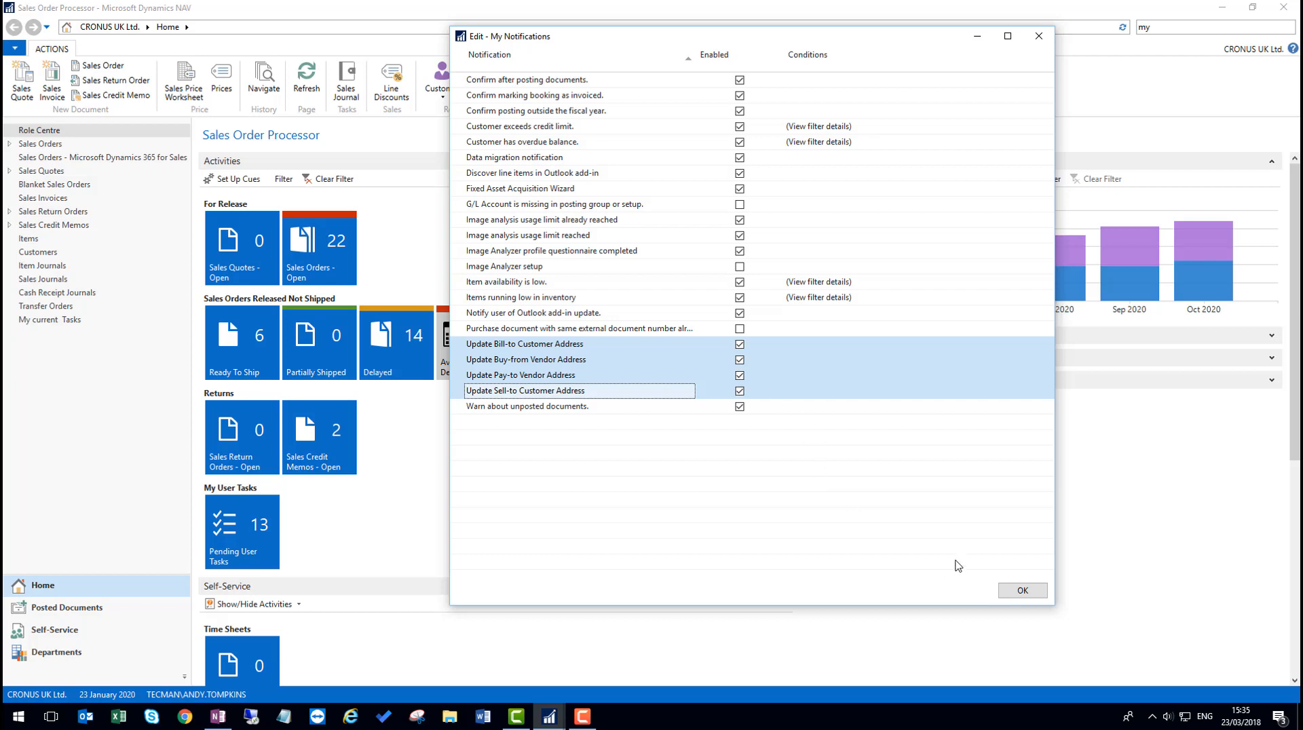
pyautogui.moveTo(869, 526)
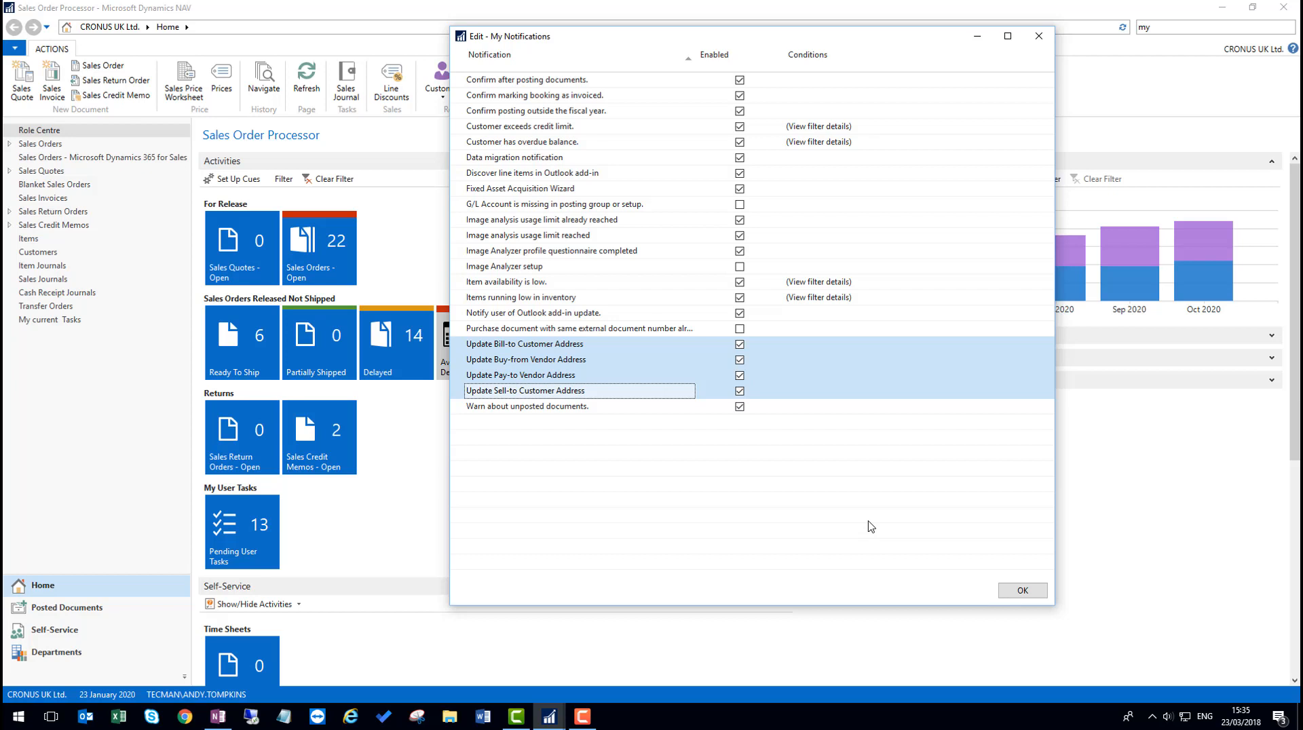
pyautogui.moveTo(898, 378)
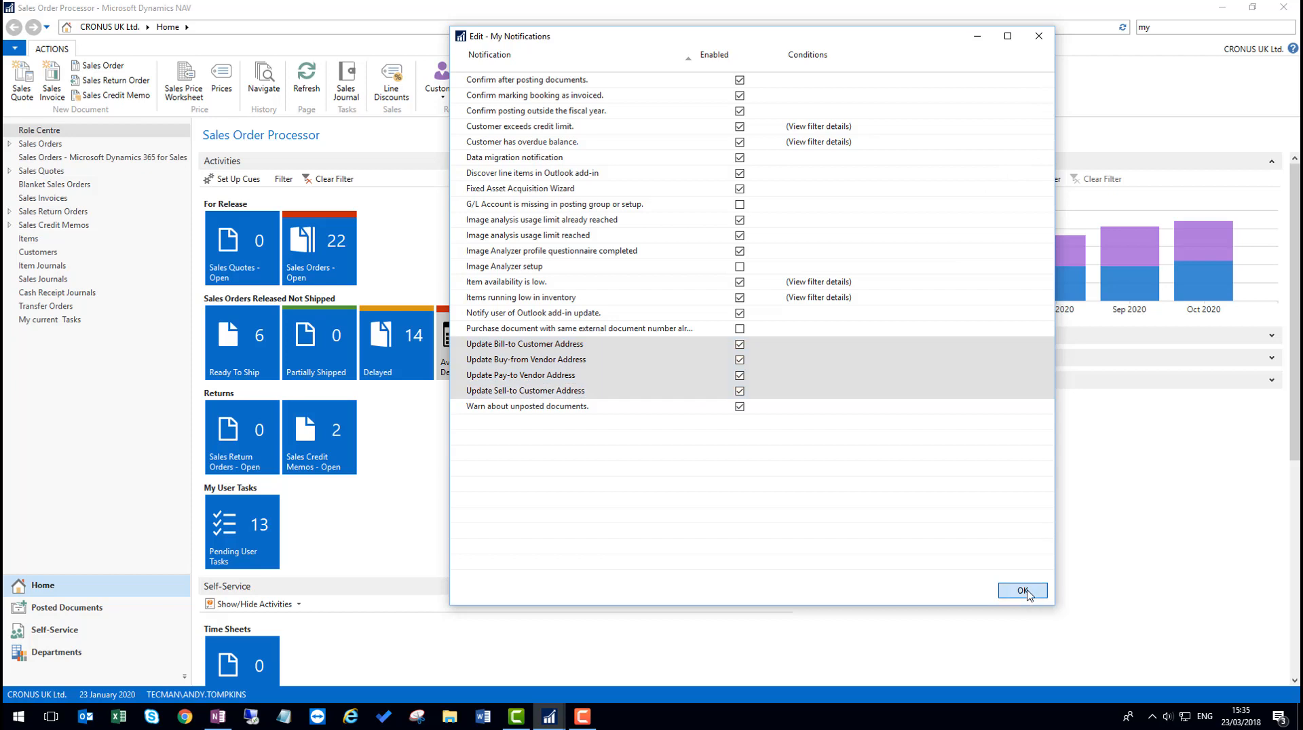
# Step: Confirm My Notifications, go to Sales Orders and start a new sales order
pyautogui.click(1021, 594)
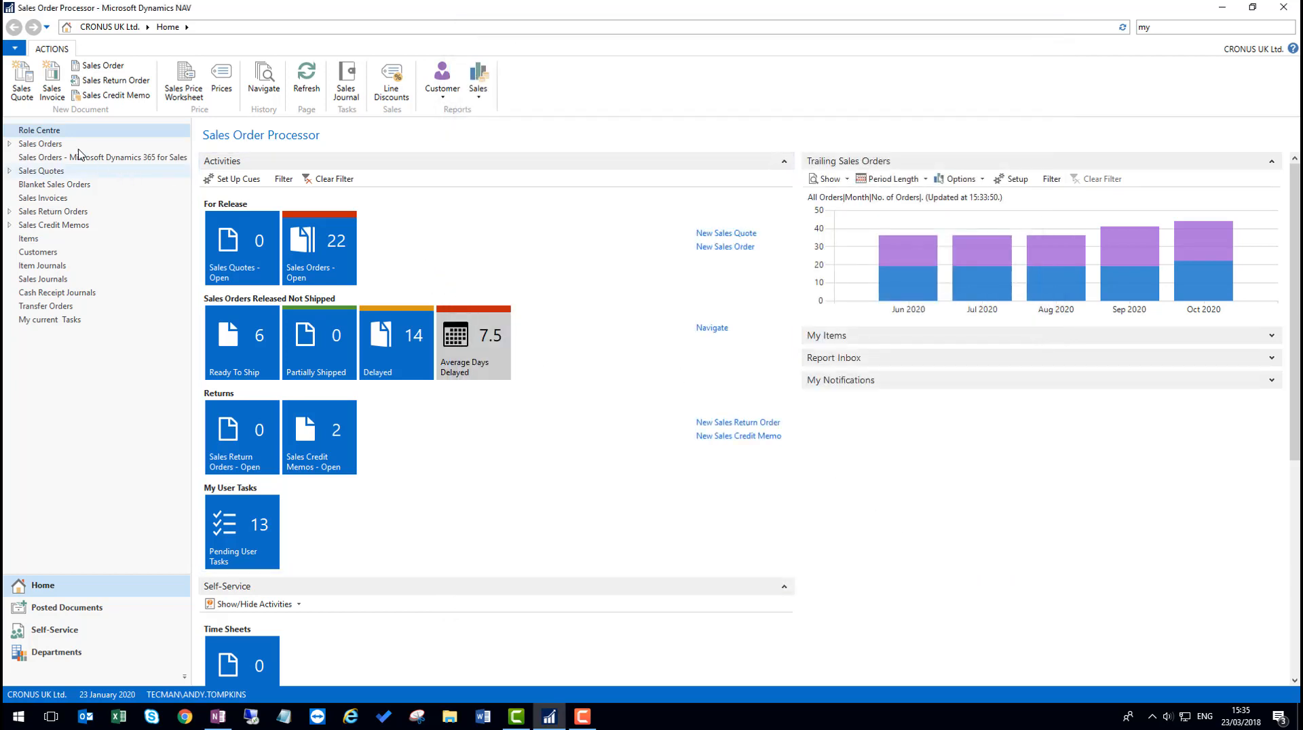
pyautogui.click(39, 143)
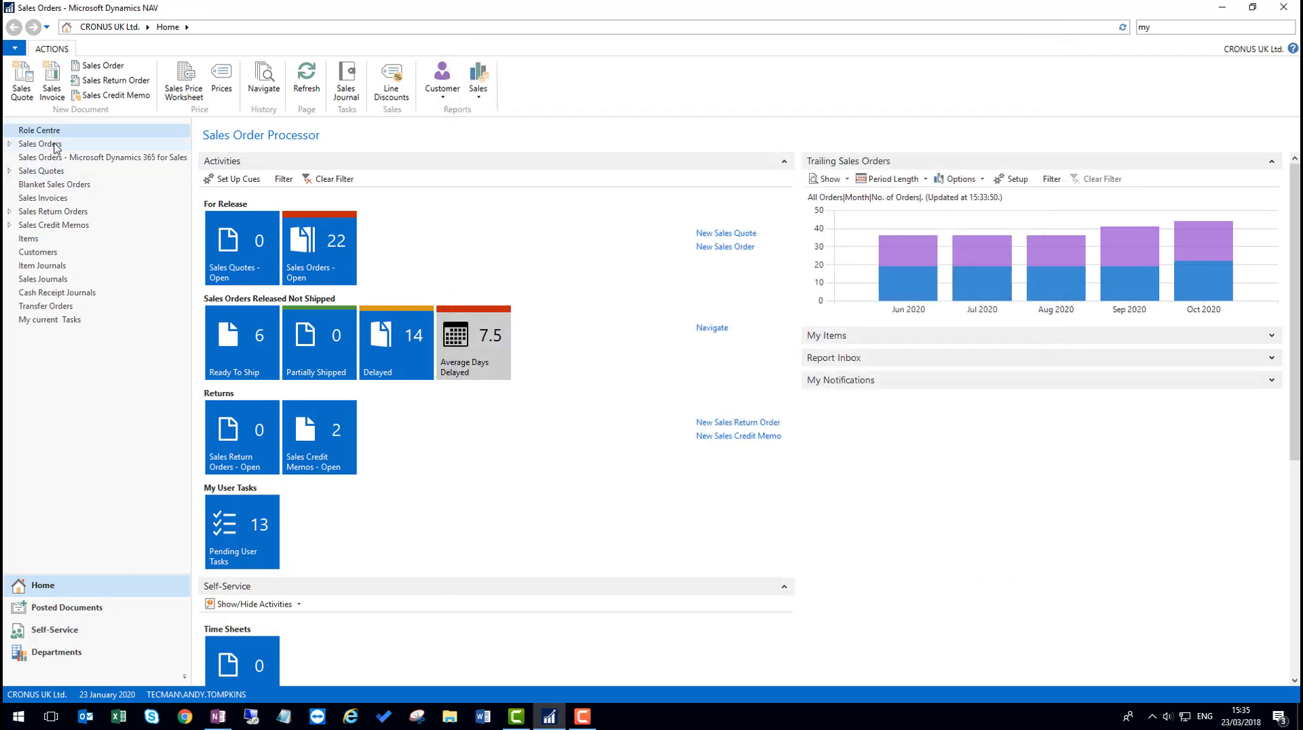
pyautogui.click(39, 144)
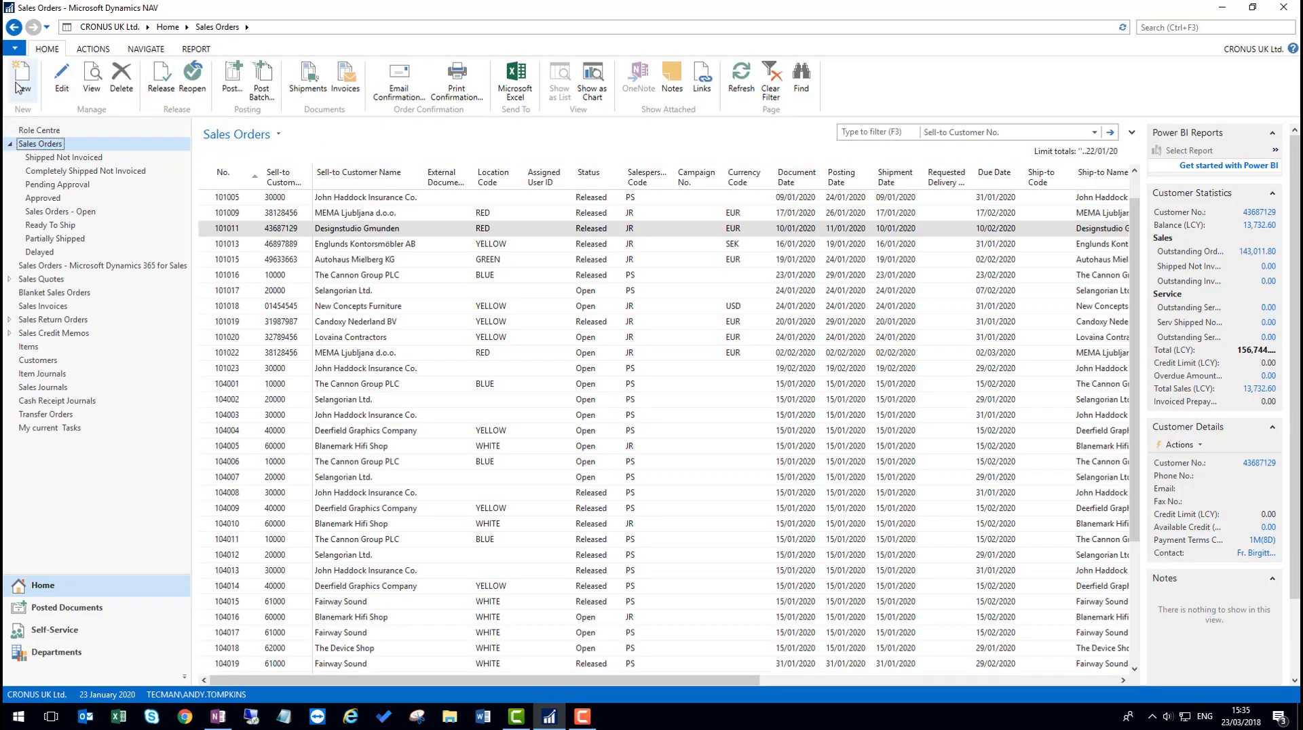
pyautogui.click(21, 75)
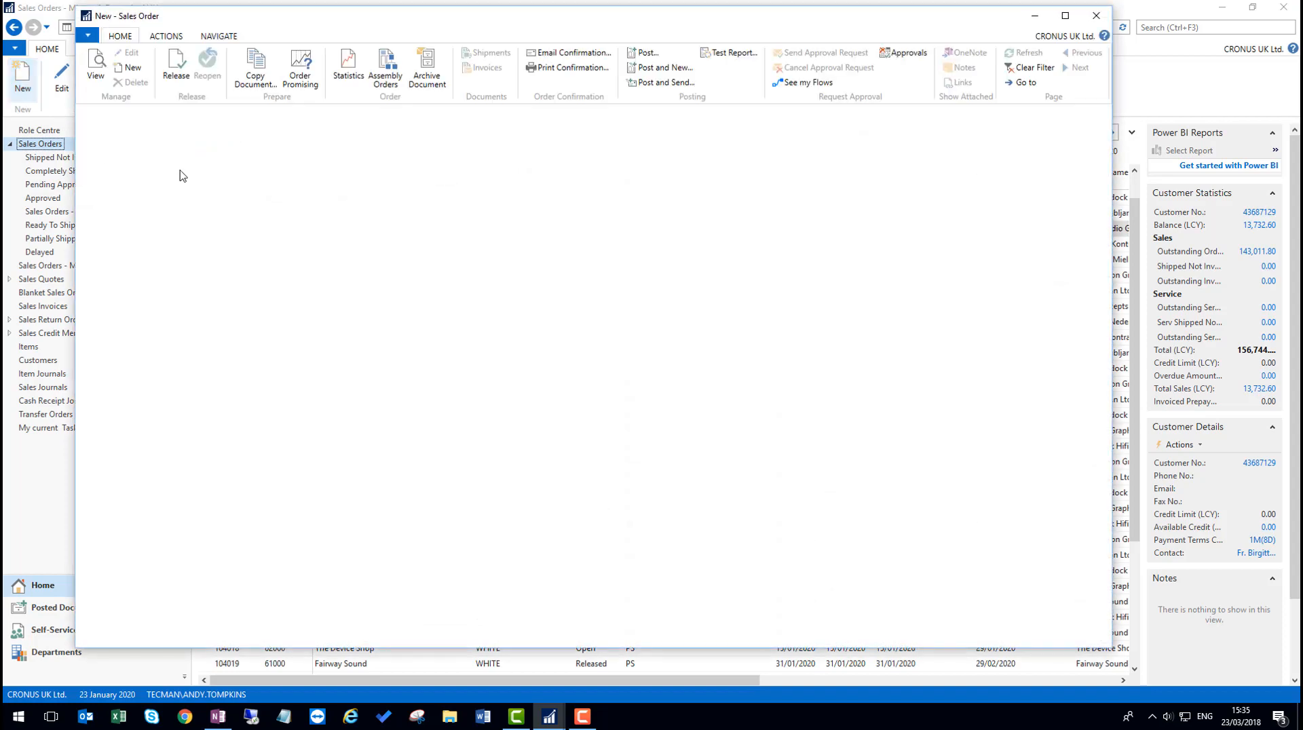
# Step: Enter customer number 1000 and pick The Cannon Group PLC as the customer
pyautogui.click(22, 64)
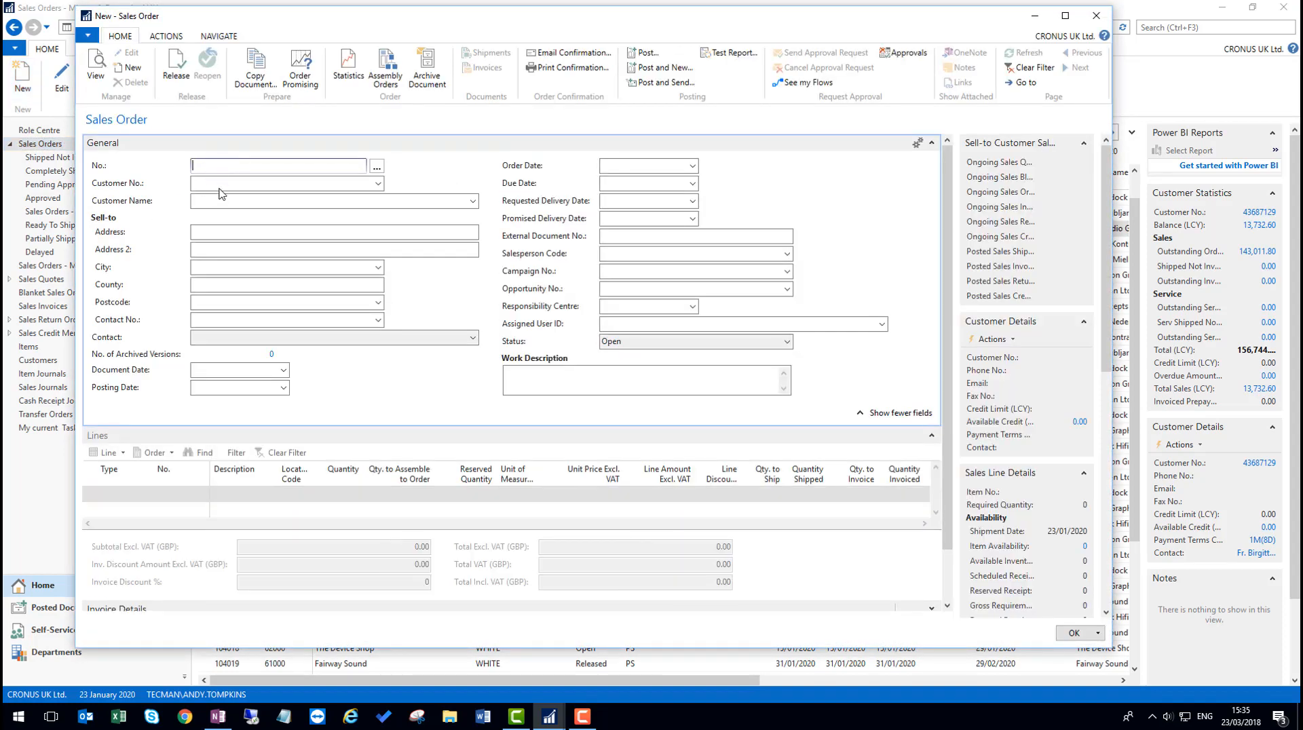
pyautogui.write('1000')
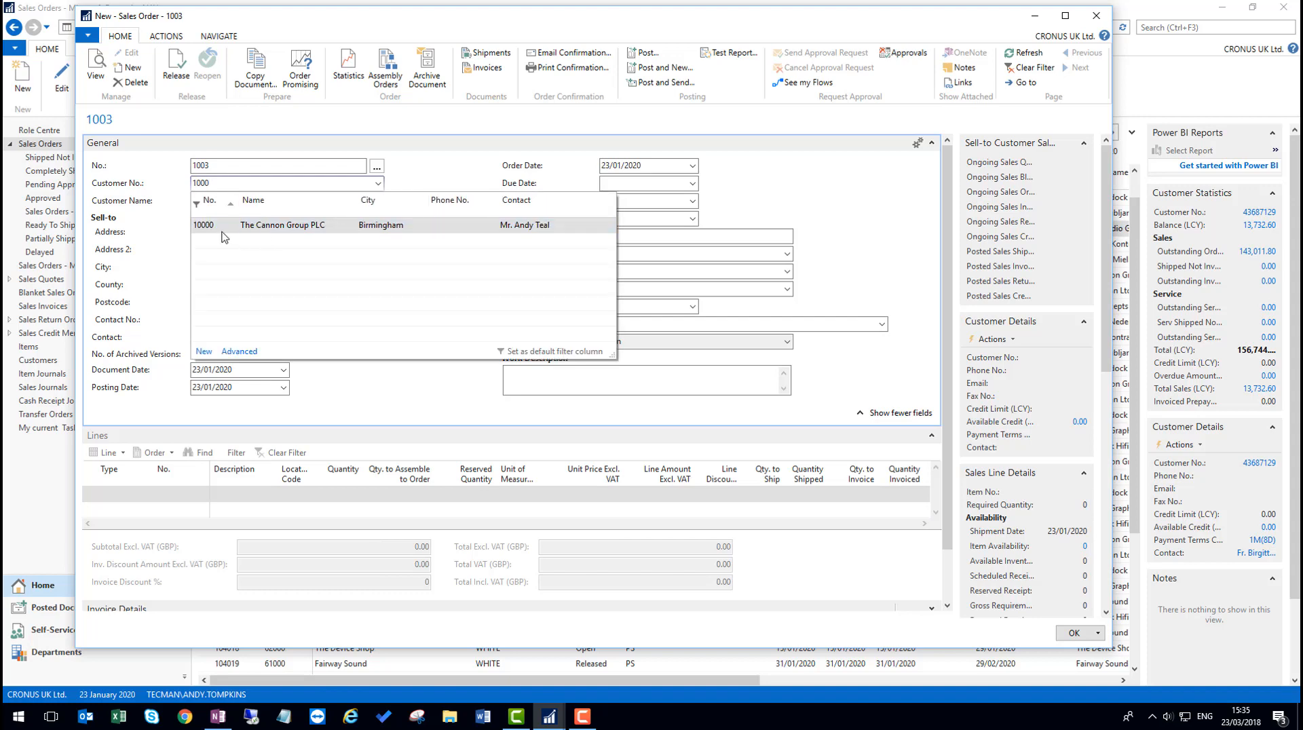
pyautogui.click(204, 224)
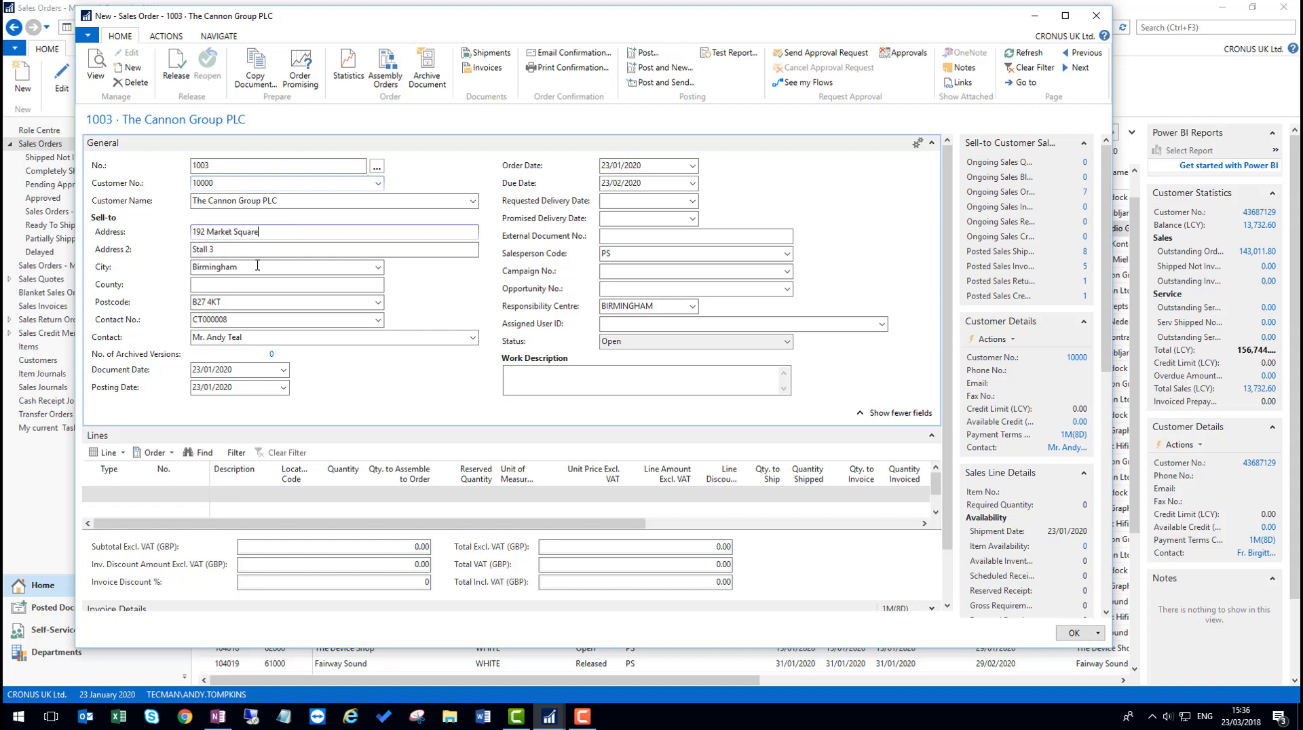
# Step: Set Address 2 to Stall 33 and confirm updating the customer's stored address from the order
pyautogui.click(227, 250)
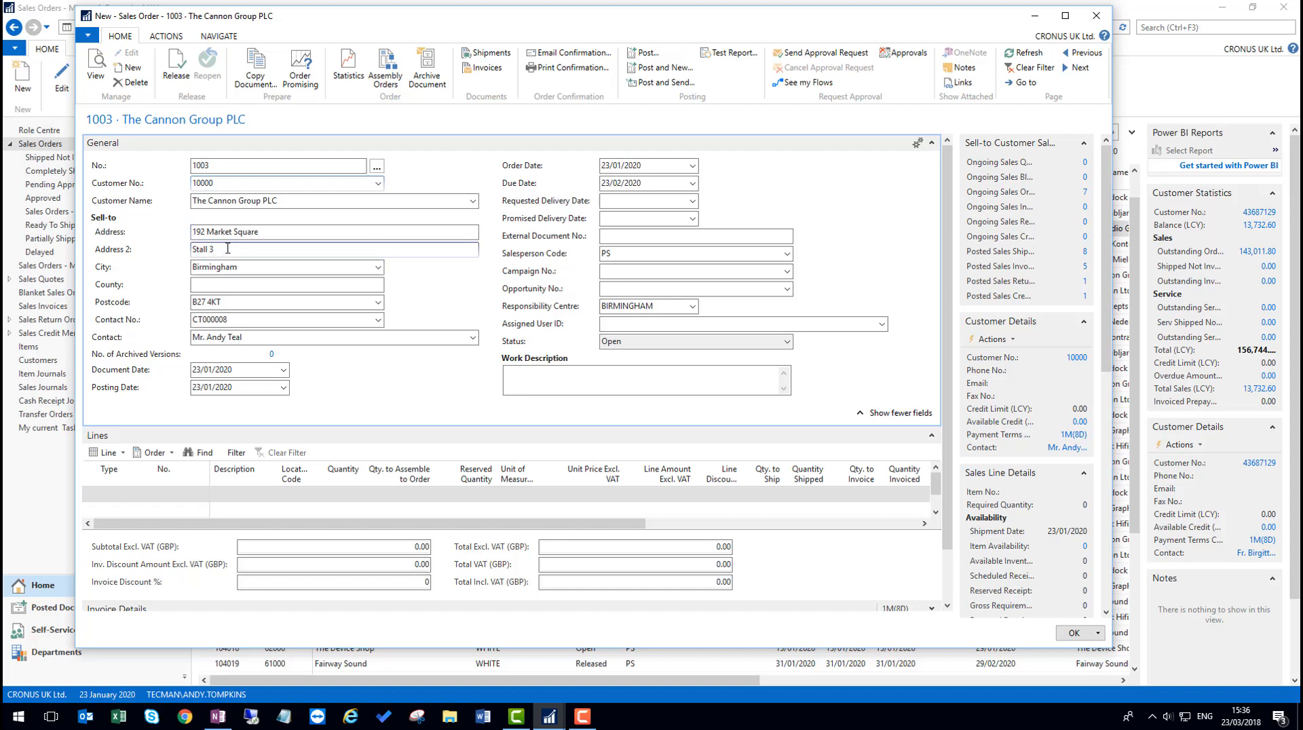
pyautogui.write('3')
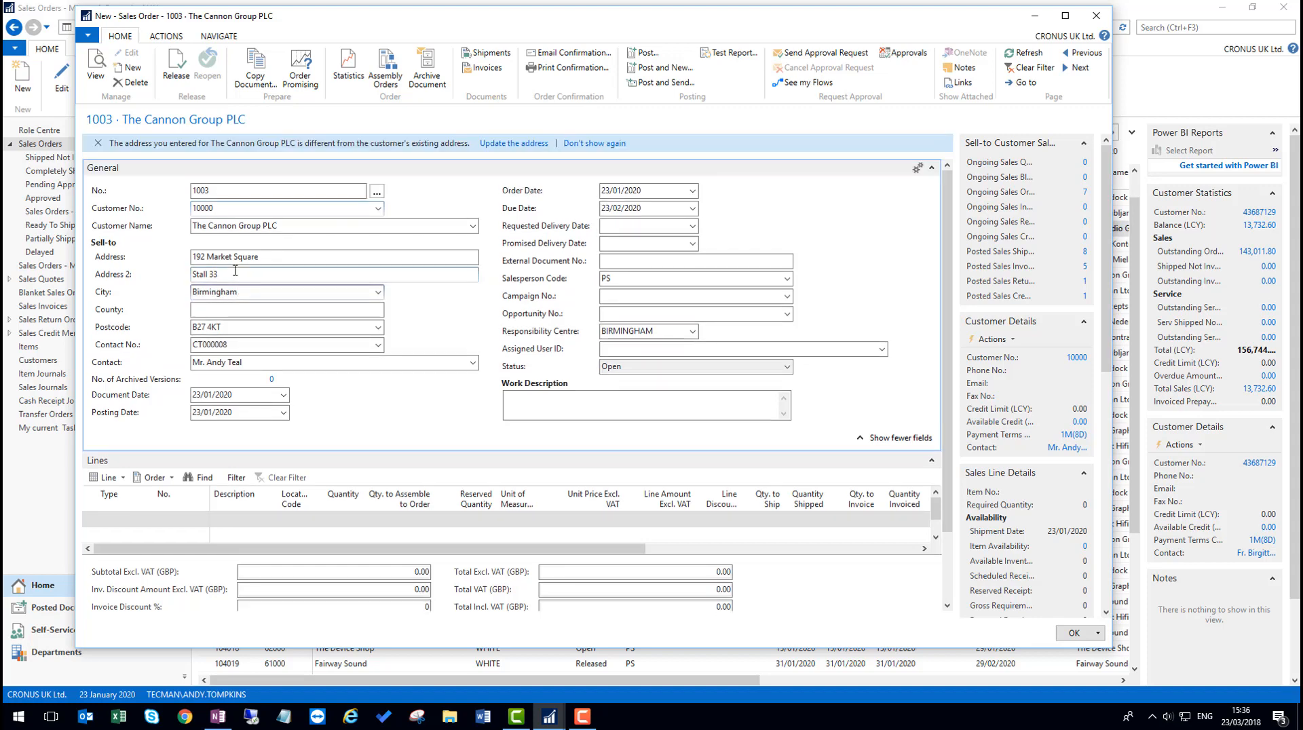
pyautogui.moveTo(235, 154)
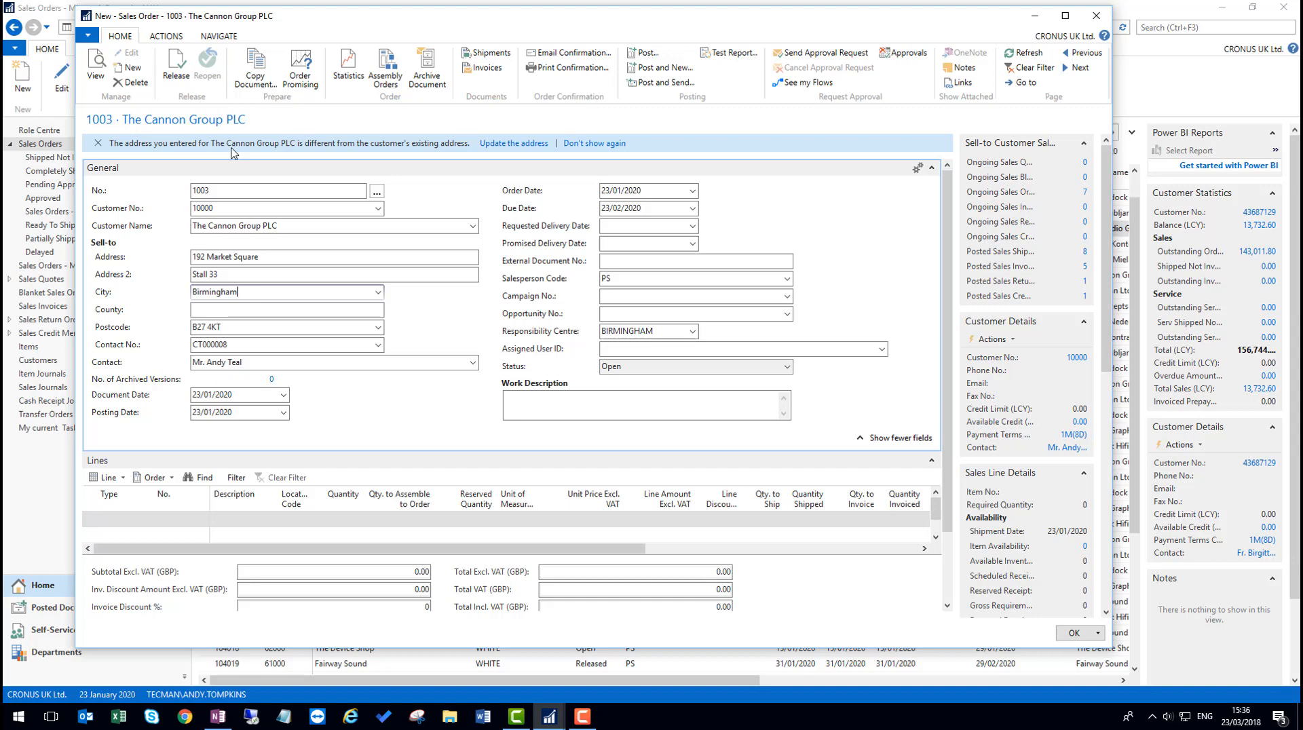
pyautogui.moveTo(464, 146)
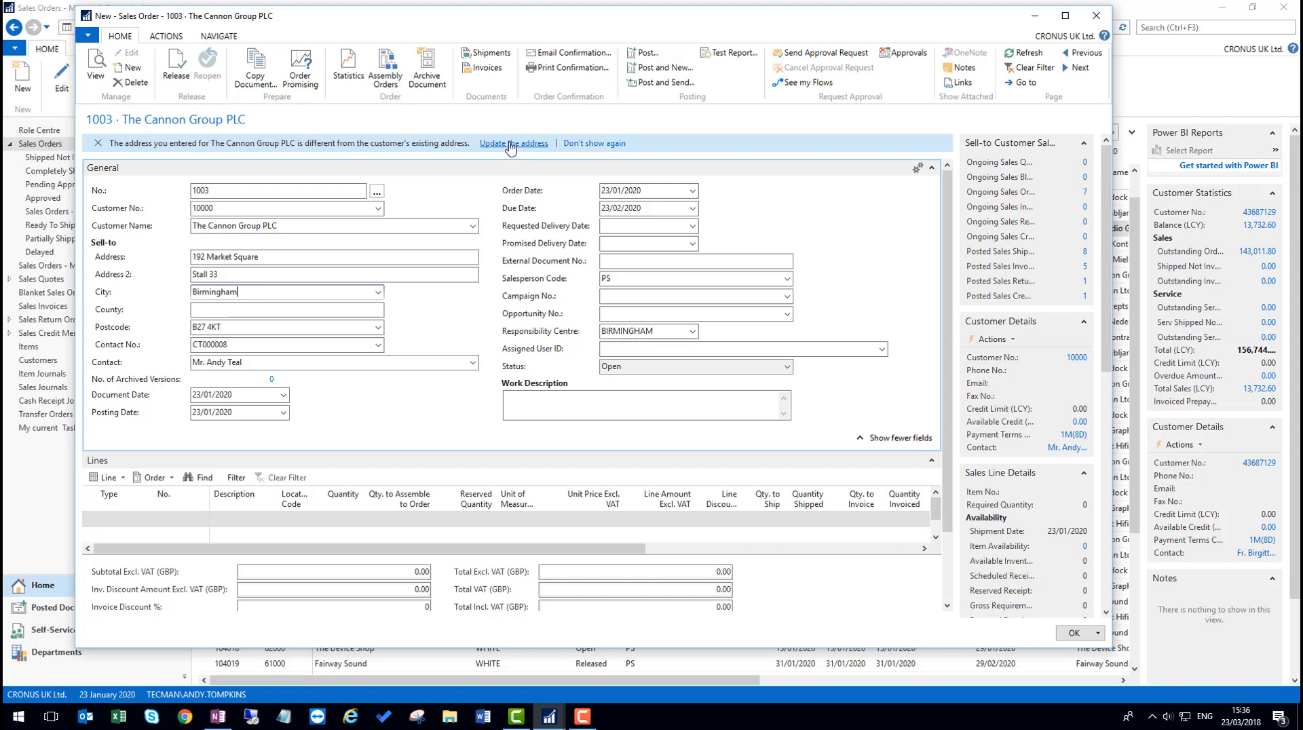
pyautogui.click(513, 142)
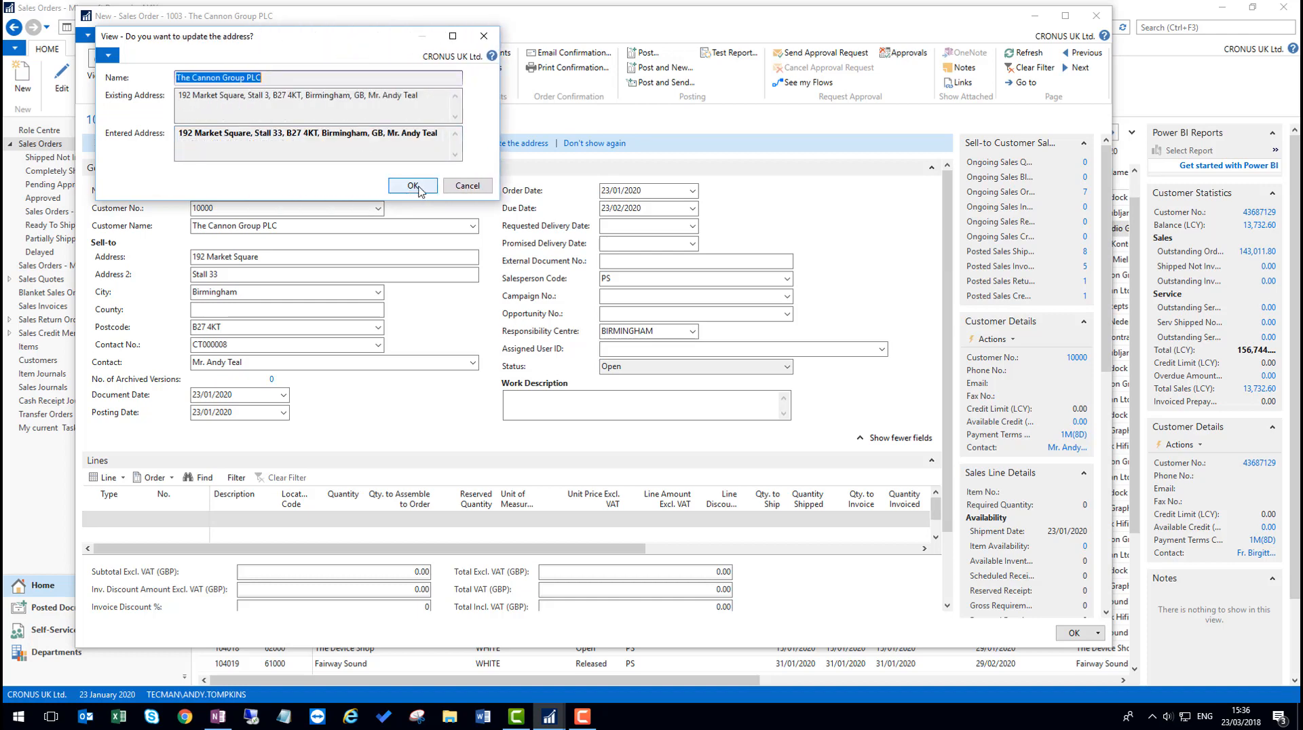
pyautogui.click(412, 185)
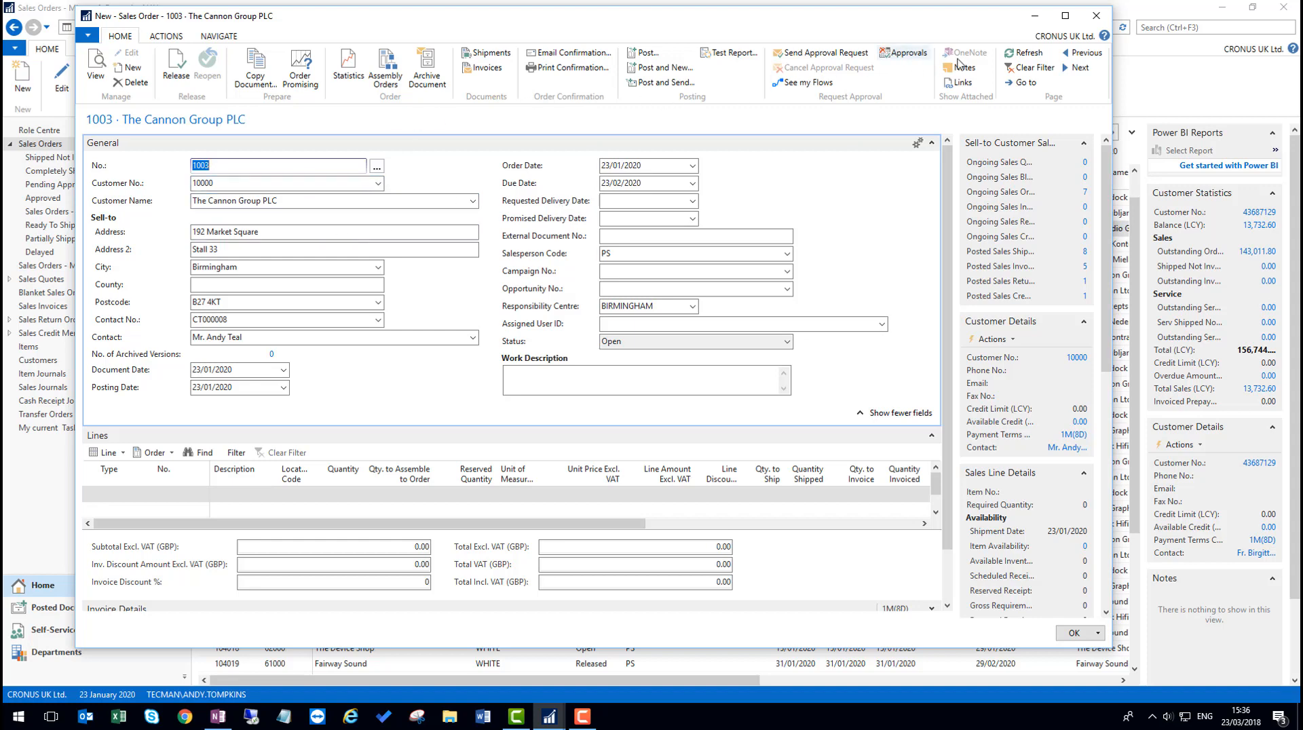
# Step: Close sales order 1003 and return to the Sales Orders list
pyautogui.click(1093, 15)
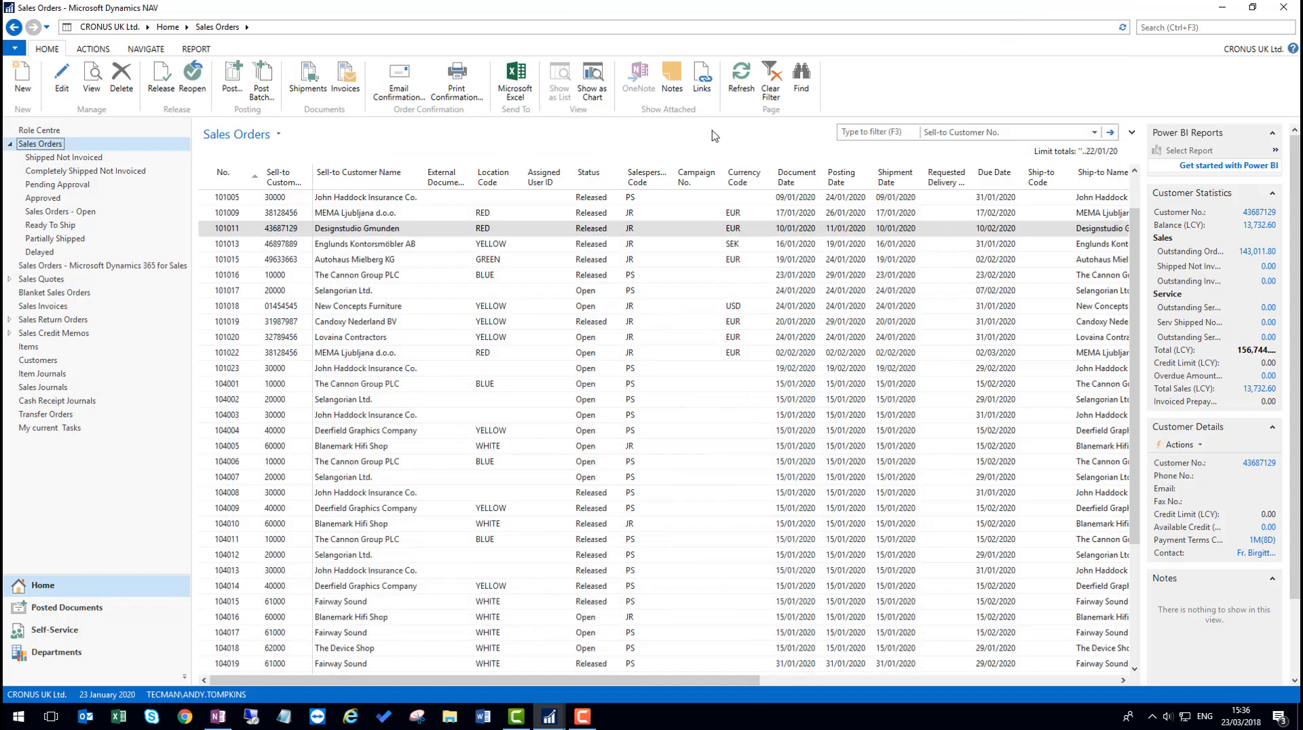
pyautogui.moveTo(421, 242)
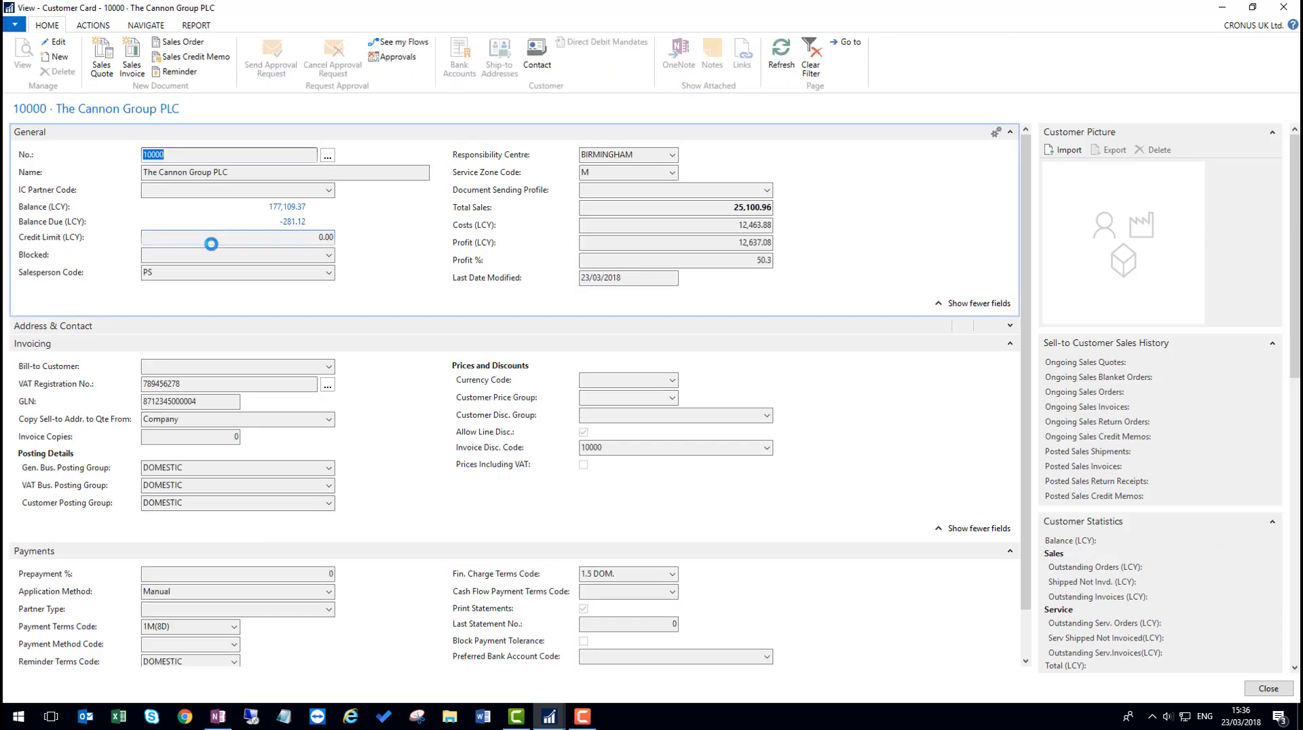
pyautogui.click(52, 326)
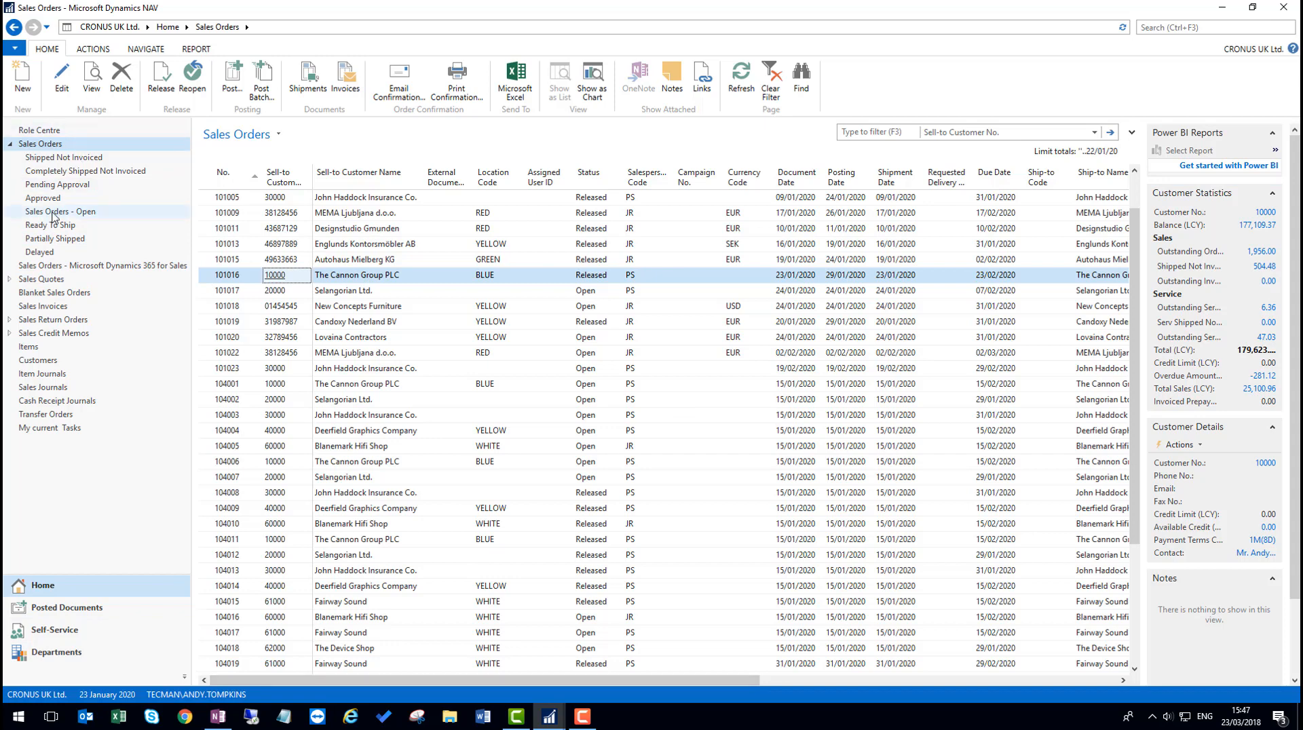
# Step: Open order 104001 from the open sales orders and set Address 2 to stall 34
pyautogui.click(60, 210)
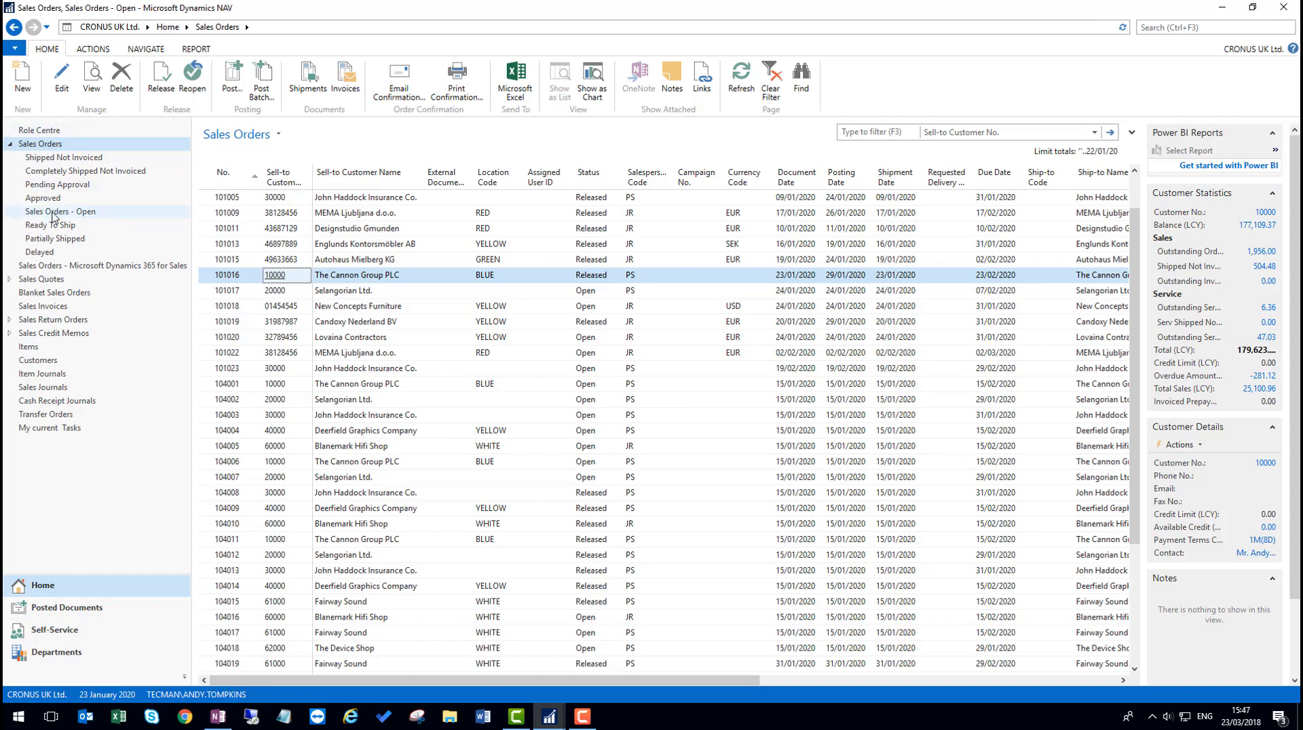
pyautogui.click(60, 210)
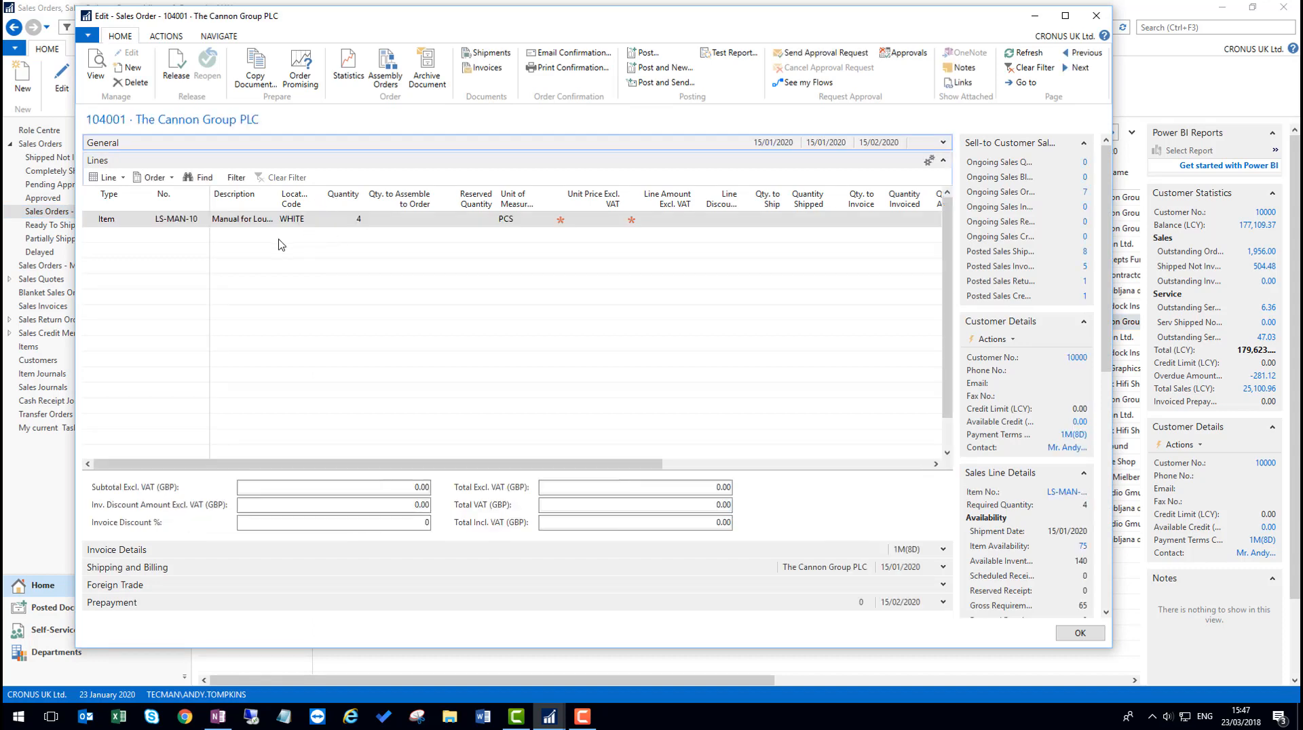
pyautogui.click(920, 142)
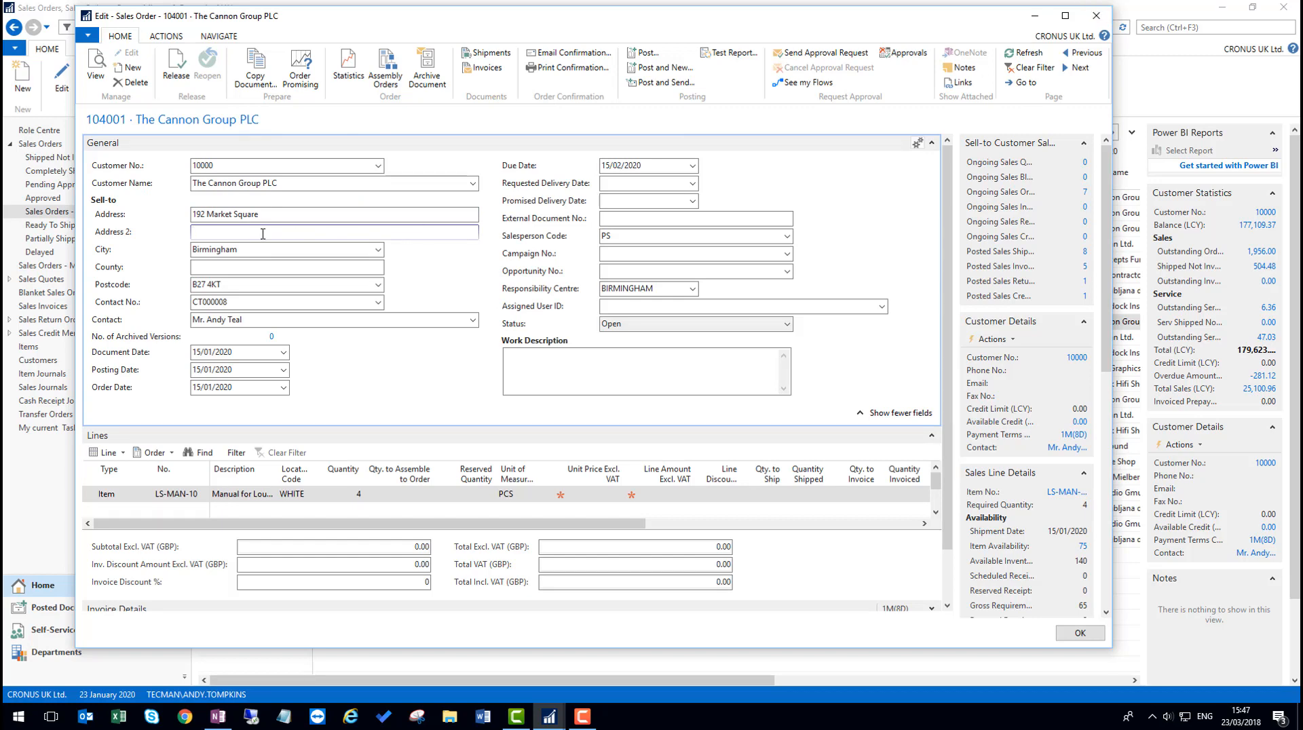
pyautogui.write('stall 34')
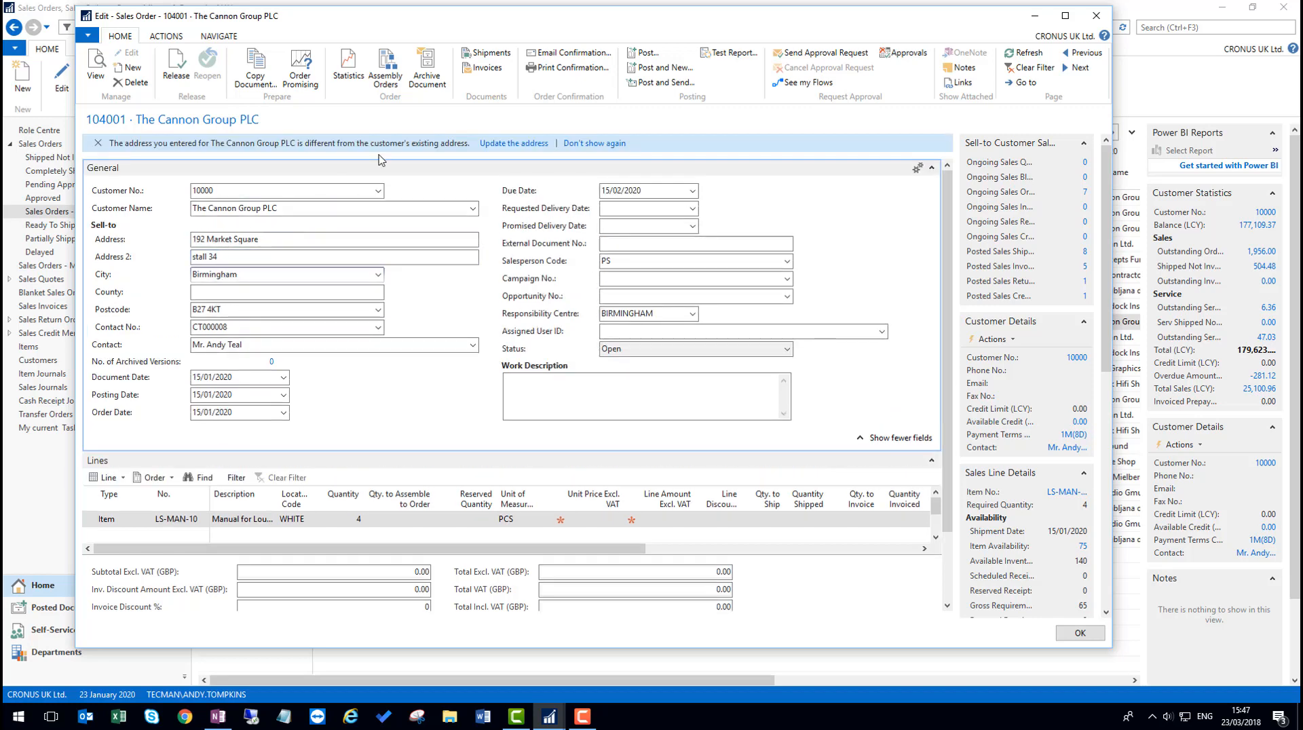
pyautogui.moveTo(353, 157)
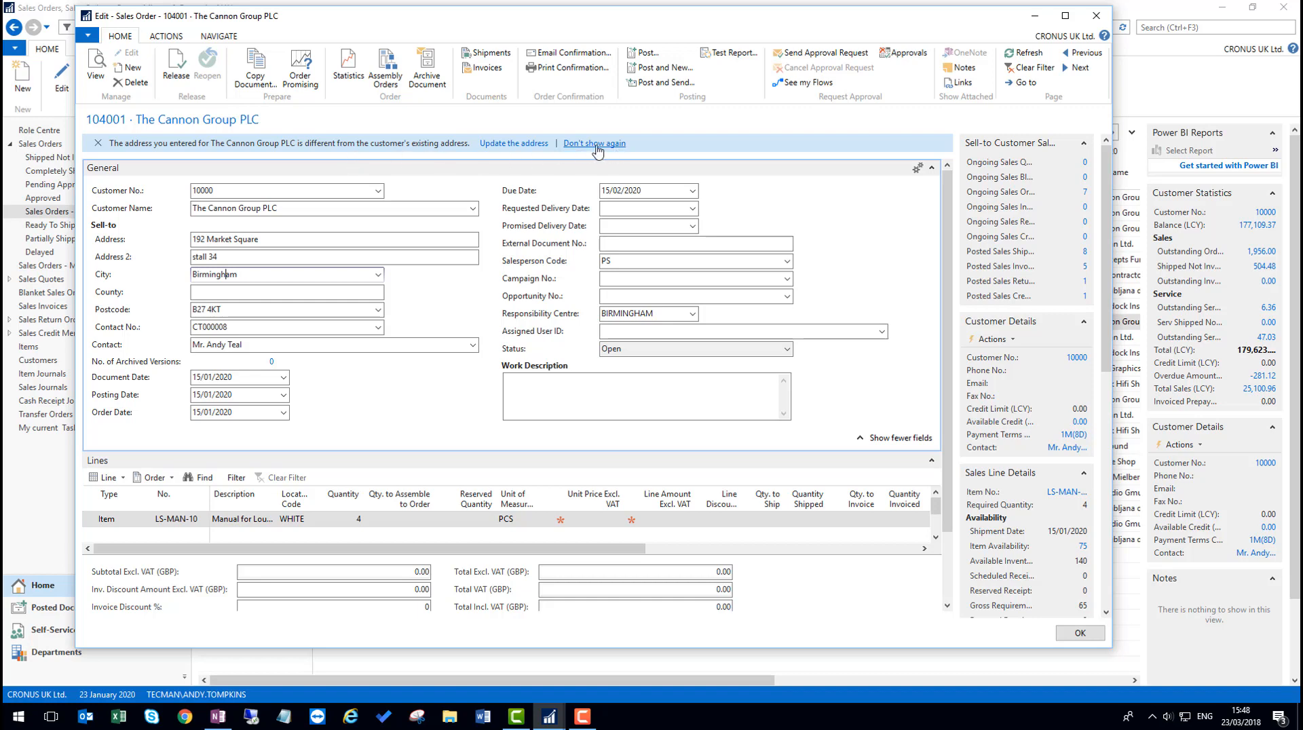
pyautogui.moveTo(597, 148)
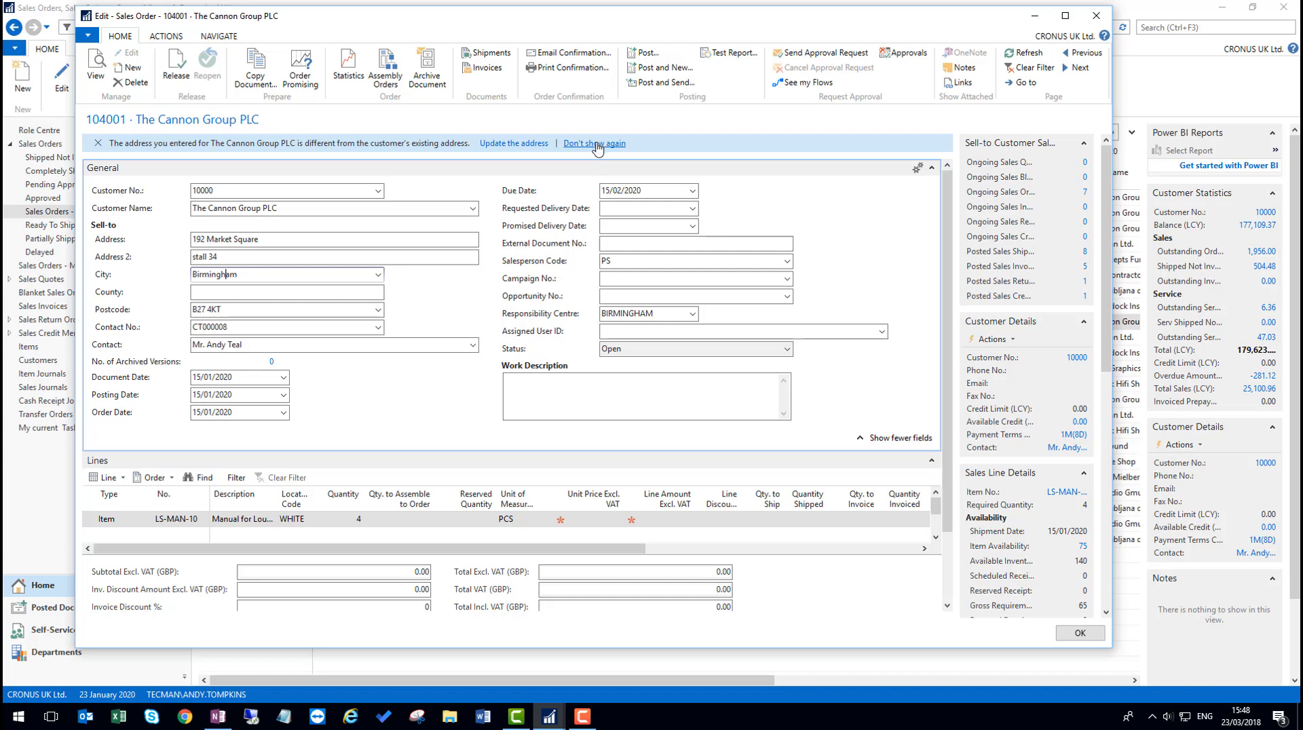
# Step: Choose Don't show again on the address-mismatch notice and close order 104001
pyautogui.click(593, 142)
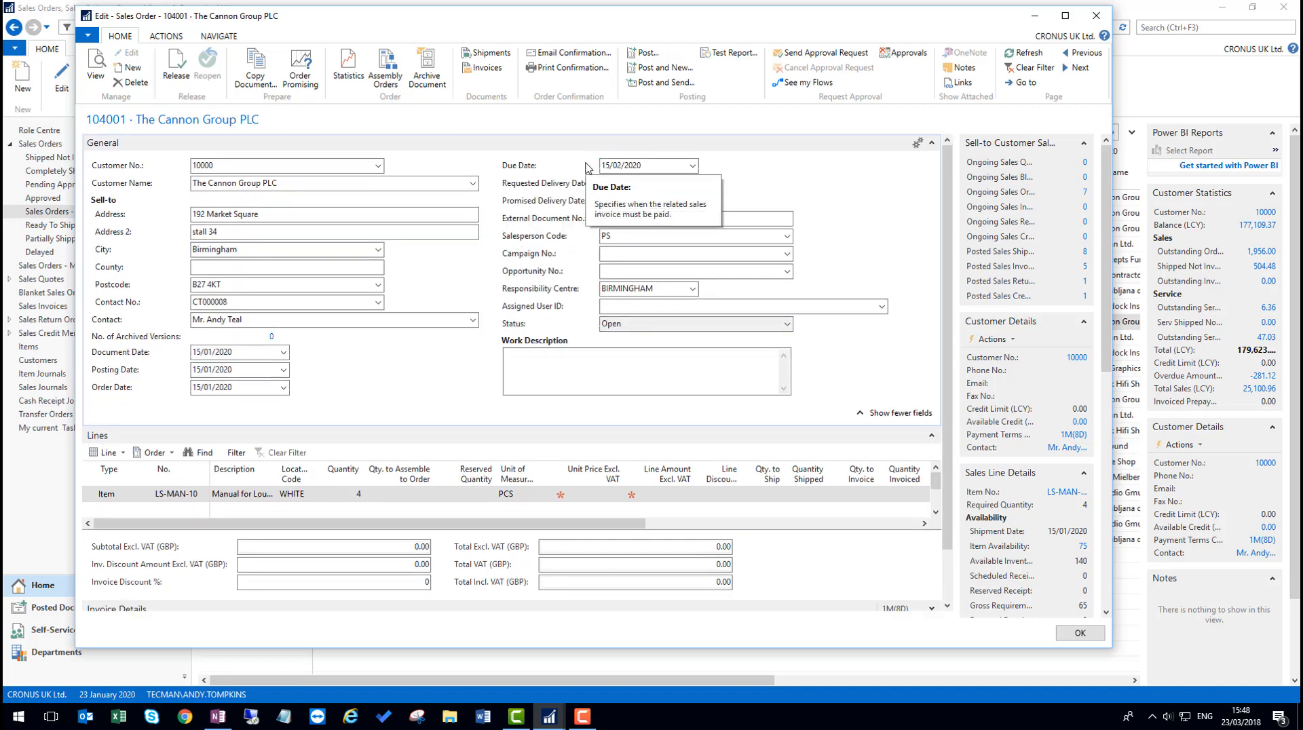
pyautogui.moveTo(1095, 16)
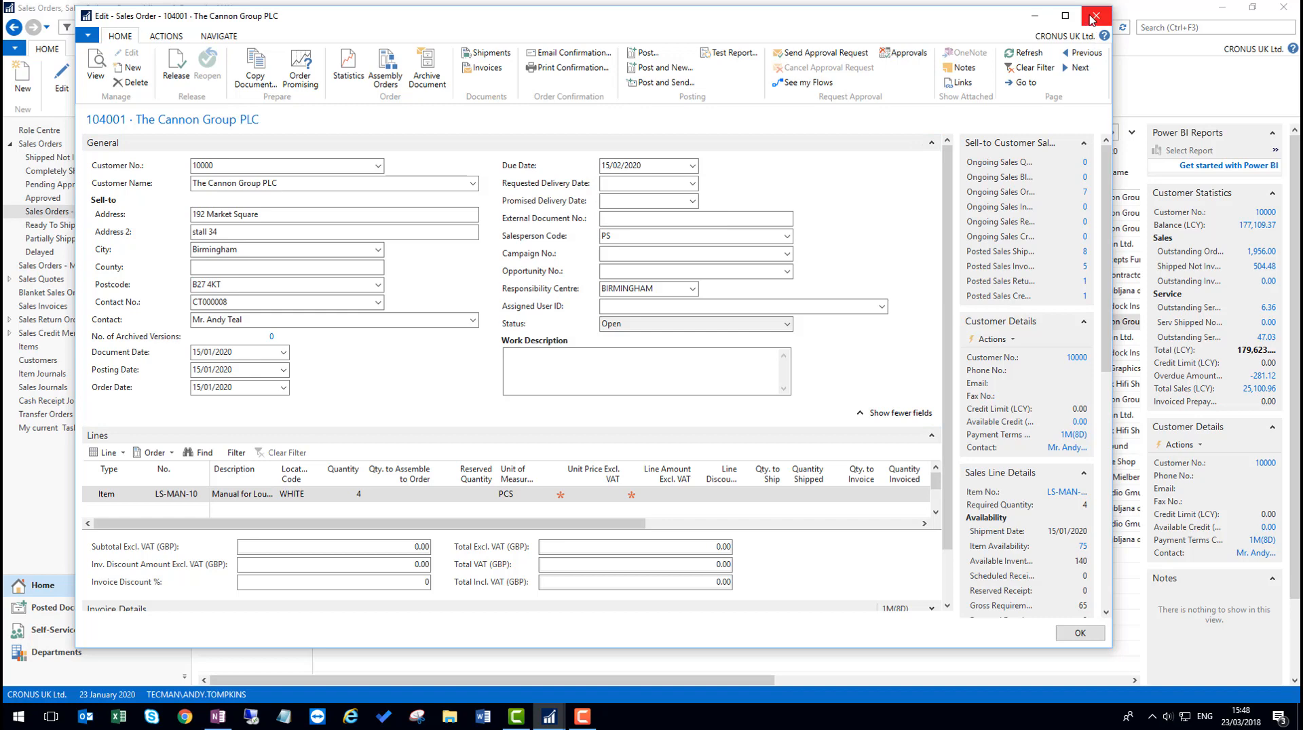
pyautogui.click(1094, 15)
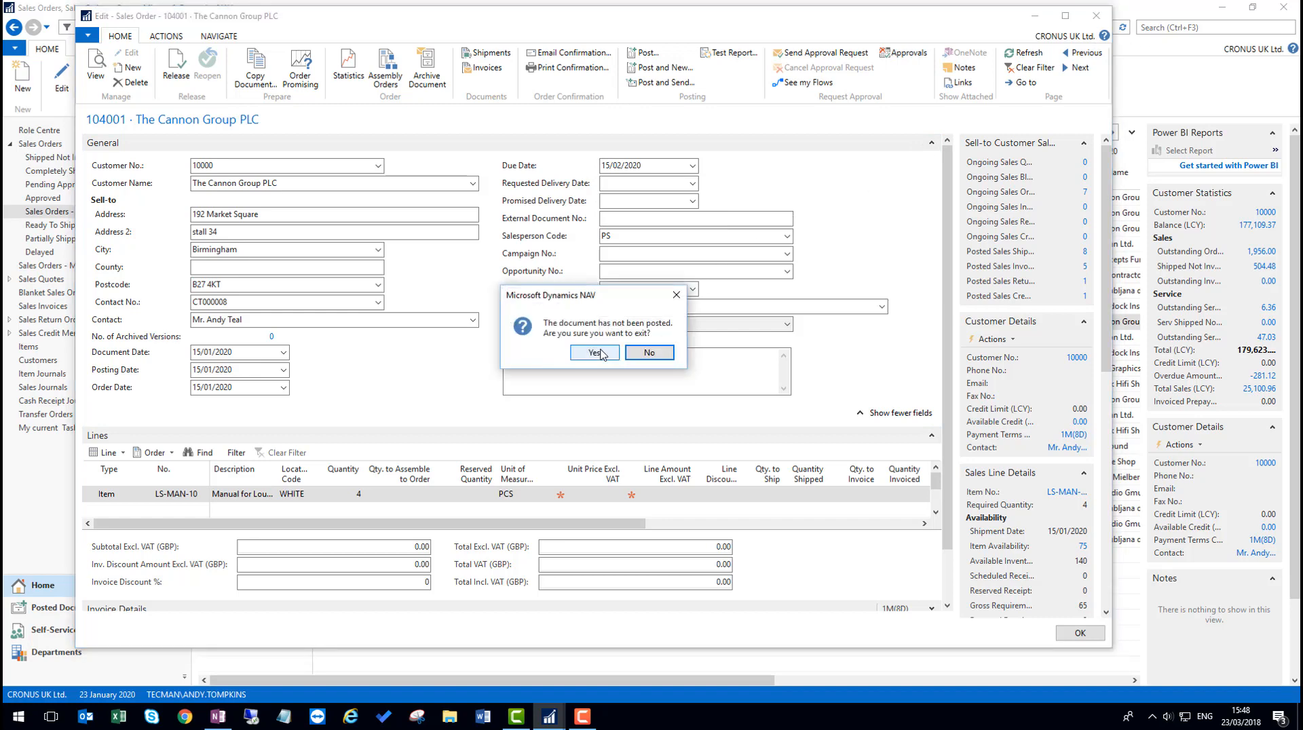
# Step: Leave the unposted order, reopen My Notifications sorted by name, and select the unchecked Update Sell-to Customer Address entry
pyautogui.click(591, 353)
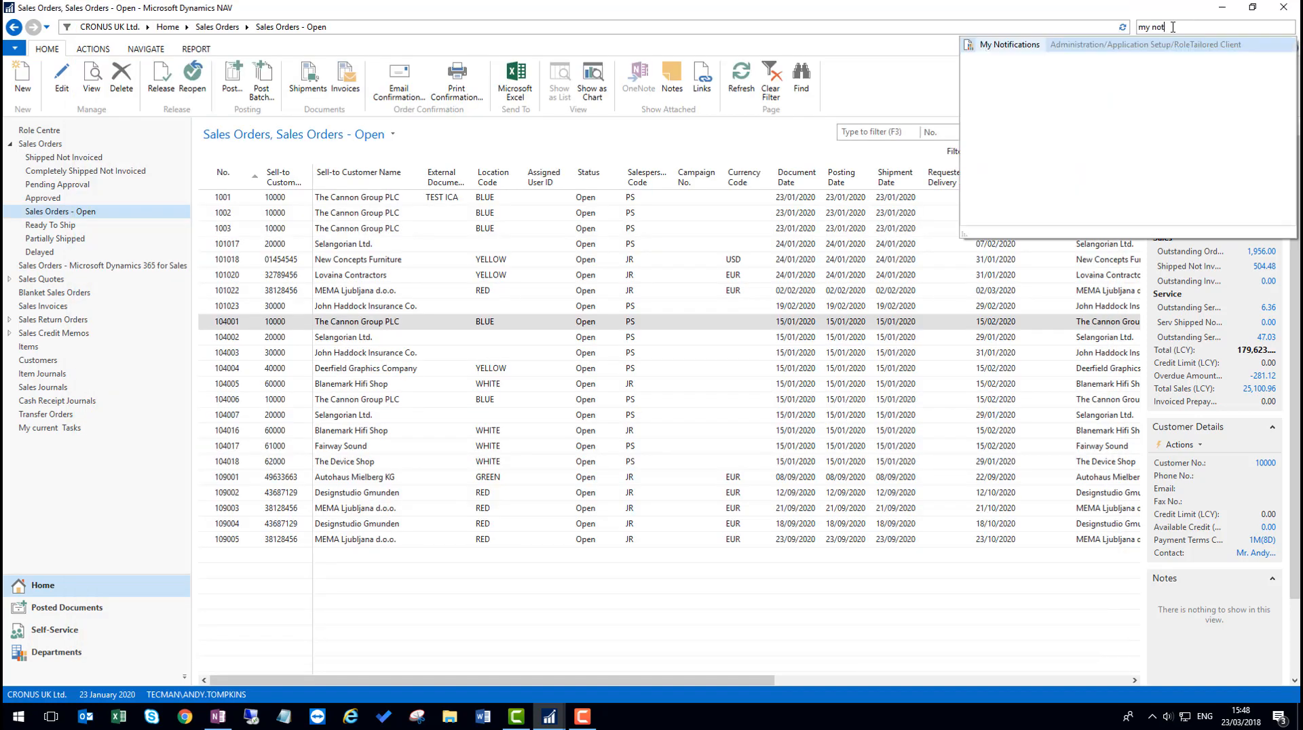
pyautogui.click(1009, 44)
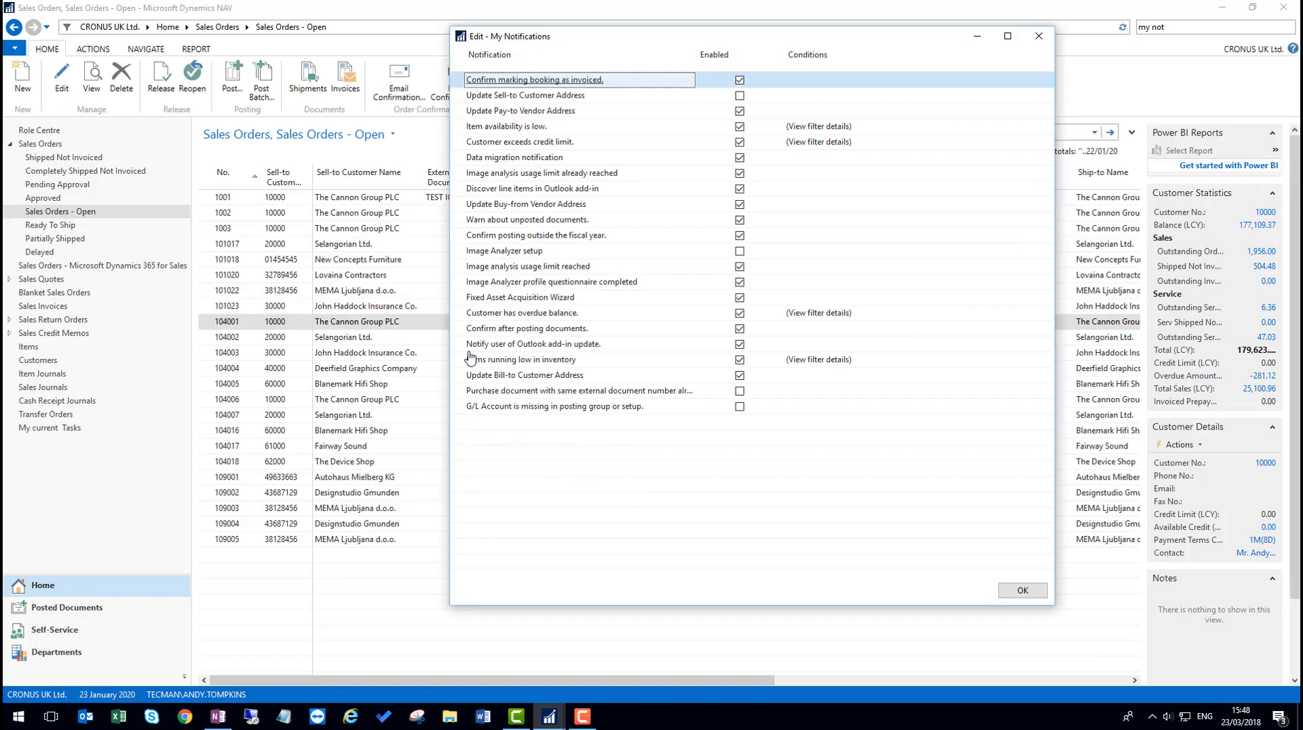
pyautogui.click(488, 54)
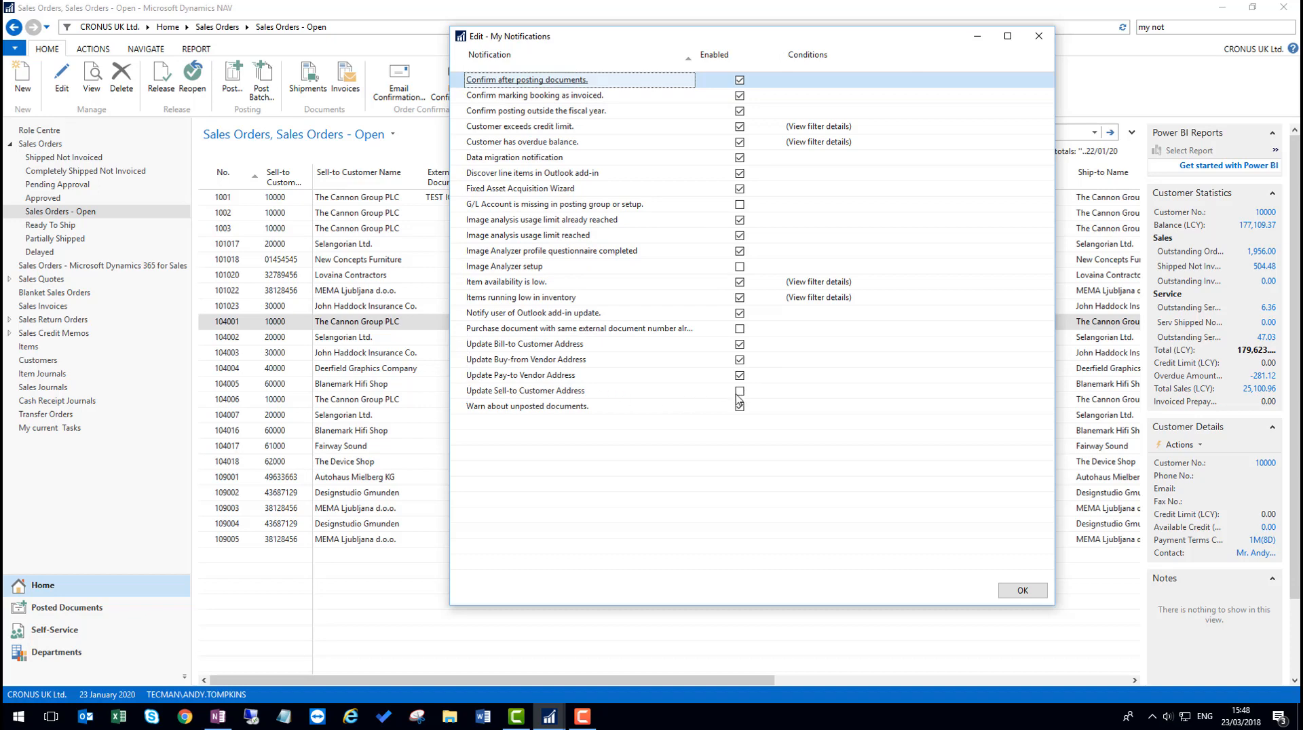
pyautogui.click(739, 392)
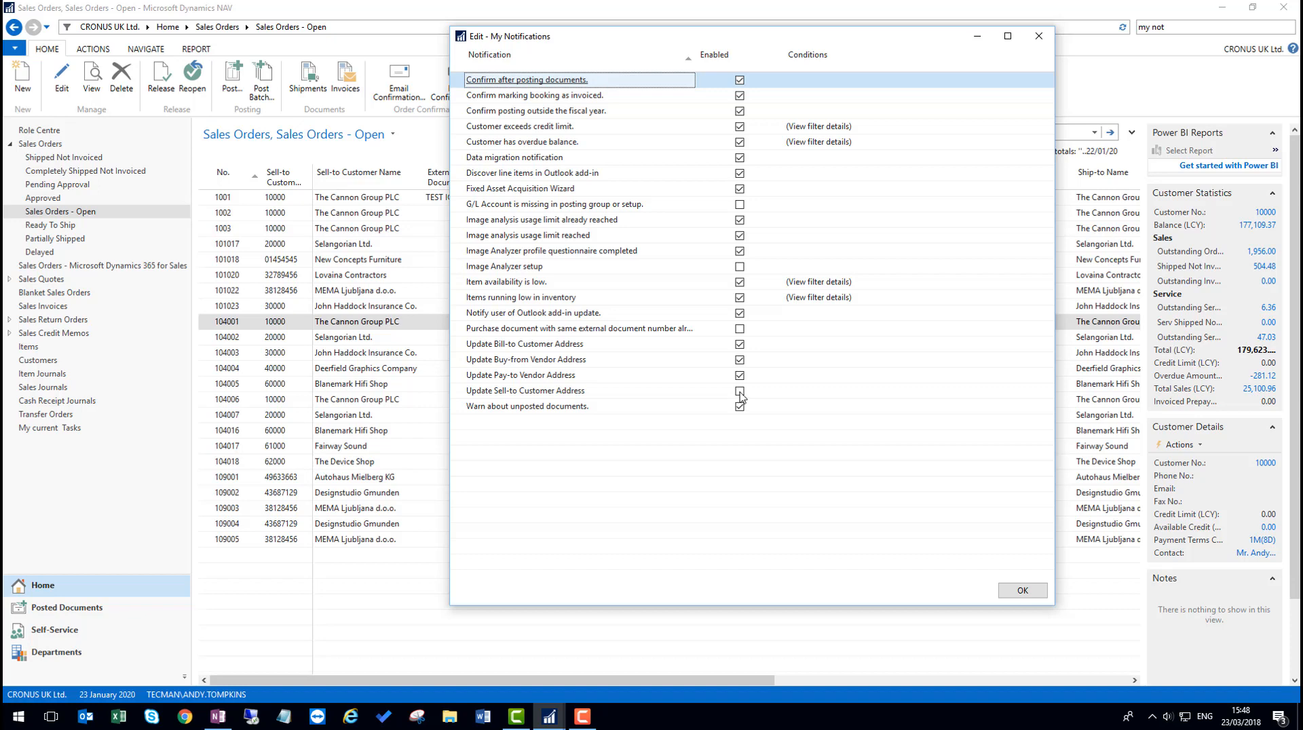
pyautogui.click(738, 391)
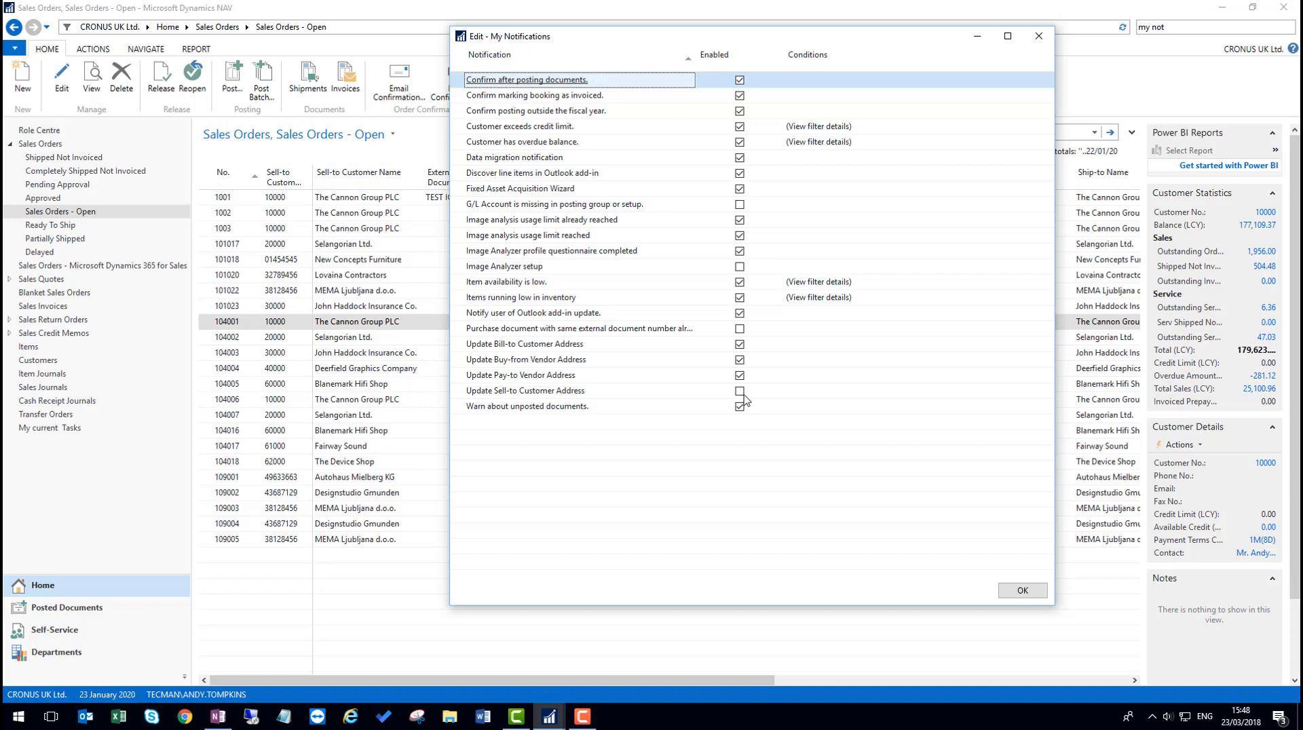
pyautogui.moveTo(693, 399)
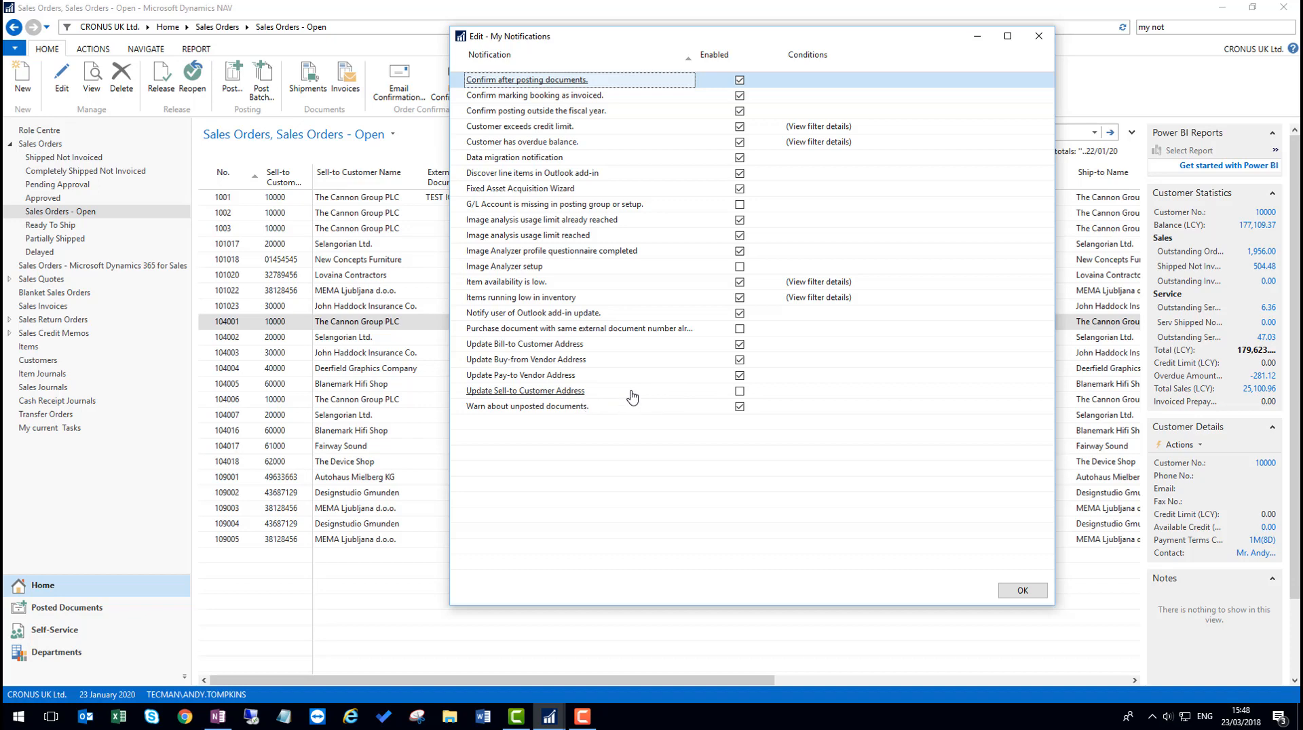
pyautogui.moveTo(631, 401)
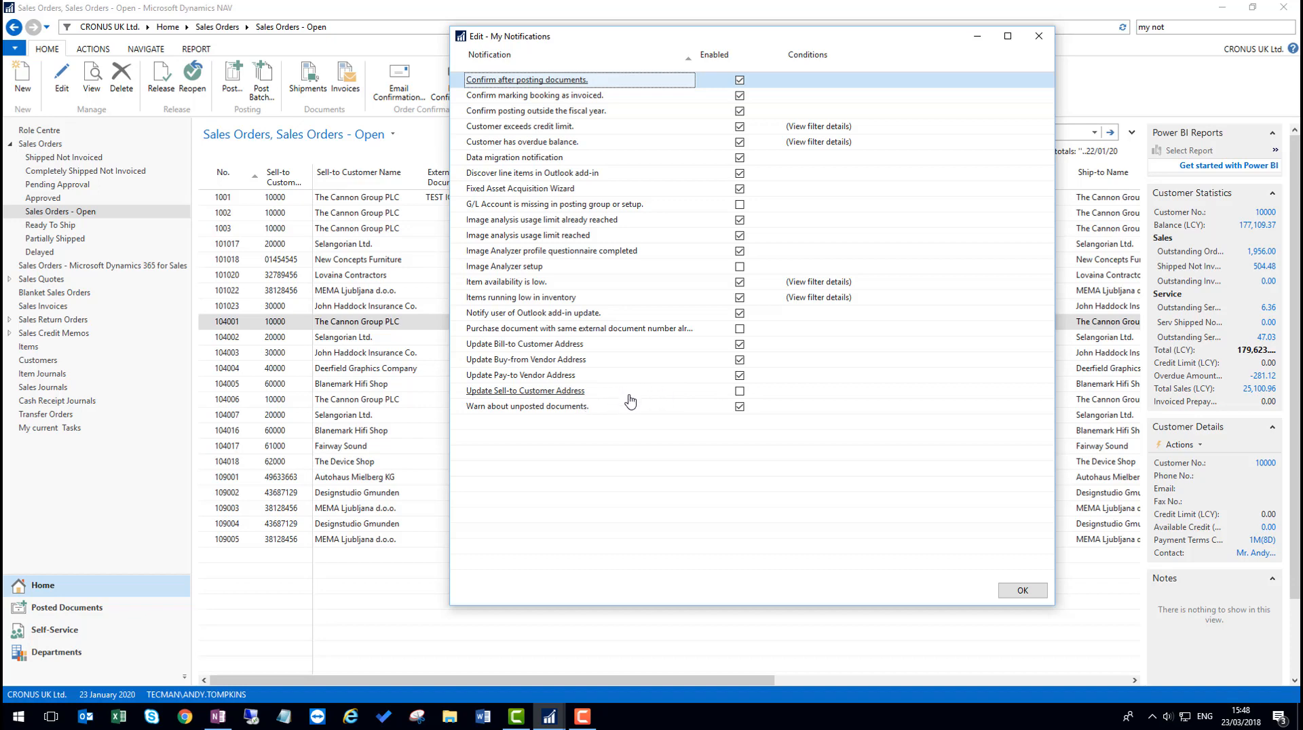
pyautogui.moveTo(650, 397)
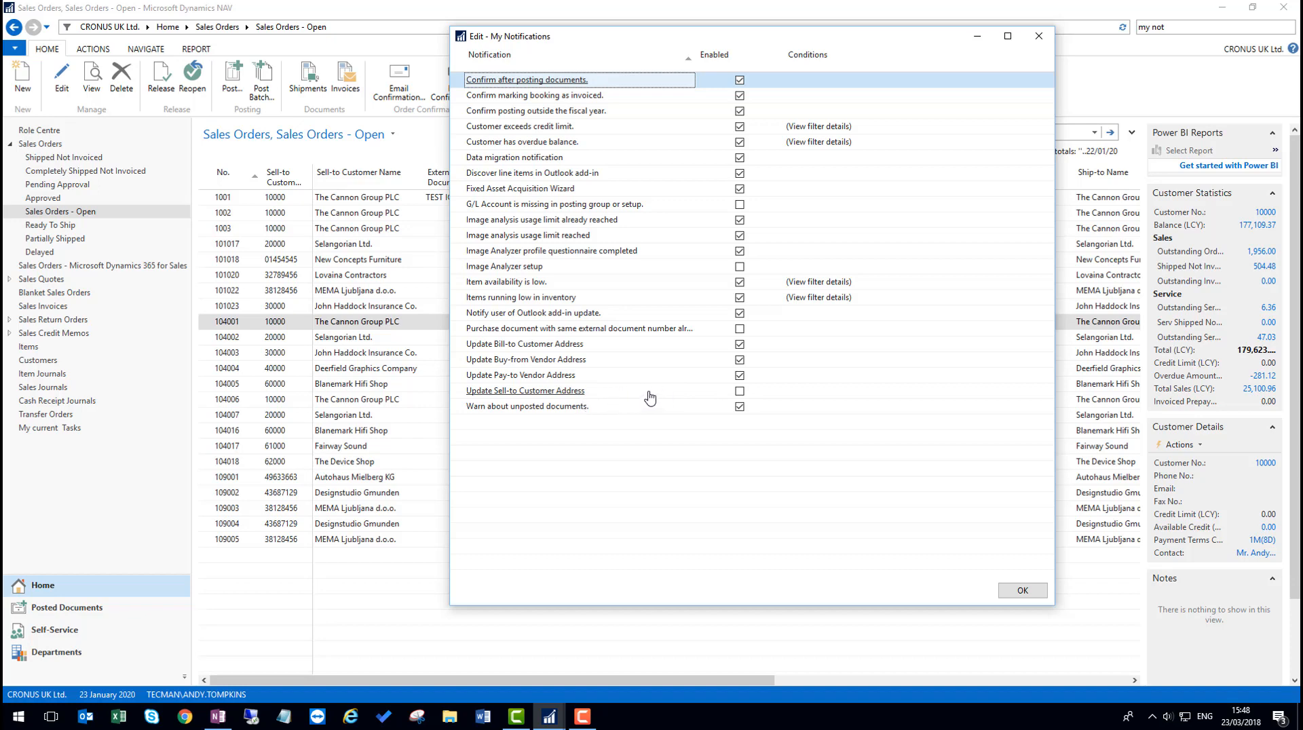